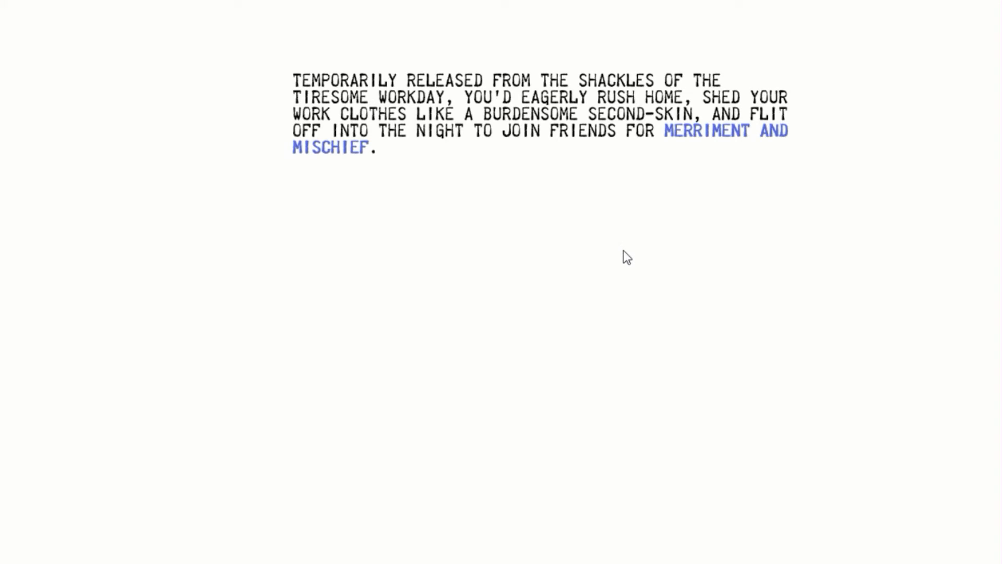
{"action": "mouse_move", "coordinate": [463, 217]}
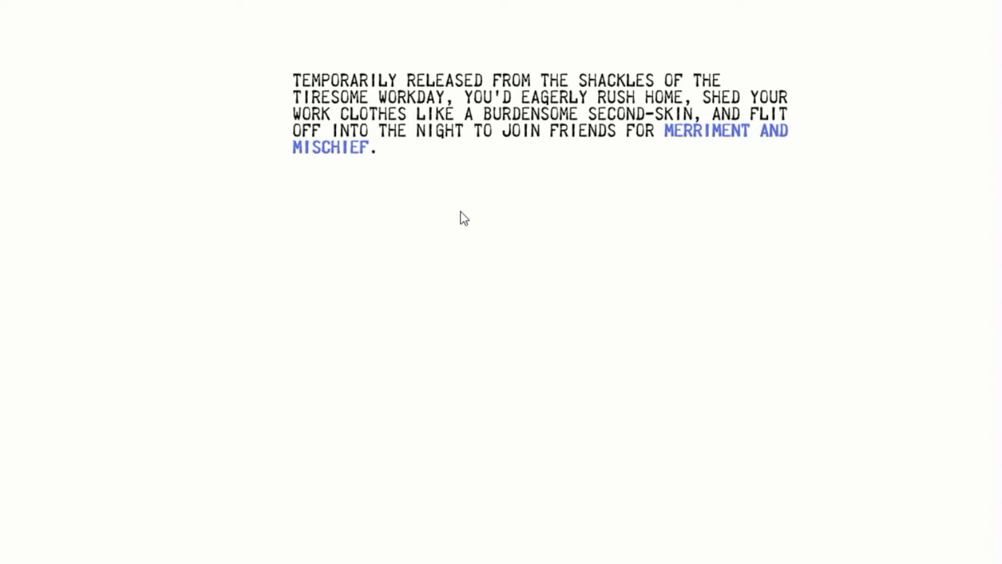
{"action": "mouse_move", "coordinate": [452, 214]}
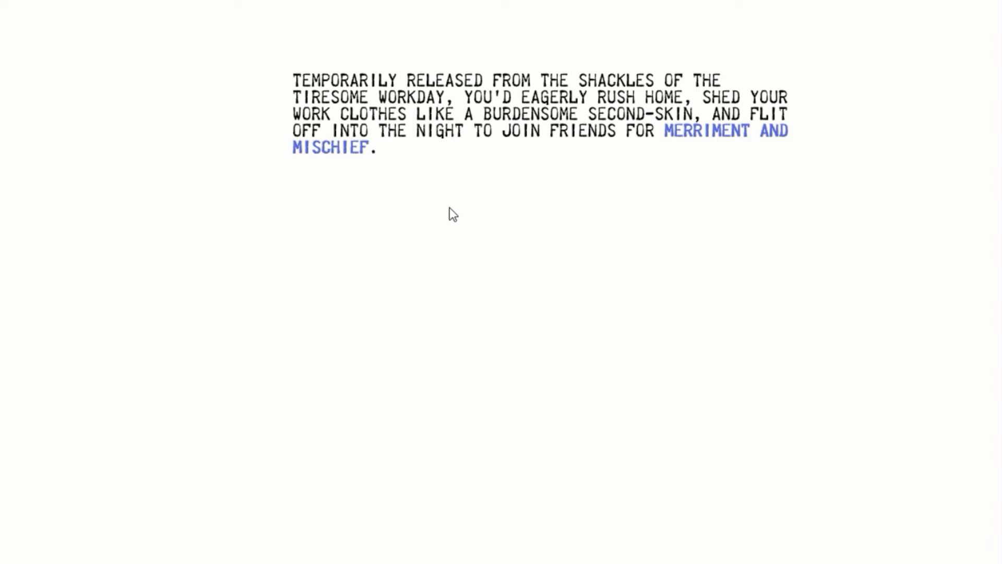
{"action": "mouse_move", "coordinate": [530, 217]}
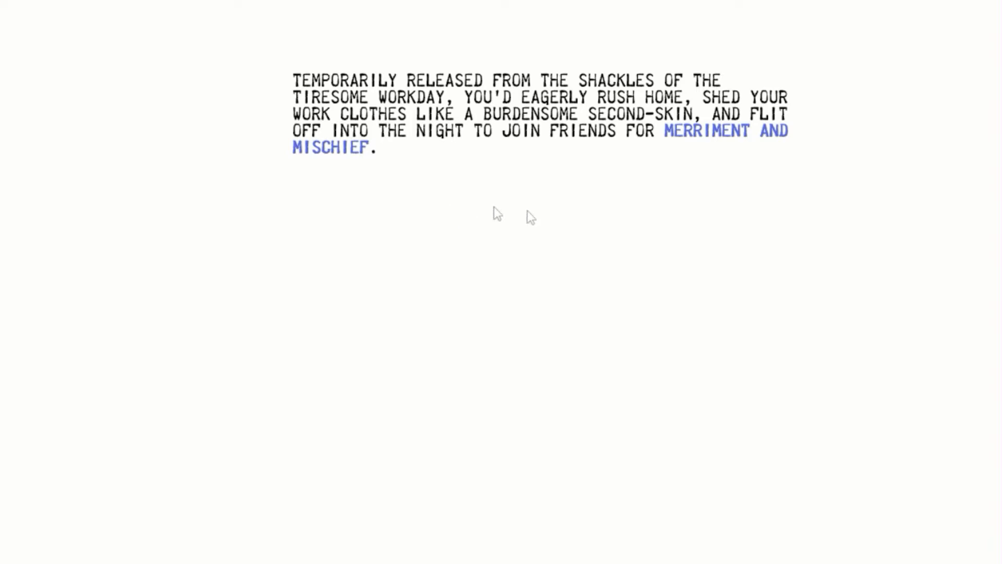
{"action": "mouse_move", "coordinate": [764, 149]}
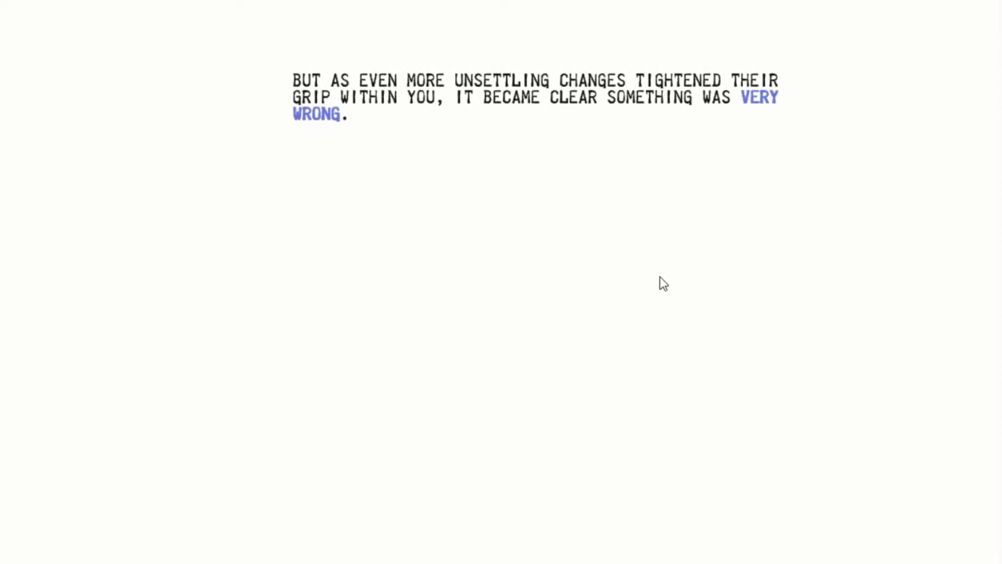
{"action": "mouse_move", "coordinate": [663, 313]}
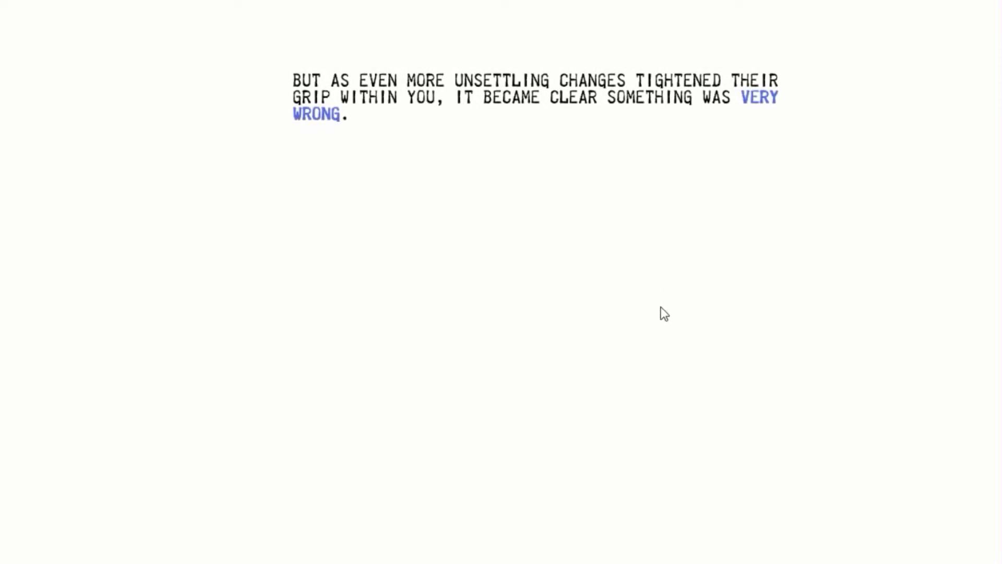
{"action": "mouse_move", "coordinate": [758, 200]}
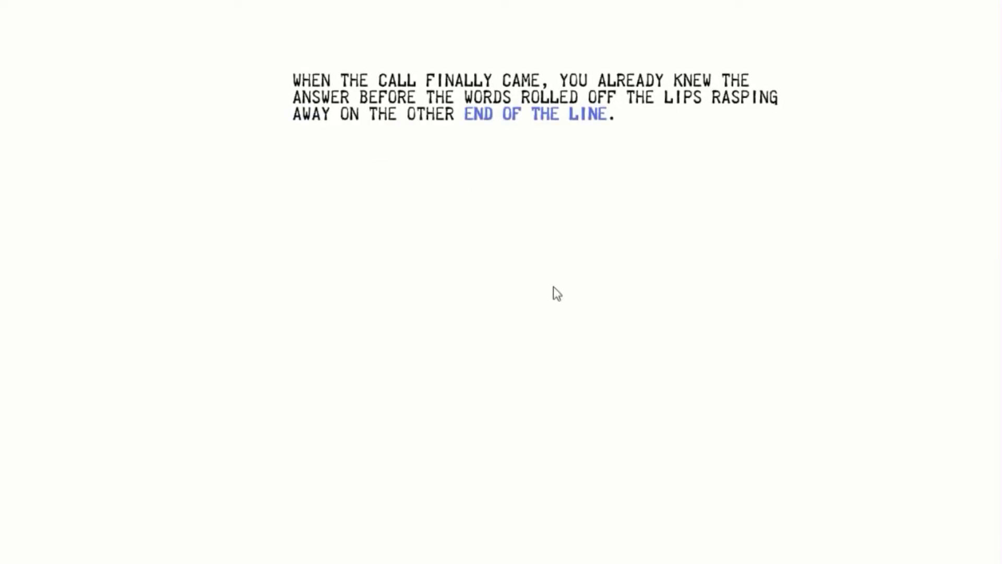
{"action": "mouse_move", "coordinate": [588, 296]}
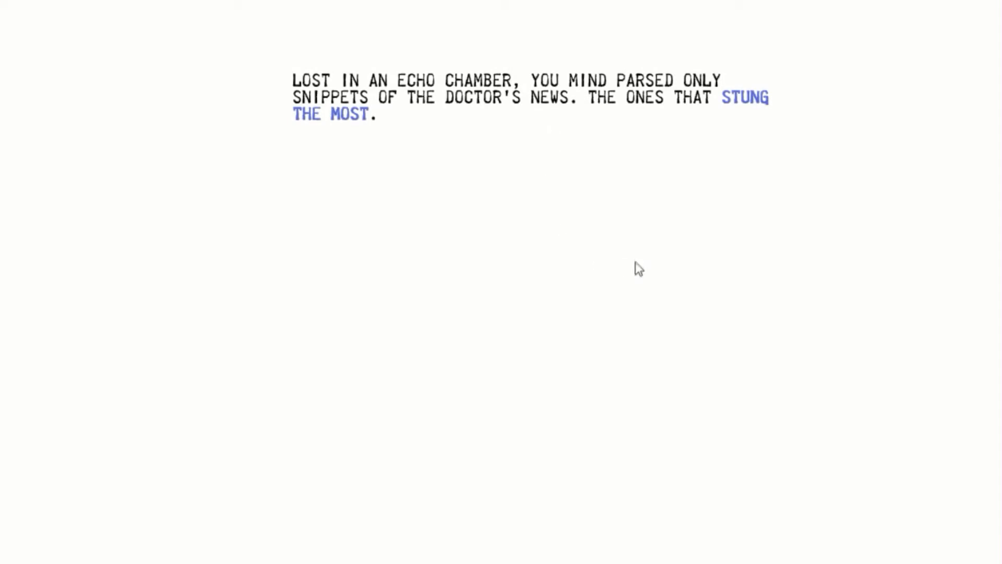
{"action": "mouse_move", "coordinate": [640, 273]}
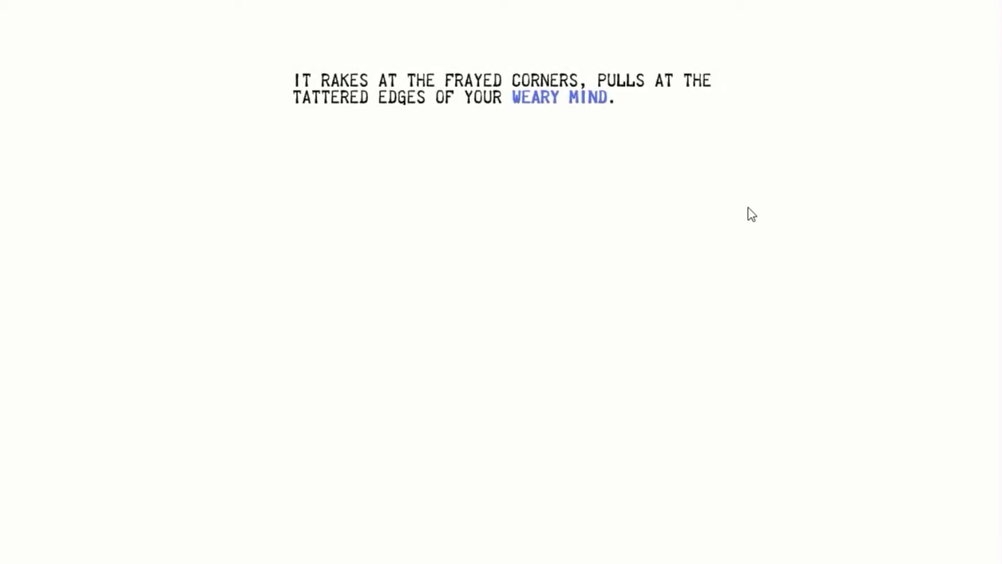
{"action": "mouse_move", "coordinate": [771, 199]}
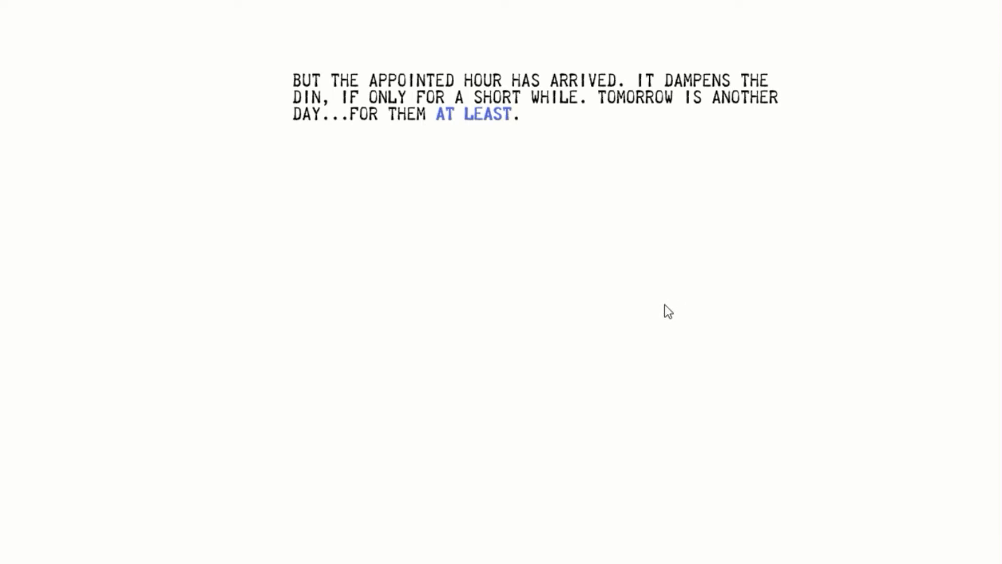
{"action": "mouse_move", "coordinate": [644, 268]}
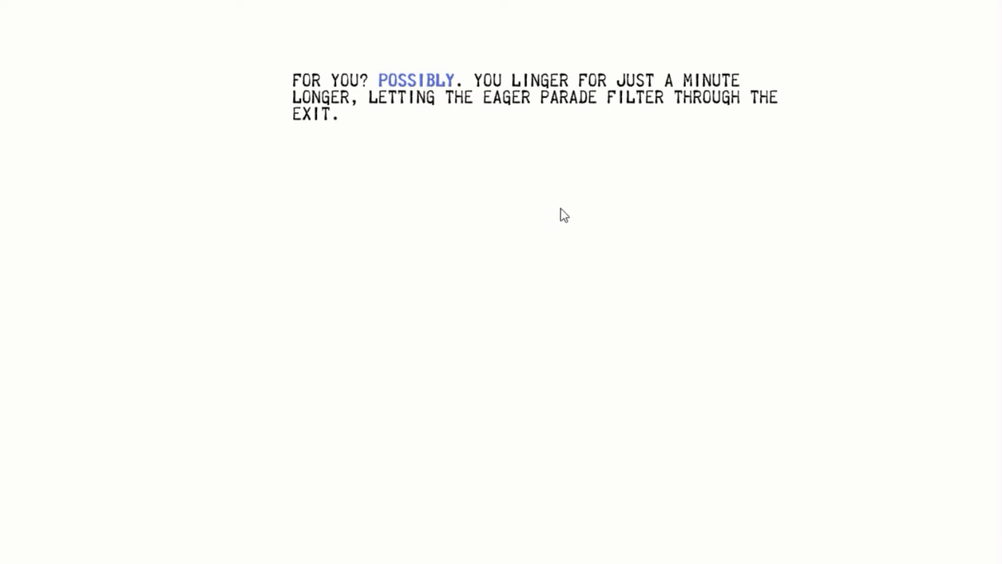
{"action": "mouse_move", "coordinate": [421, 136]}
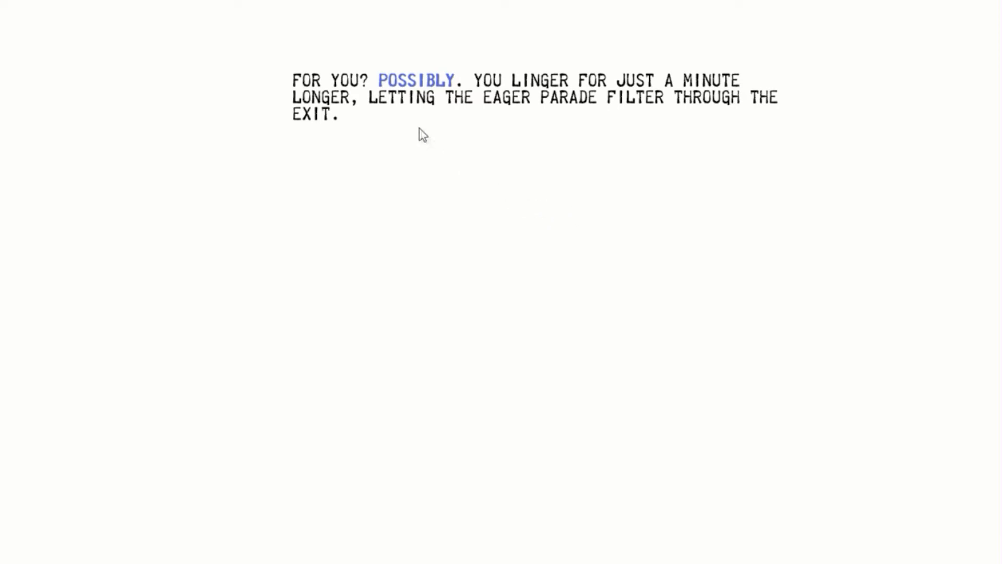
Advance past POSSIBLY and TURNS TO A DOWNPOUR down into the subway crowds.
{"action": "left_click", "coordinate": [415, 80]}
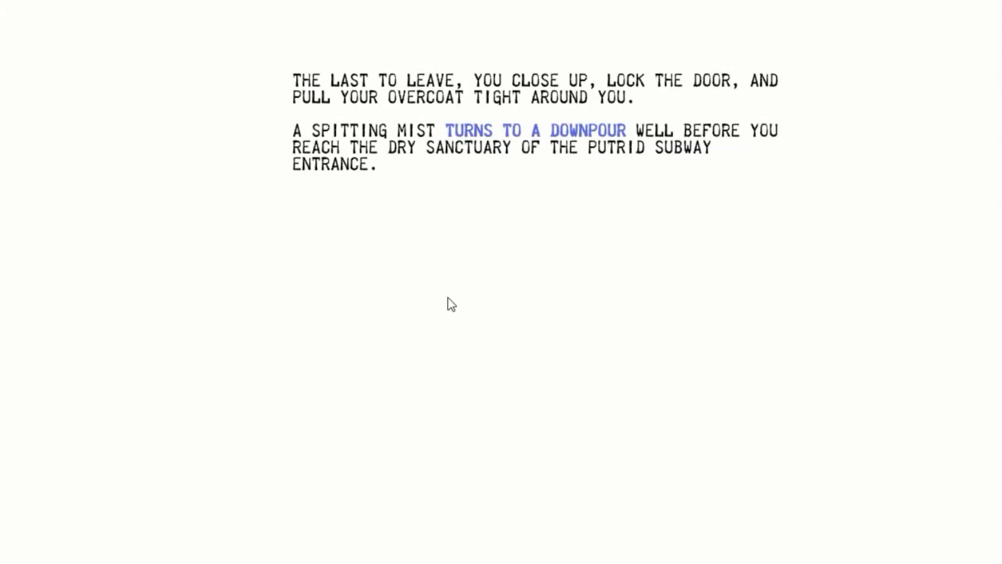
{"action": "mouse_move", "coordinate": [544, 314]}
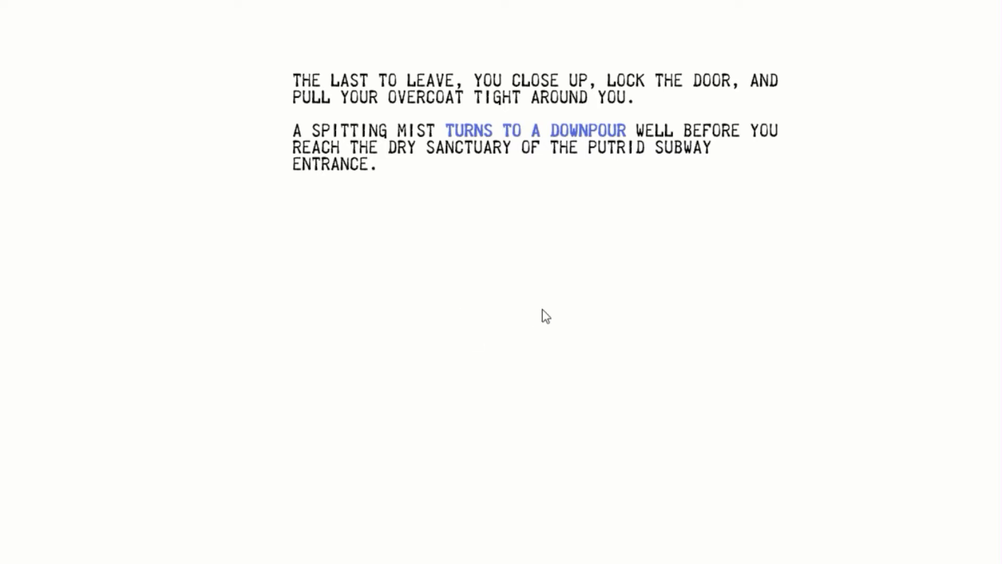
{"action": "mouse_move", "coordinate": [550, 322]}
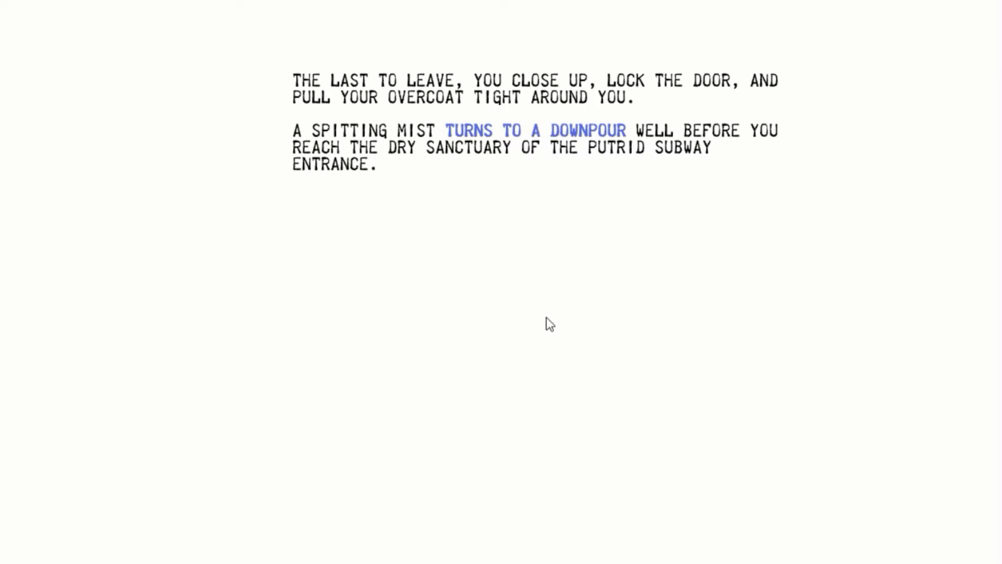
{"action": "mouse_move", "coordinate": [576, 307]}
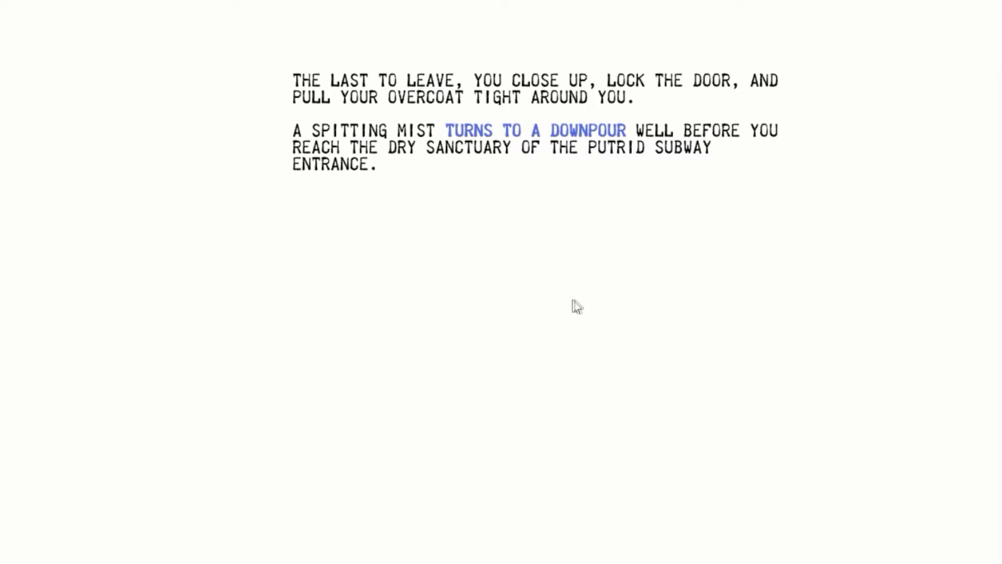
{"action": "mouse_move", "coordinate": [580, 311]}
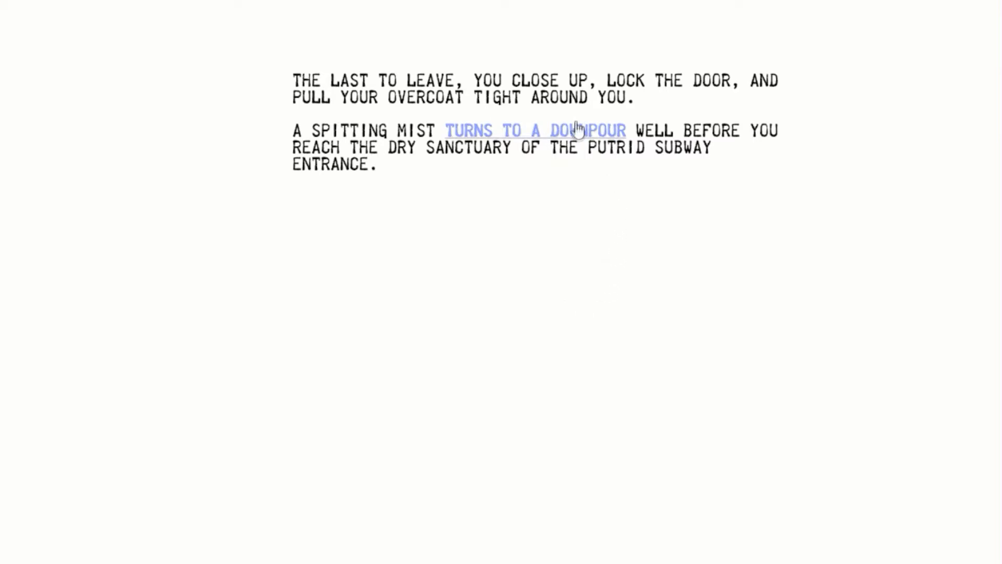
{"action": "left_click", "coordinate": [536, 131]}
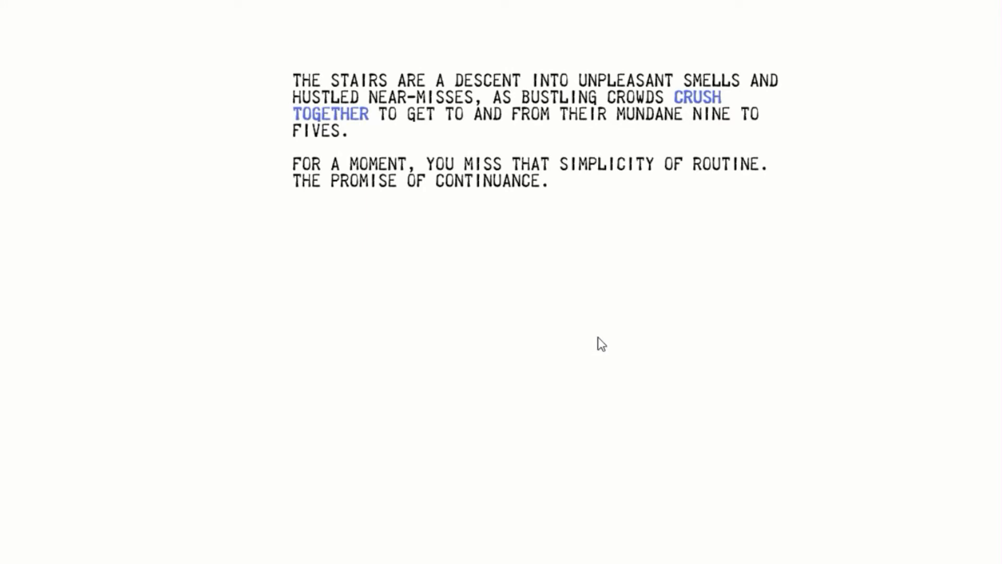
{"action": "mouse_move", "coordinate": [610, 351]}
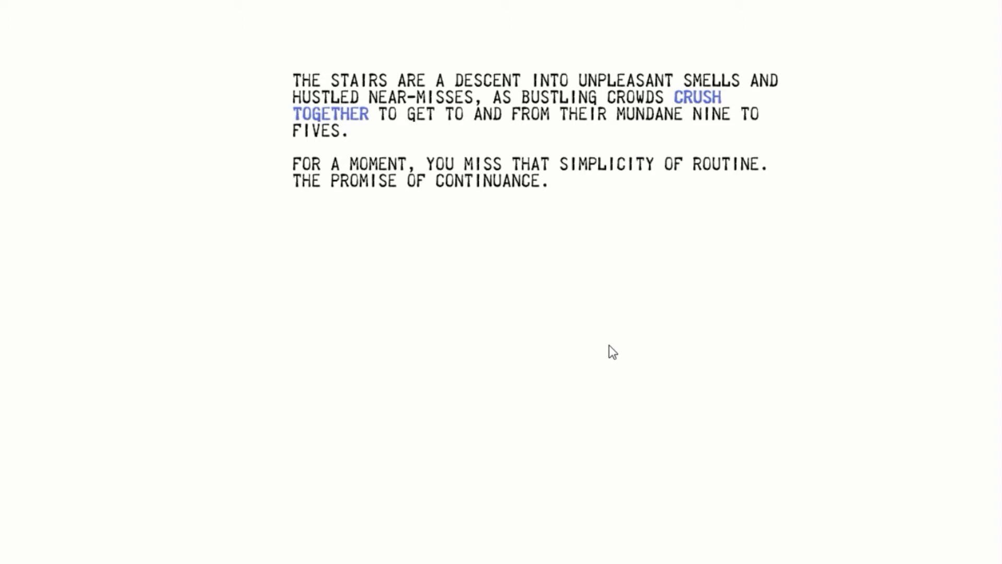
{"action": "mouse_move", "coordinate": [629, 363]}
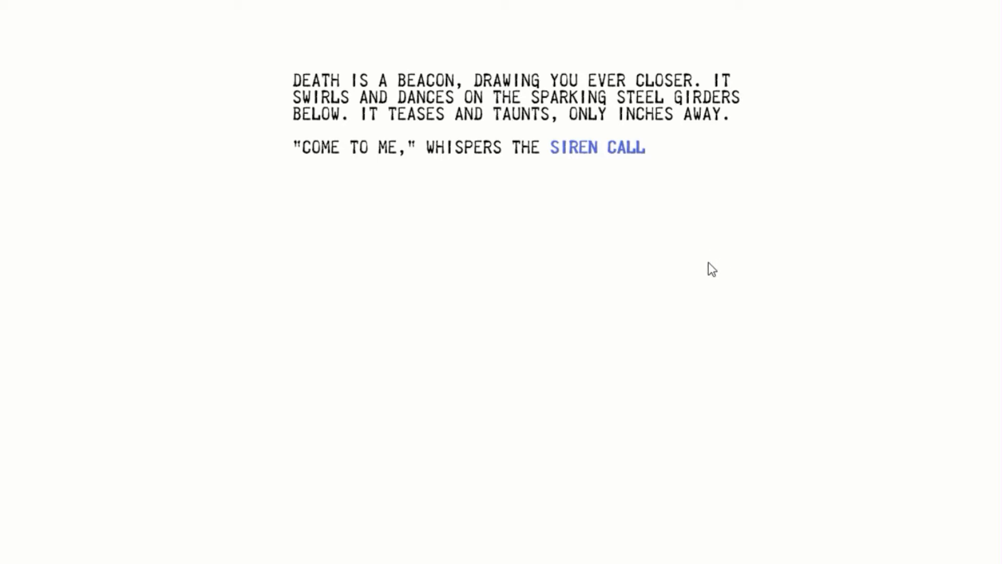
{"action": "mouse_move", "coordinate": [680, 259]}
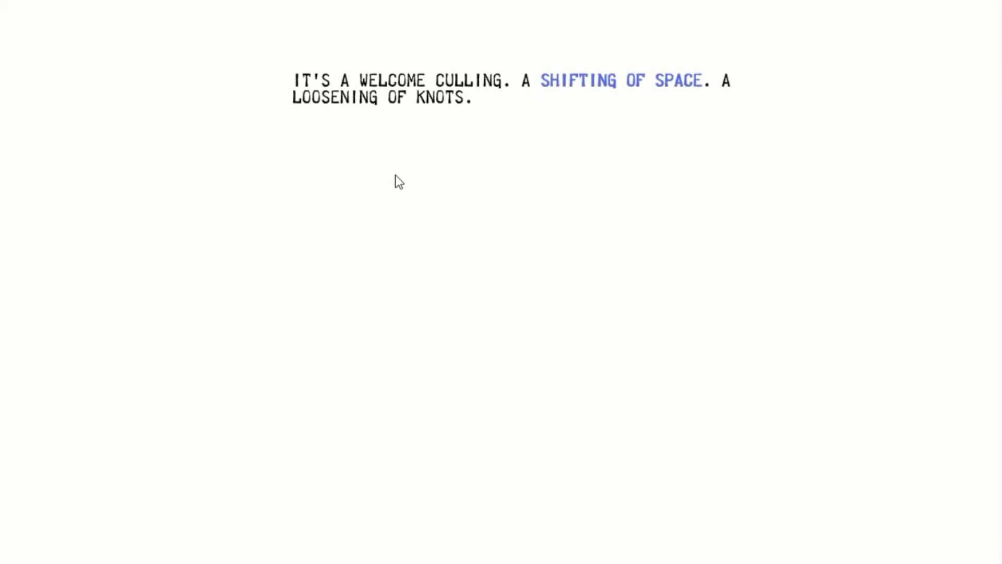
Follow SHIFTING OF SPACE, ONE LAST TIME and WORK YOUR WAY toward the abandoned satchel.
{"action": "left_click", "coordinate": [620, 81]}
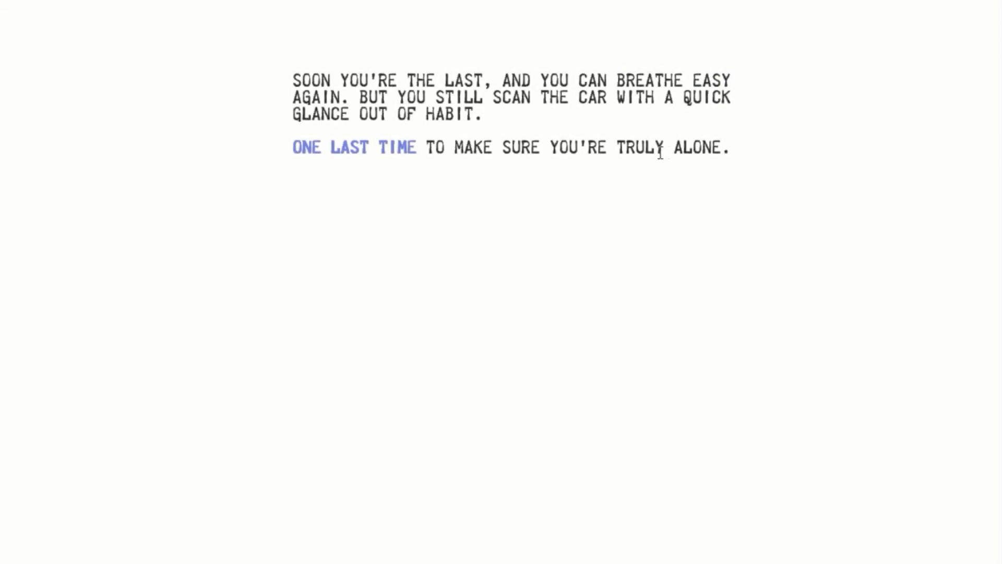
{"action": "mouse_move", "coordinate": [703, 314]}
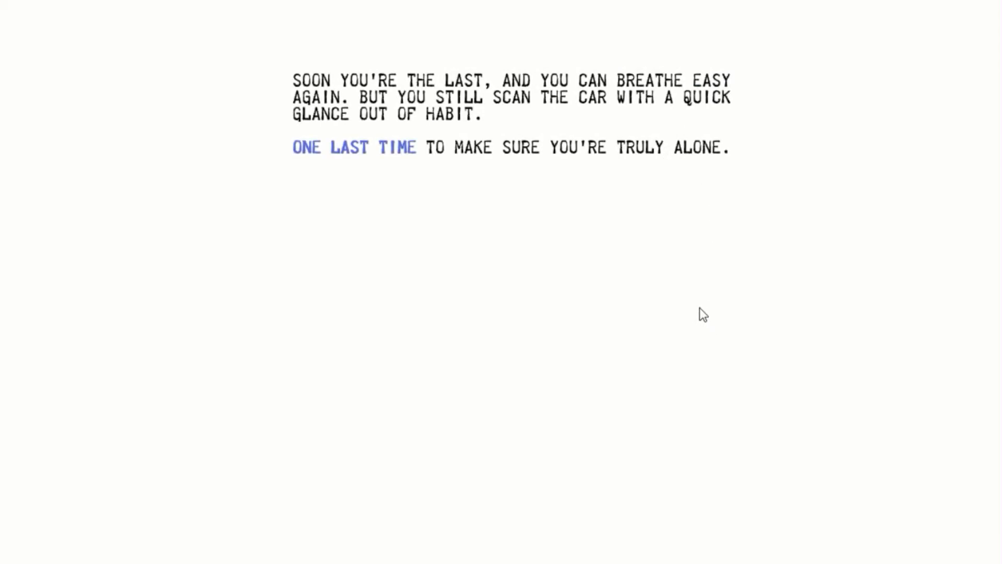
{"action": "mouse_move", "coordinate": [680, 311]}
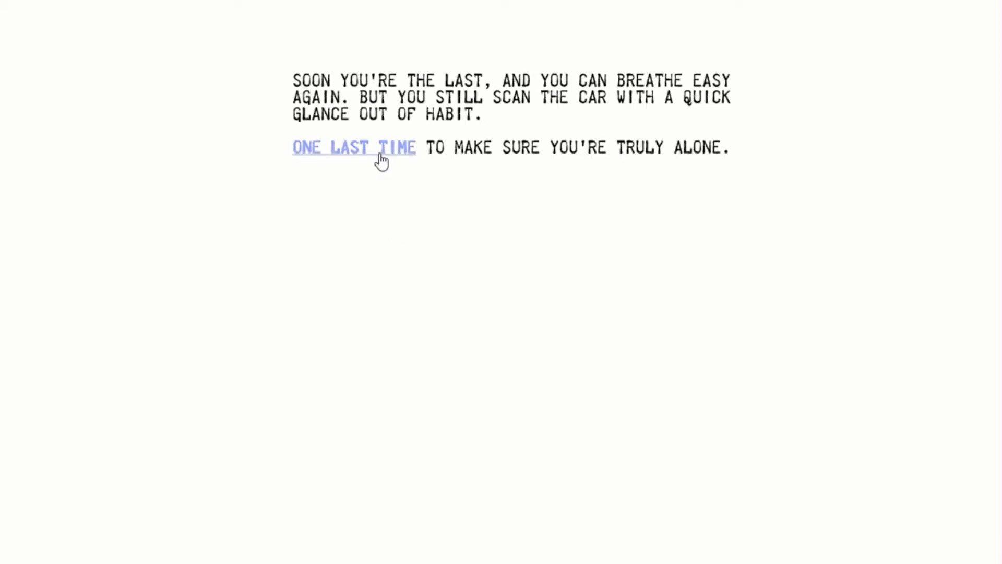
{"action": "left_click", "coordinate": [354, 147]}
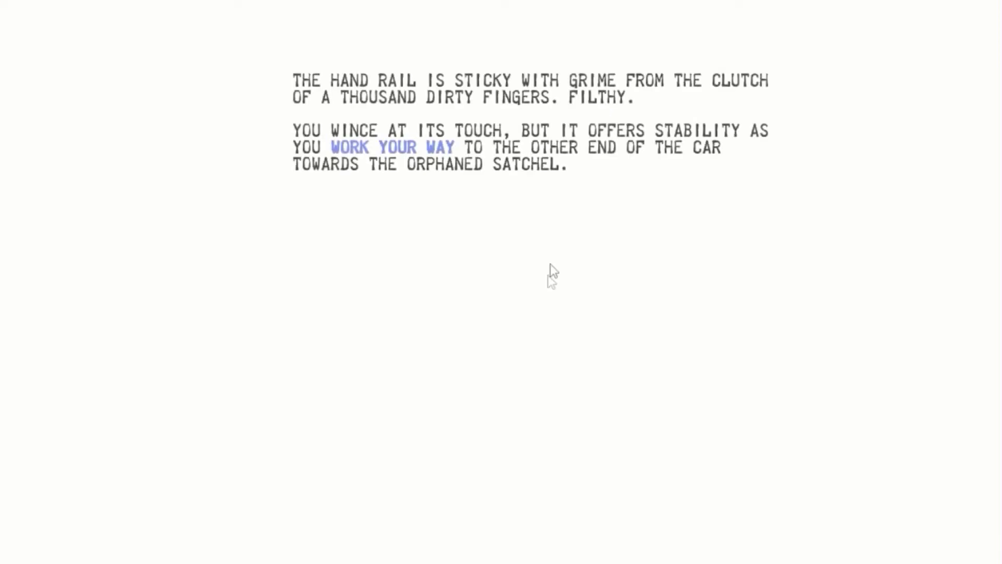
{"action": "mouse_move", "coordinate": [746, 306]}
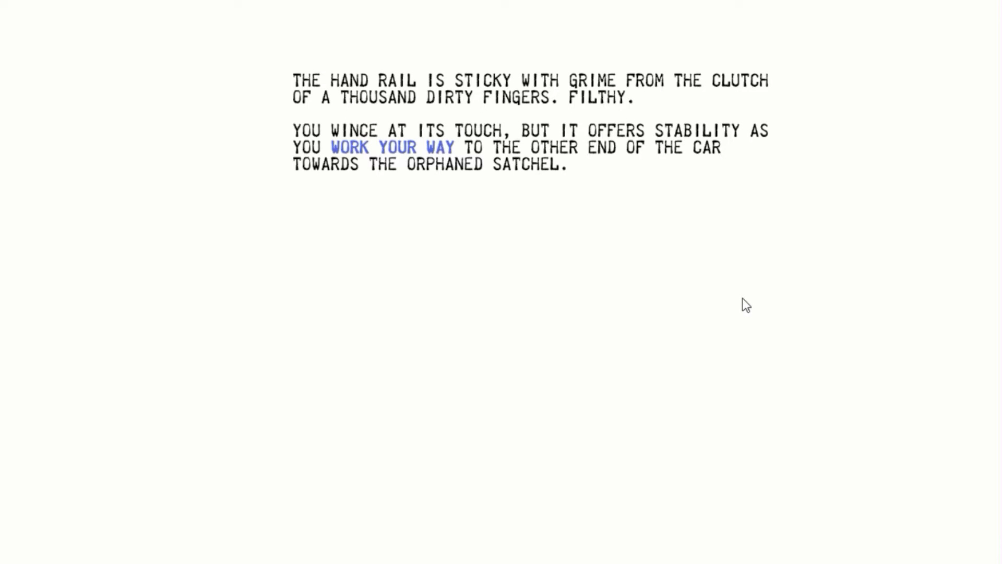
{"action": "mouse_move", "coordinate": [392, 148]}
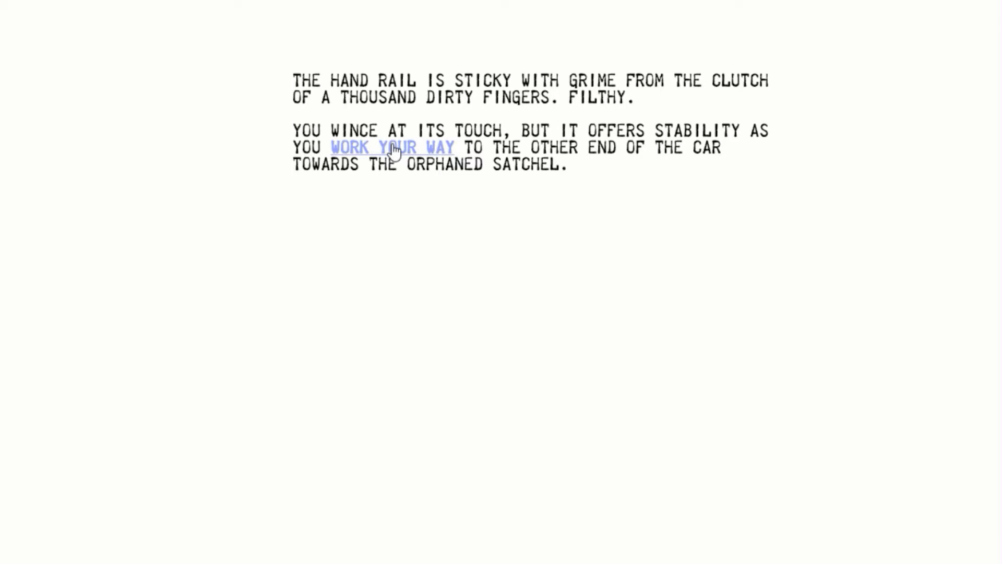
{"action": "left_click", "coordinate": [392, 147]}
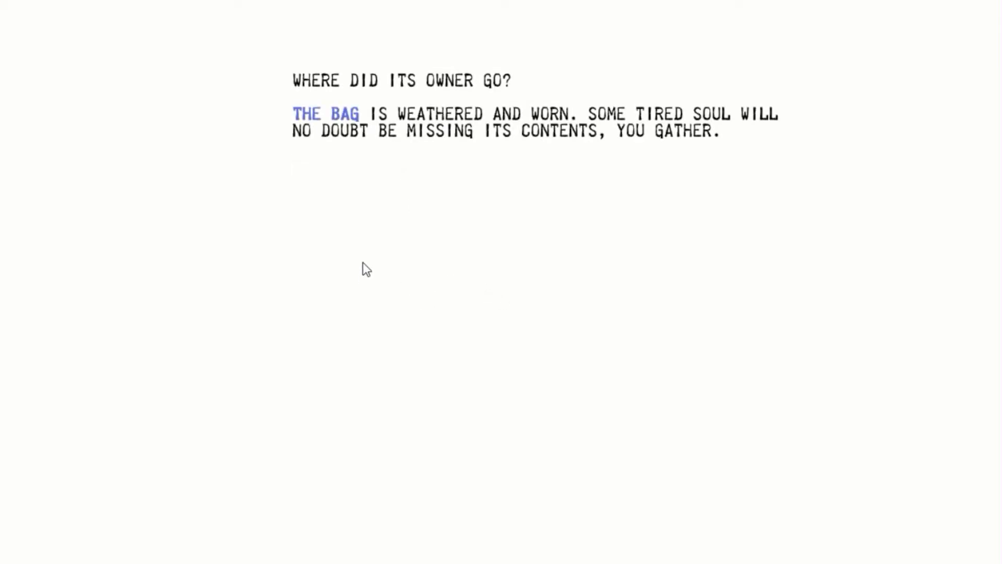
Examine THE BAG, then choose SWIPE THE BAG and carry it home.
{"action": "left_click", "coordinate": [327, 114]}
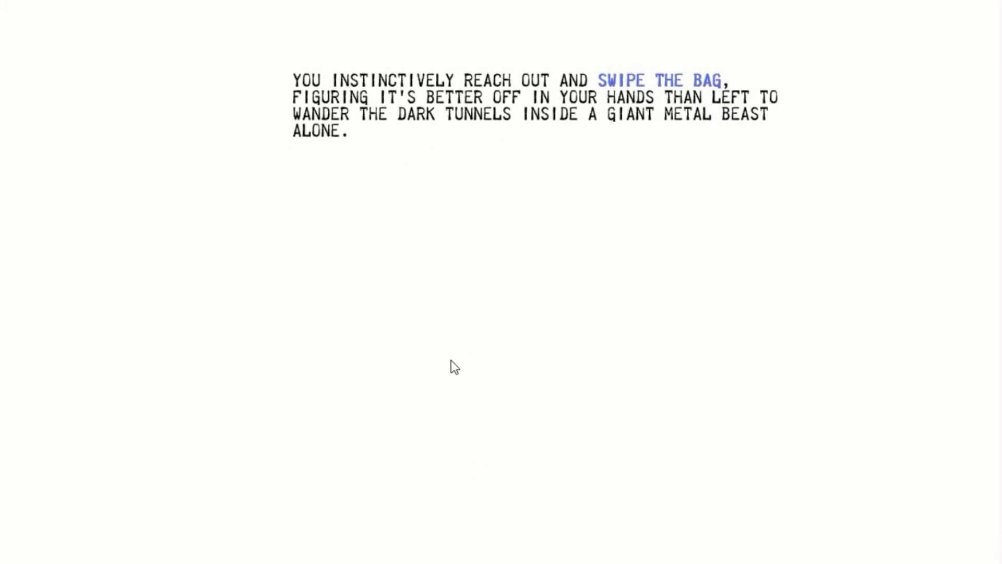
{"action": "mouse_move", "coordinate": [472, 347]}
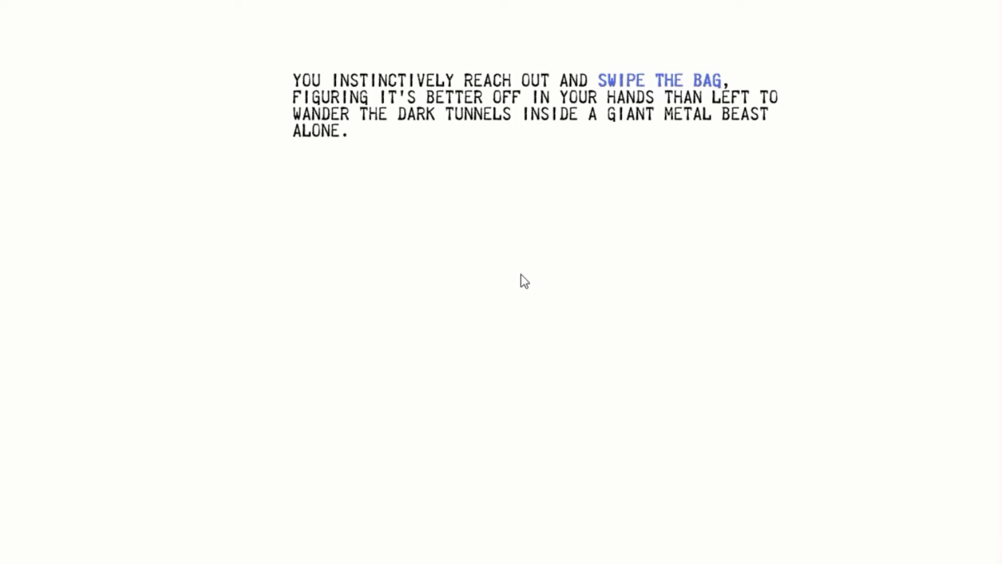
{"action": "mouse_move", "coordinate": [494, 249]}
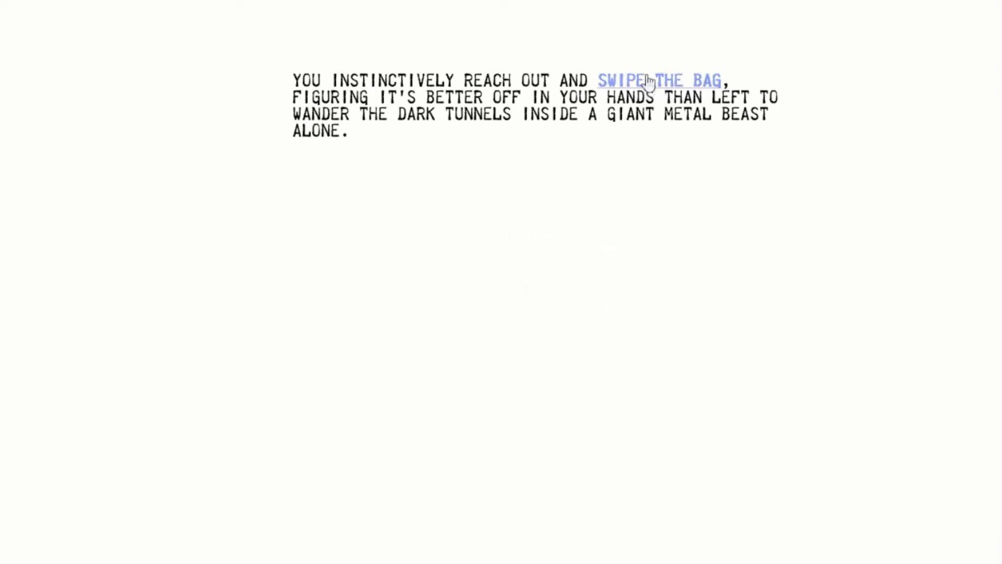
{"action": "left_click", "coordinate": [658, 82]}
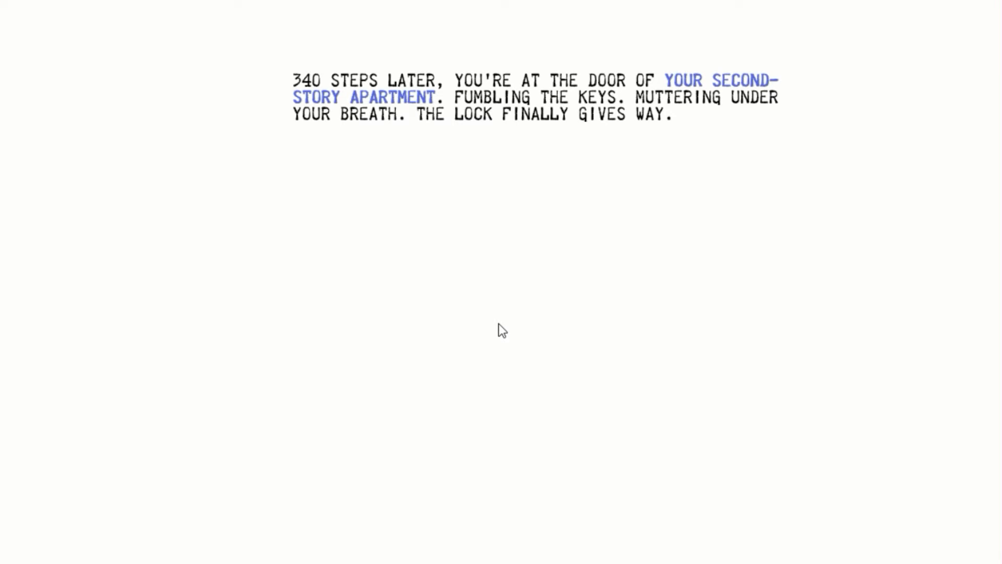
{"action": "mouse_move", "coordinate": [545, 268]}
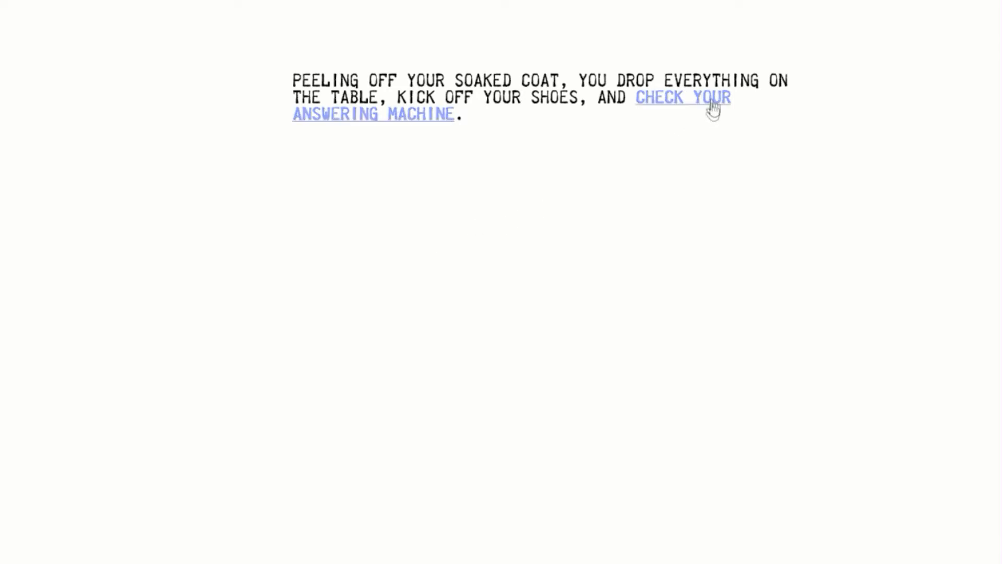
Check the answering machine messages, then examine the bag to find the serpent-skeleton book.
{"action": "left_click", "coordinate": [683, 97]}
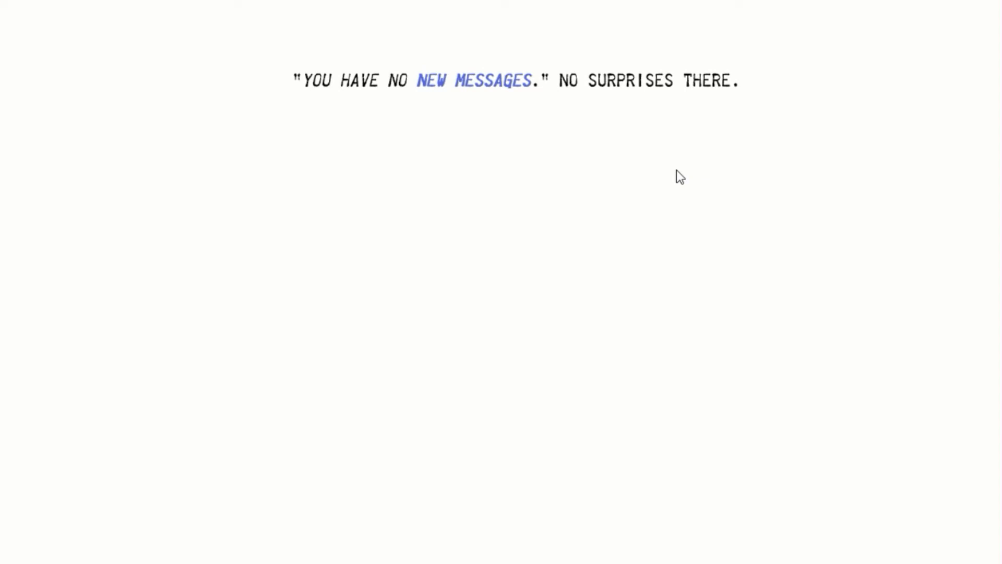
{"action": "mouse_move", "coordinate": [464, 106]}
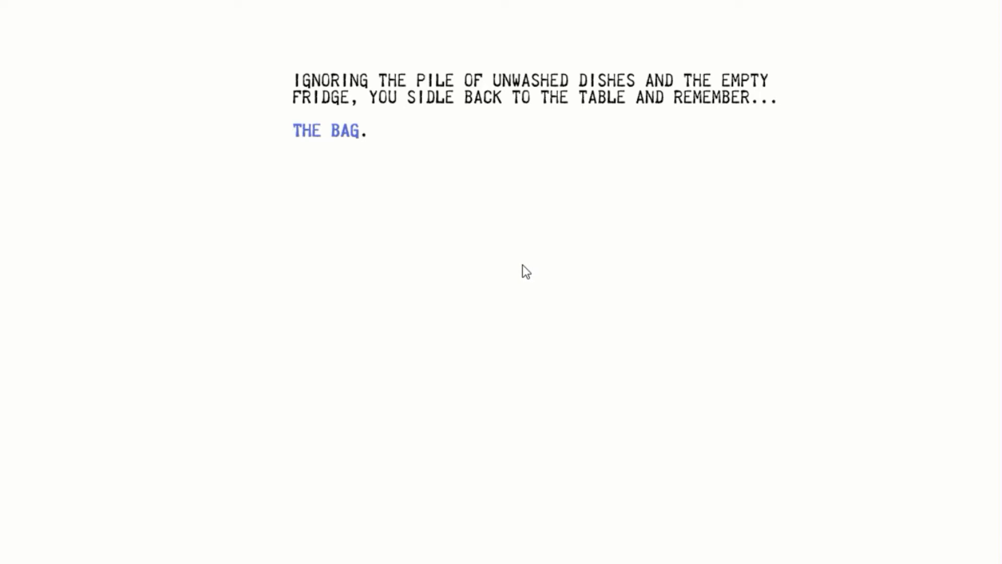
{"action": "mouse_move", "coordinate": [272, 194]}
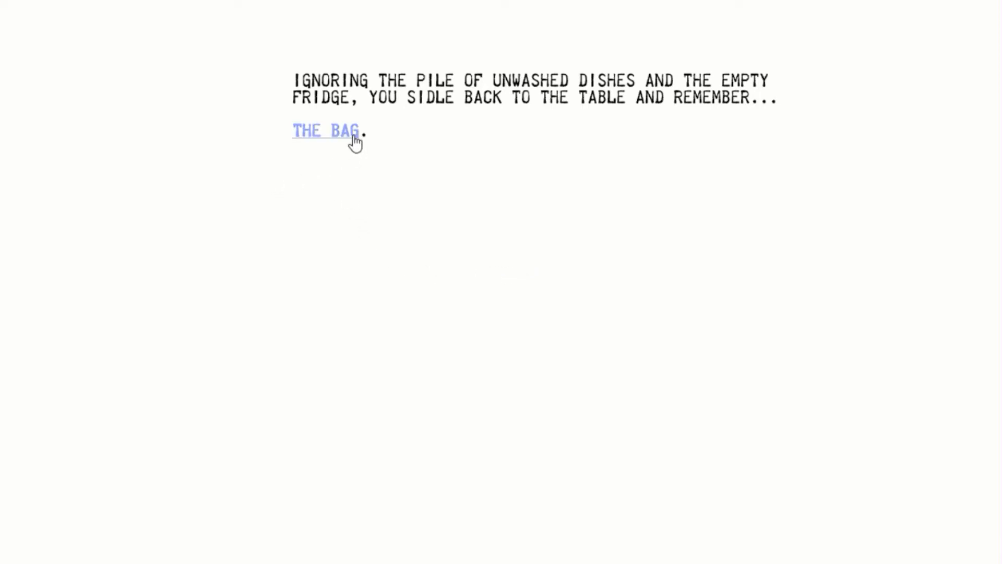
{"action": "left_click", "coordinate": [325, 130]}
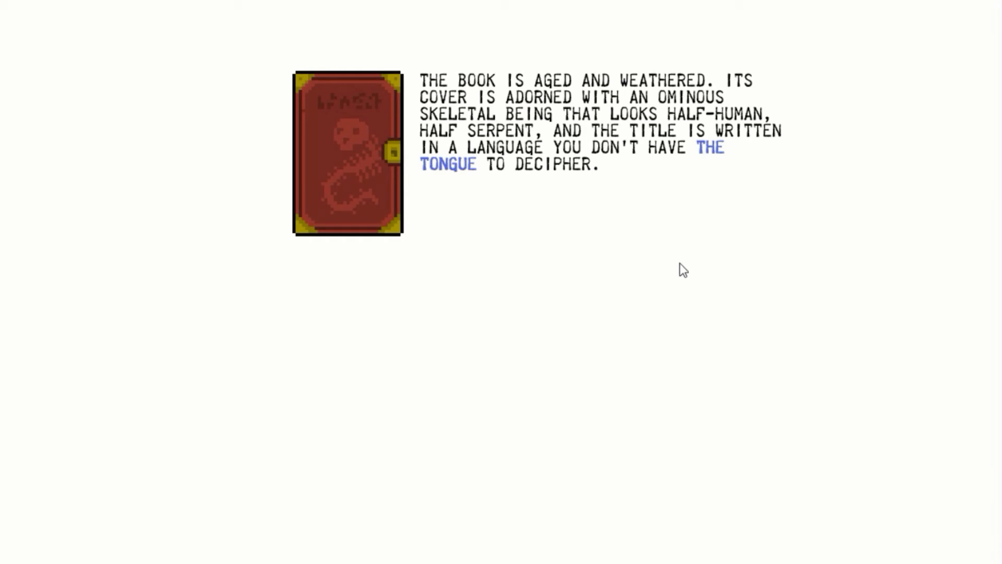
{"action": "mouse_move", "coordinate": [700, 287]}
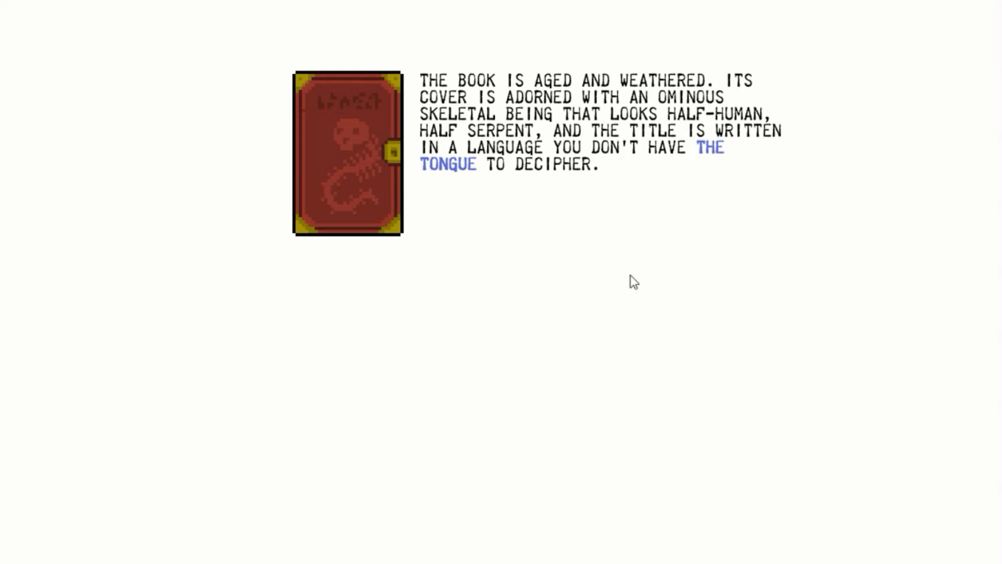
{"action": "mouse_move", "coordinate": [611, 223]}
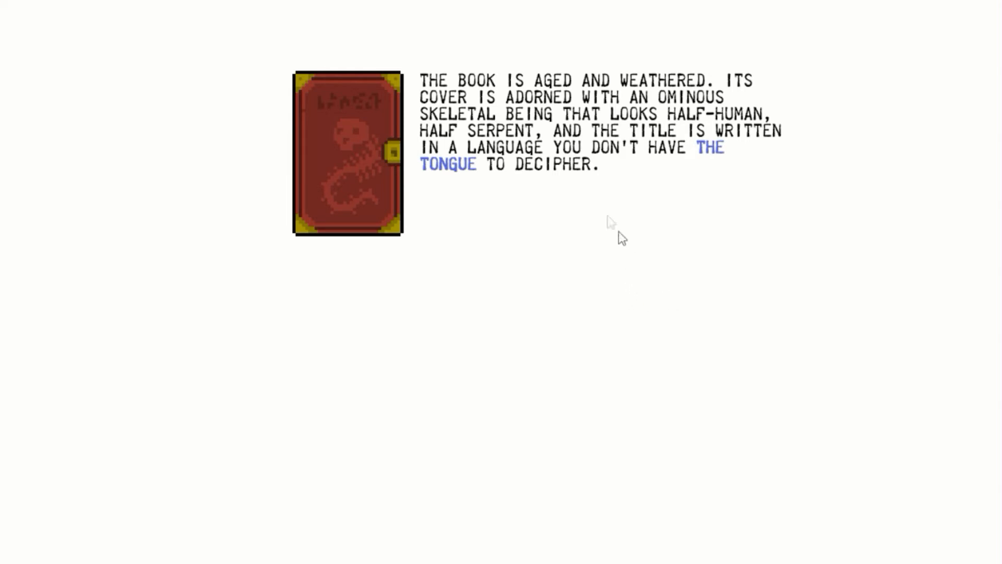
Study the book's title and flip through its blank pages at random.
{"action": "left_click", "coordinate": [699, 147]}
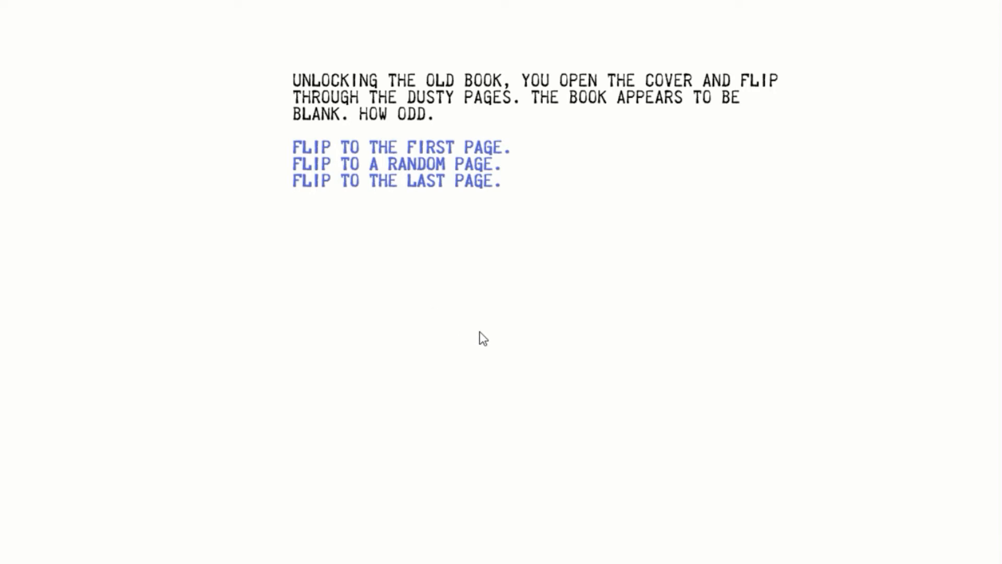
{"action": "mouse_move", "coordinate": [484, 330]}
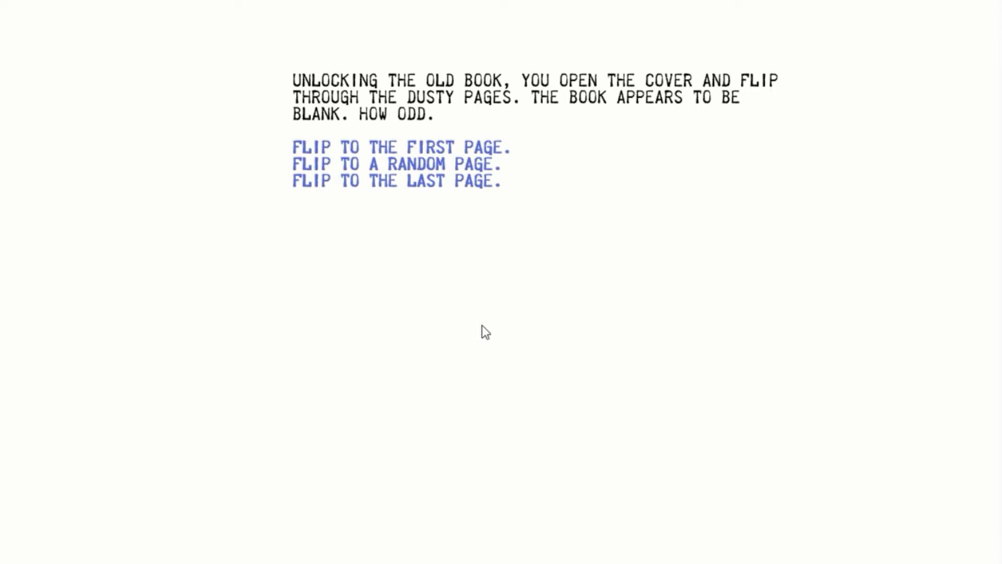
{"action": "mouse_move", "coordinate": [455, 312]}
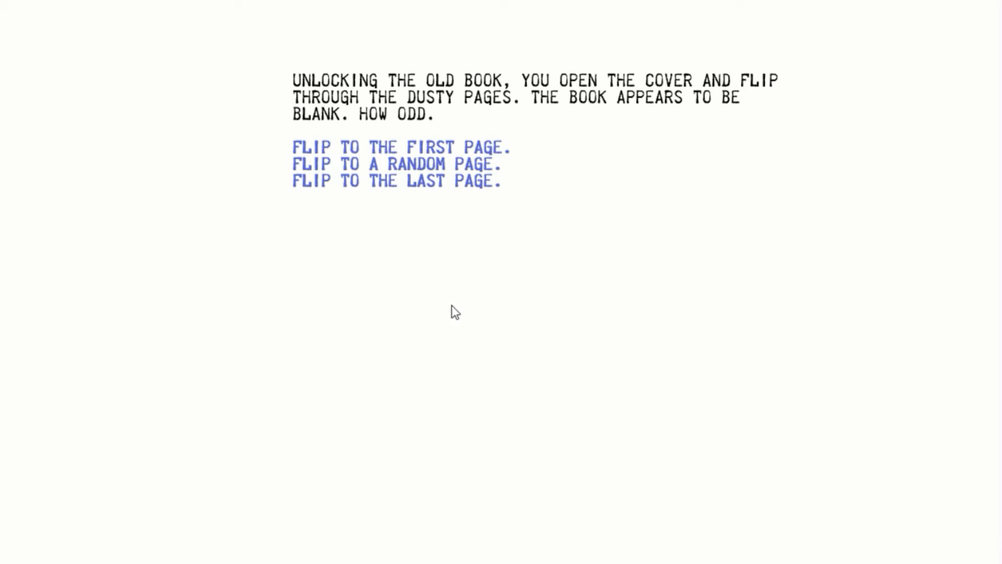
{"action": "mouse_move", "coordinate": [447, 147]}
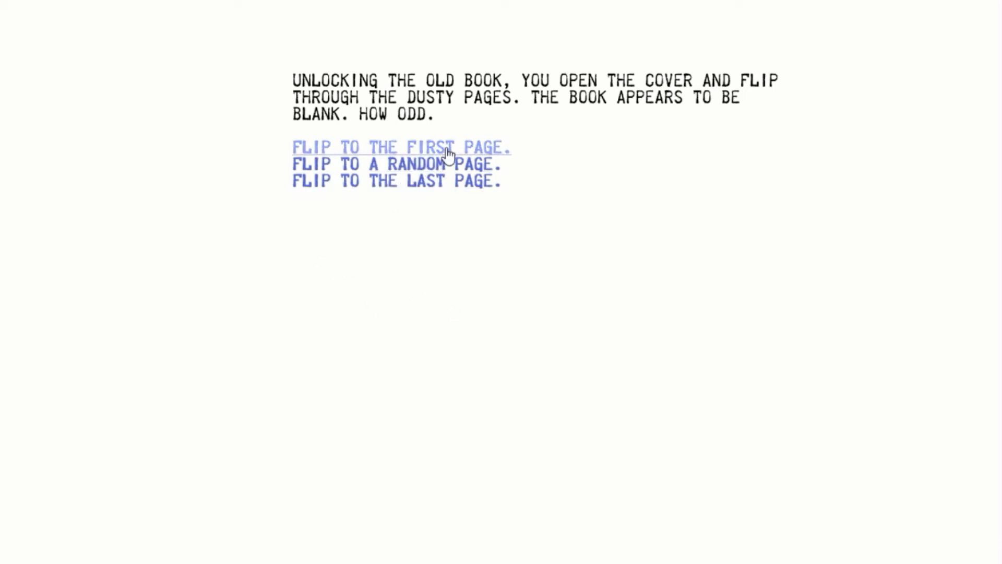
{"action": "left_click", "coordinate": [396, 181]}
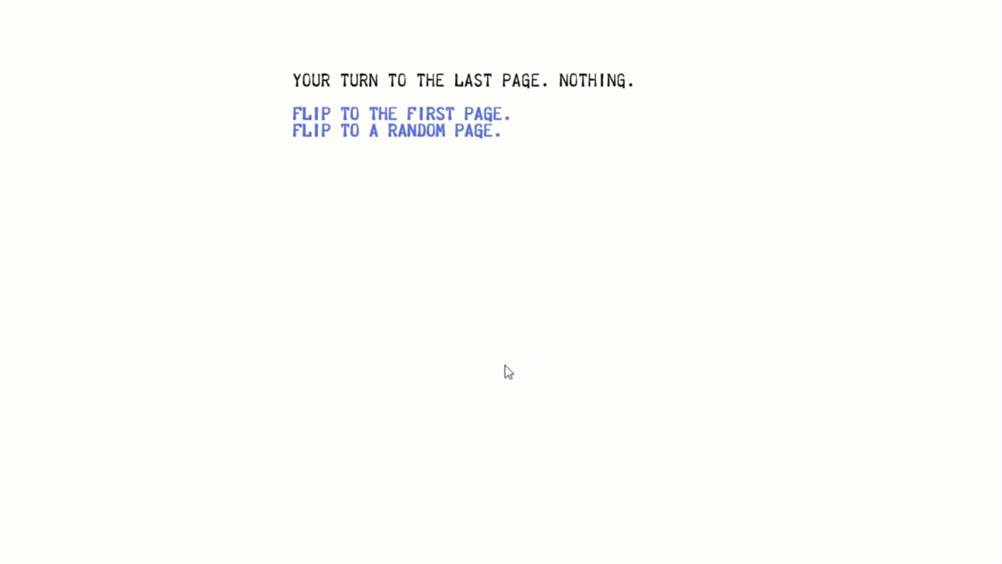
{"action": "mouse_move", "coordinate": [438, 152]}
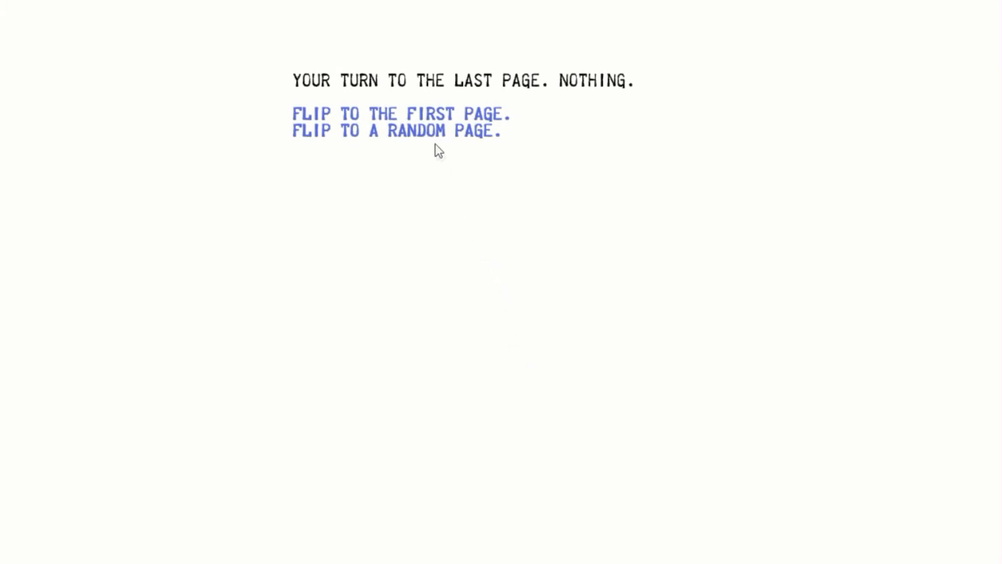
{"action": "left_click", "coordinate": [395, 131]}
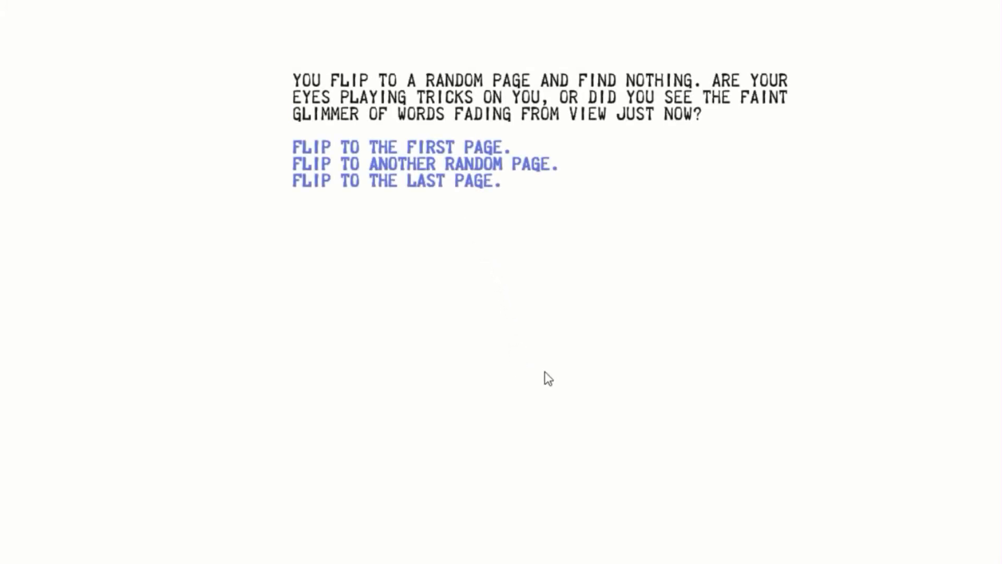
{"action": "mouse_move", "coordinate": [551, 376]}
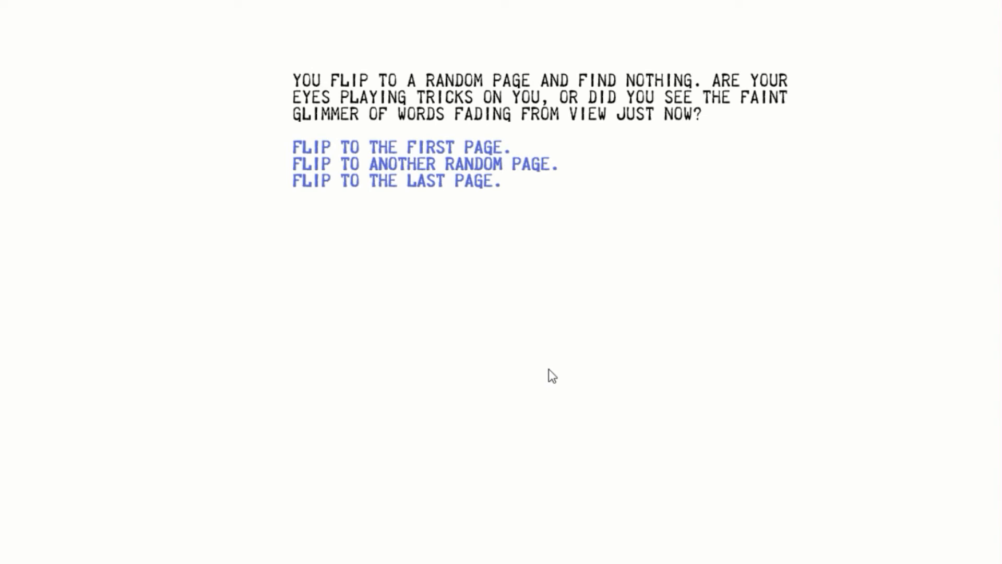
{"action": "mouse_move", "coordinate": [489, 374]}
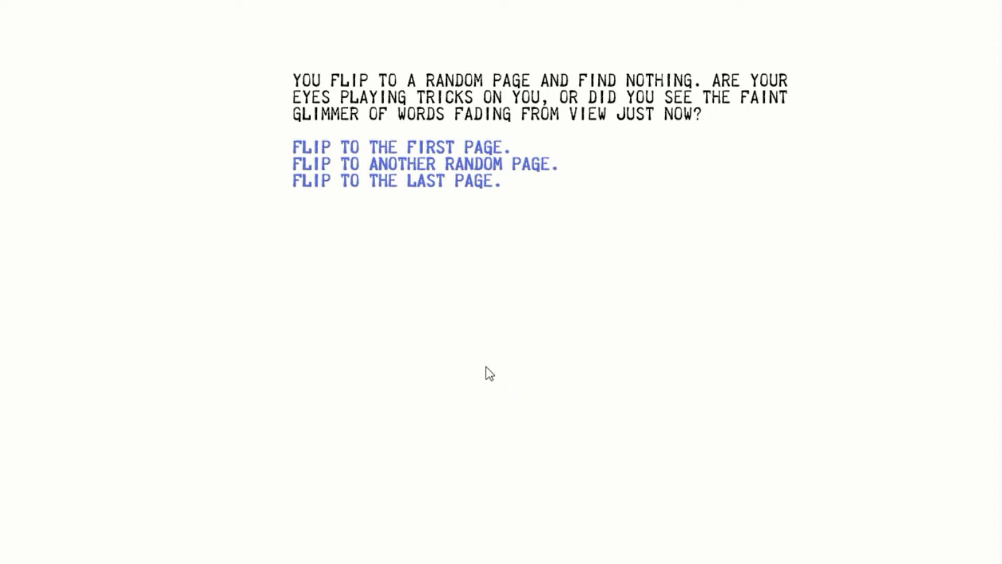
{"action": "left_click", "coordinate": [424, 163]}
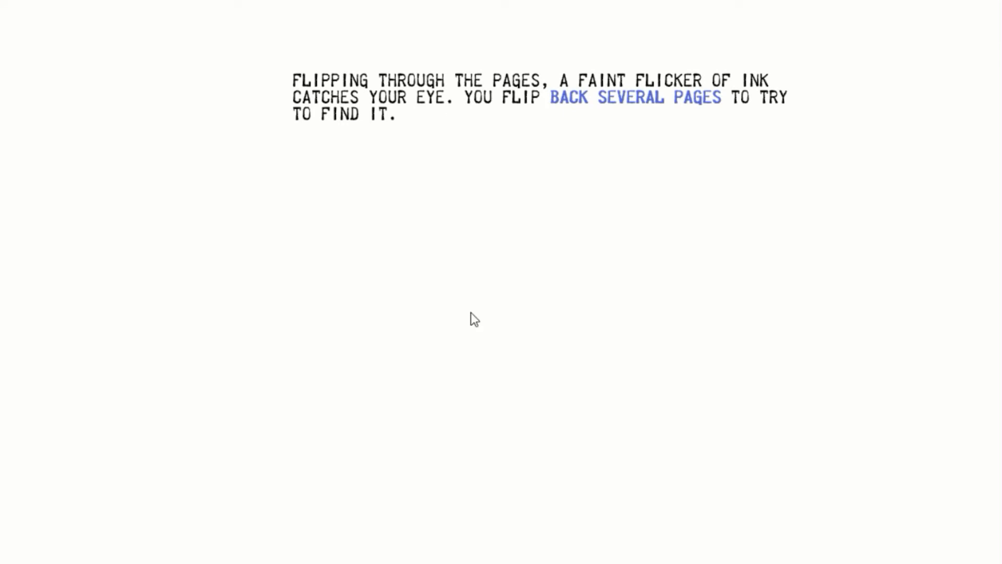
{"action": "mouse_move", "coordinate": [501, 330]}
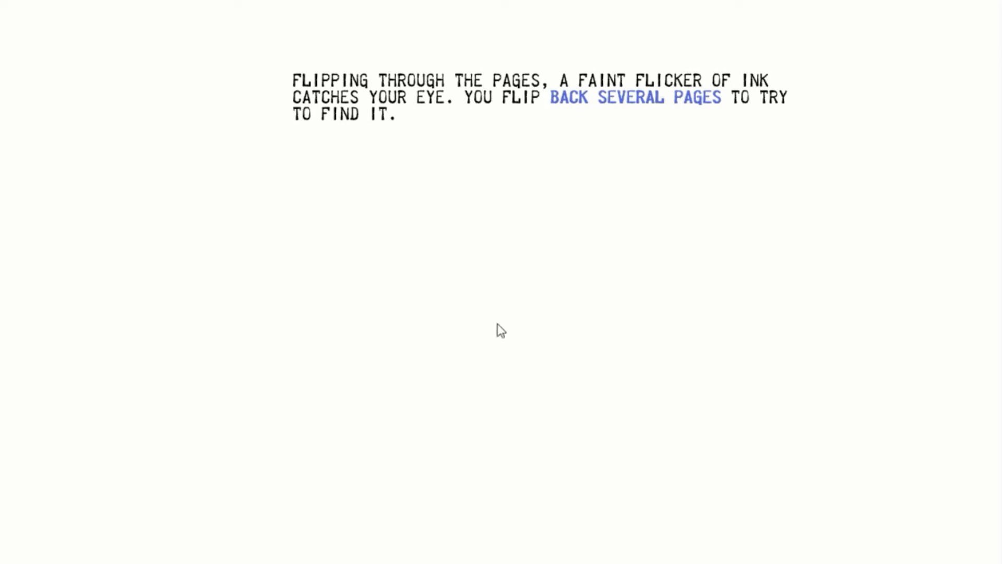
Turn back to the pencilled keyhole, trace it, draw blood and give in to fainting.
{"action": "left_click", "coordinate": [633, 97]}
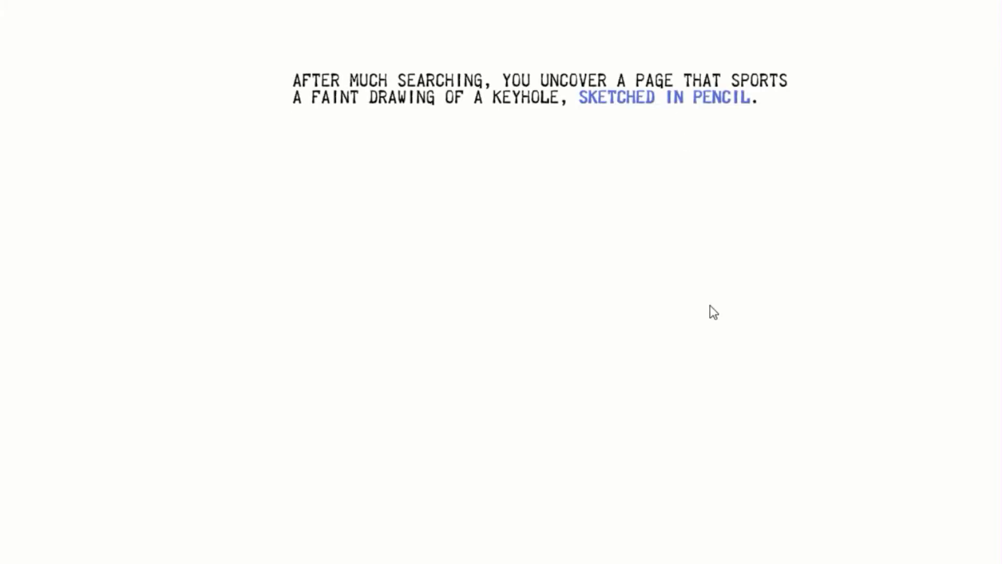
{"action": "left_click", "coordinate": [665, 97]}
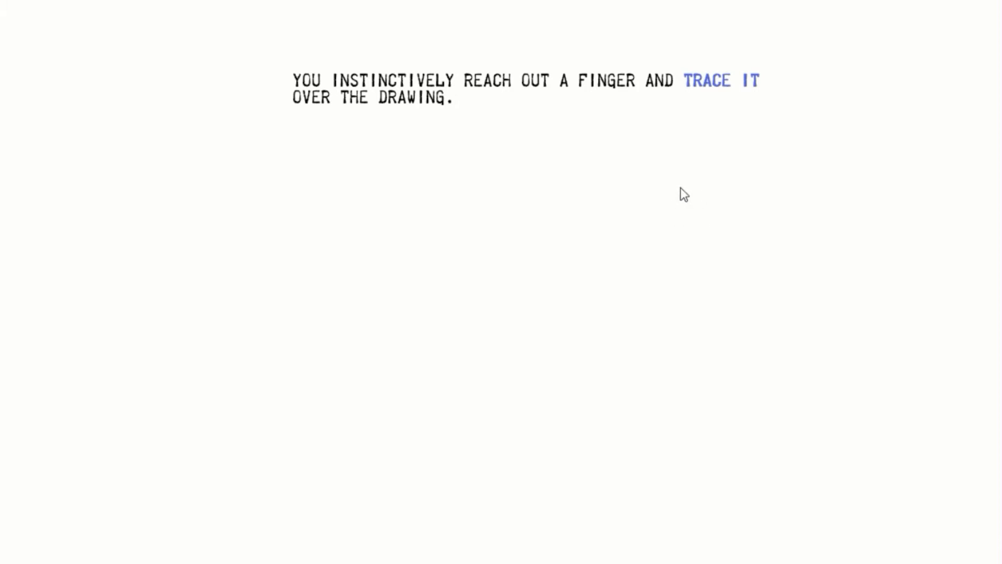
{"action": "left_click", "coordinate": [720, 80]}
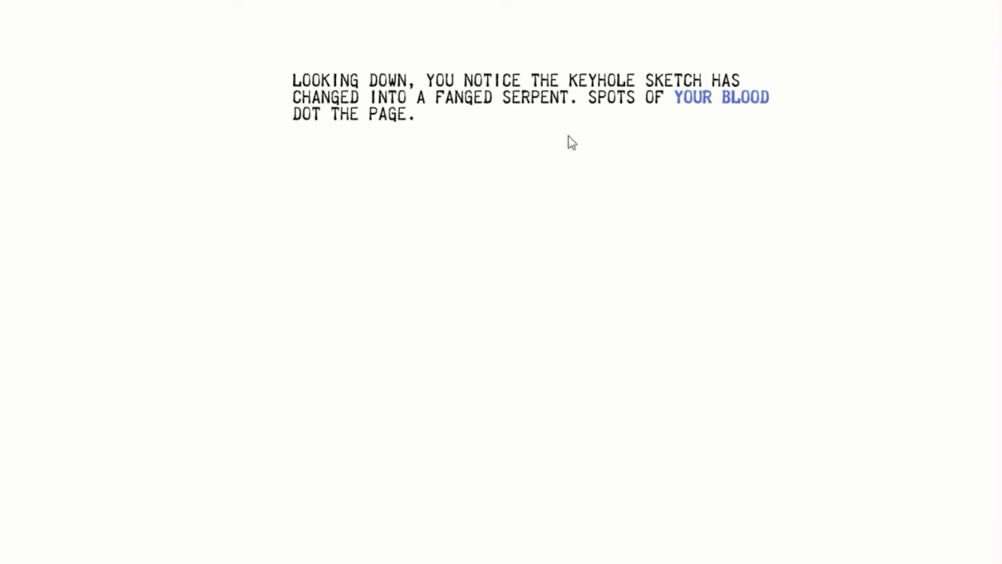
{"action": "left_click", "coordinate": [721, 97]}
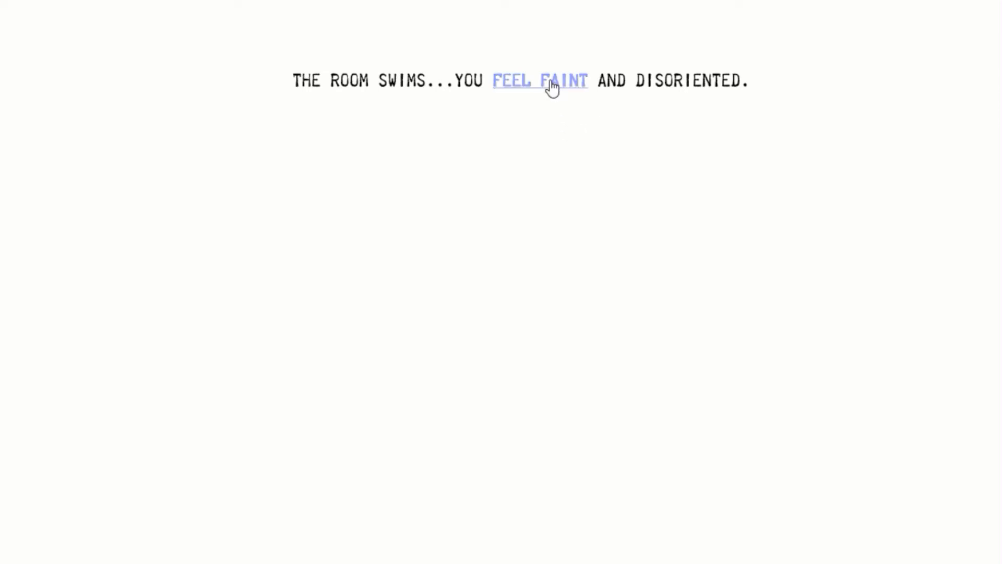
{"action": "left_click", "coordinate": [540, 80]}
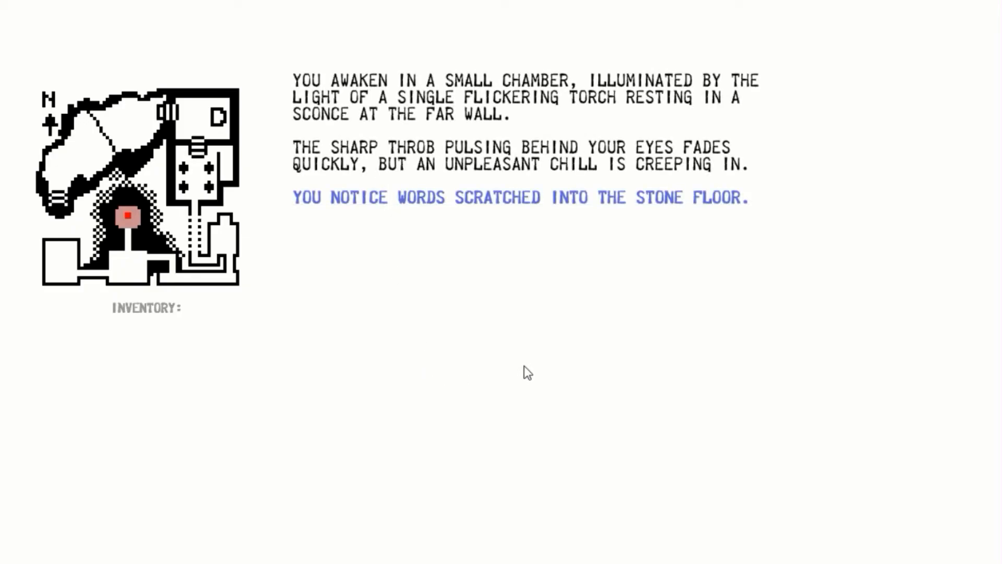
{"action": "mouse_move", "coordinate": [541, 381]}
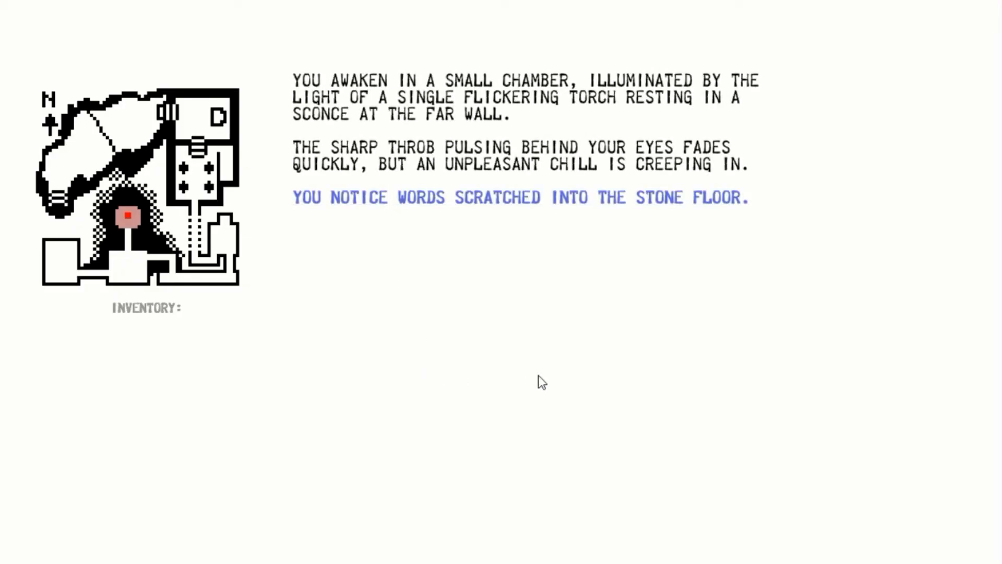
{"action": "mouse_move", "coordinate": [675, 418]}
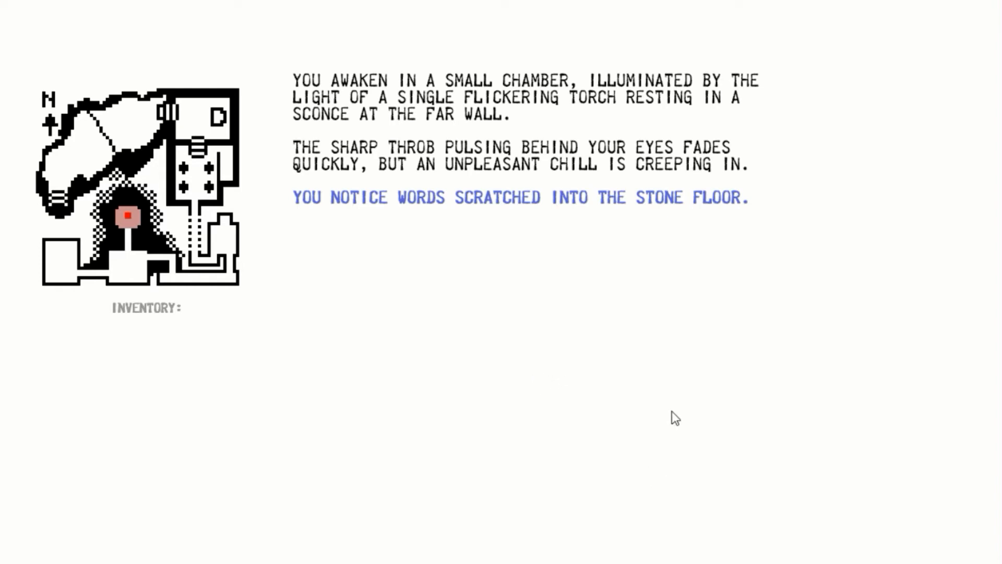
{"action": "mouse_move", "coordinate": [734, 433]}
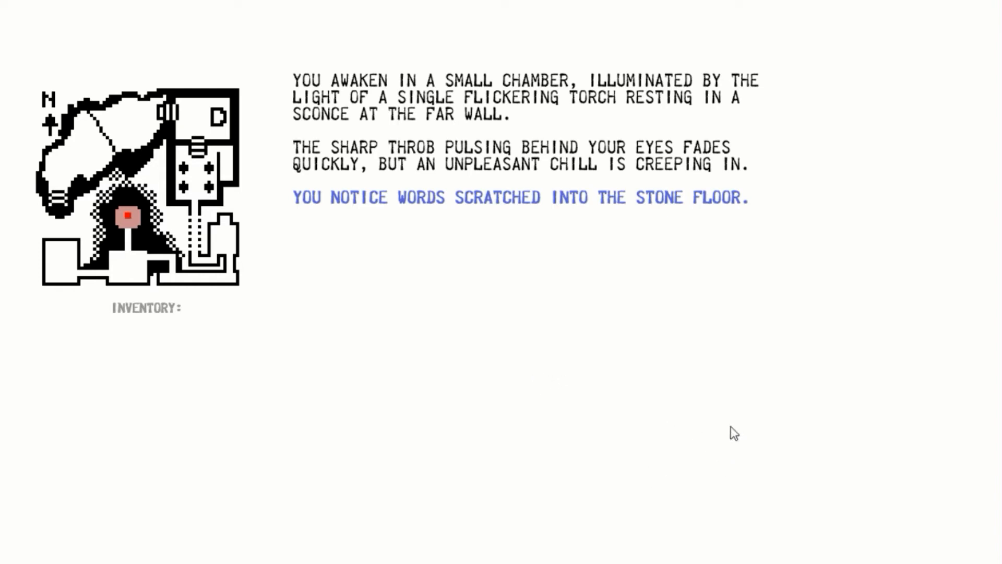
{"action": "mouse_move", "coordinate": [749, 438]}
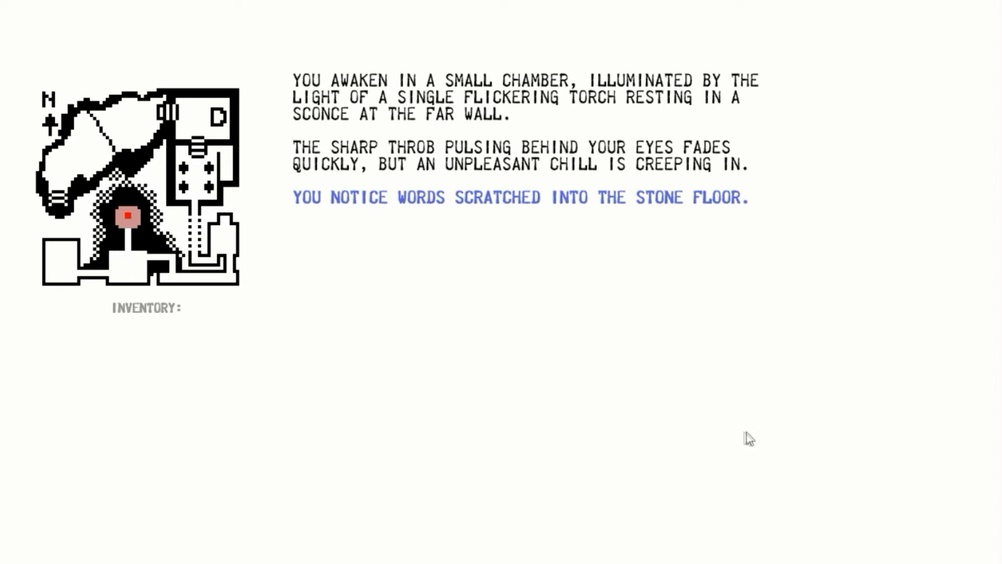
{"action": "mouse_move", "coordinate": [774, 436]}
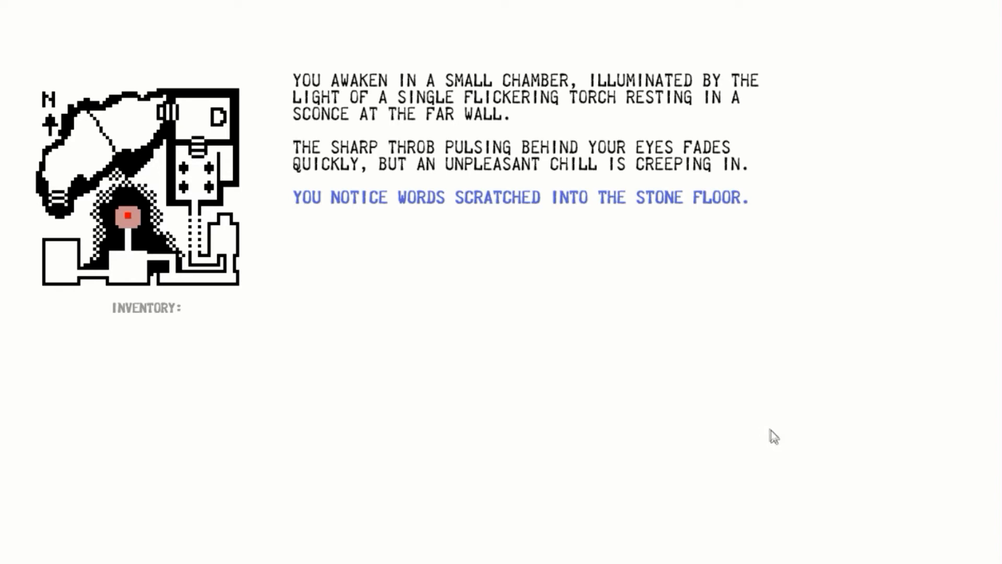
{"action": "mouse_move", "coordinate": [671, 498]}
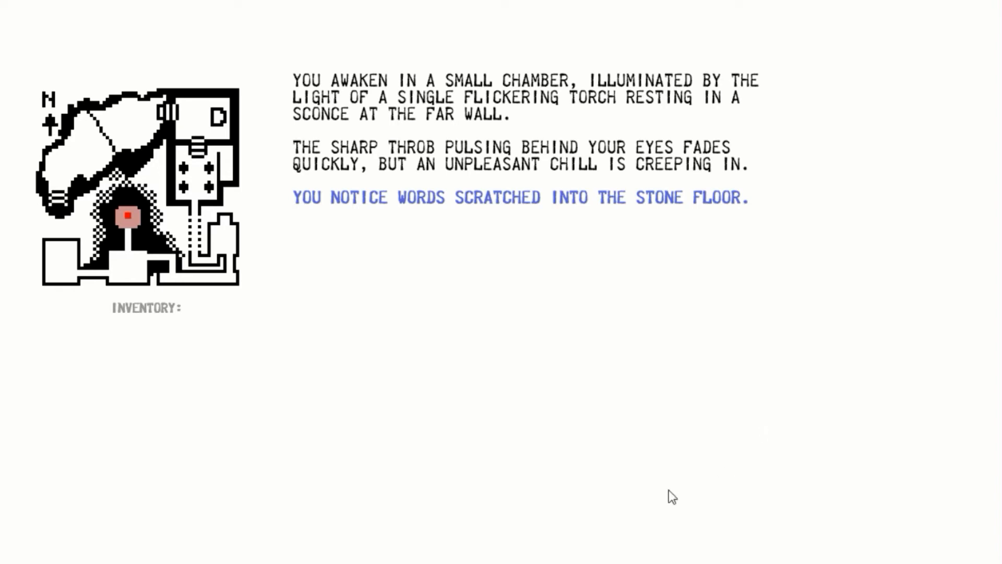
{"action": "mouse_move", "coordinate": [566, 352]}
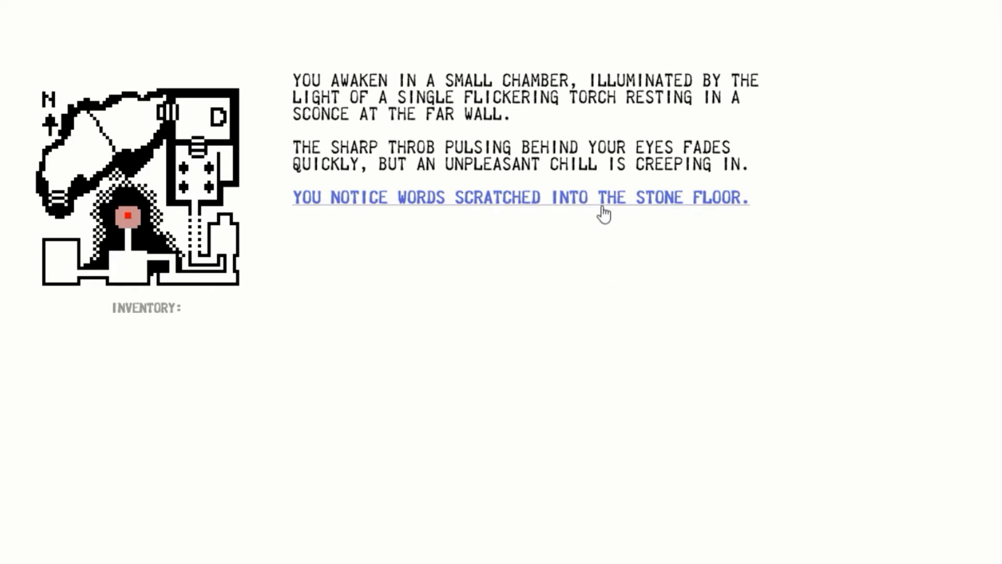
Grab the torch from the sconce and look around the chamber at the floor inscription.
{"action": "left_click", "coordinate": [519, 197]}
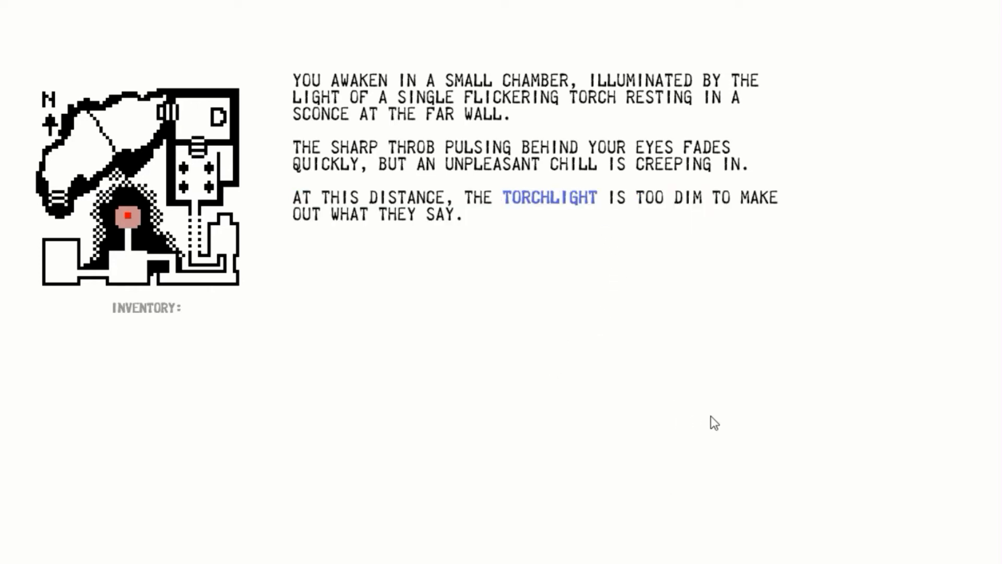
{"action": "mouse_move", "coordinate": [564, 215]}
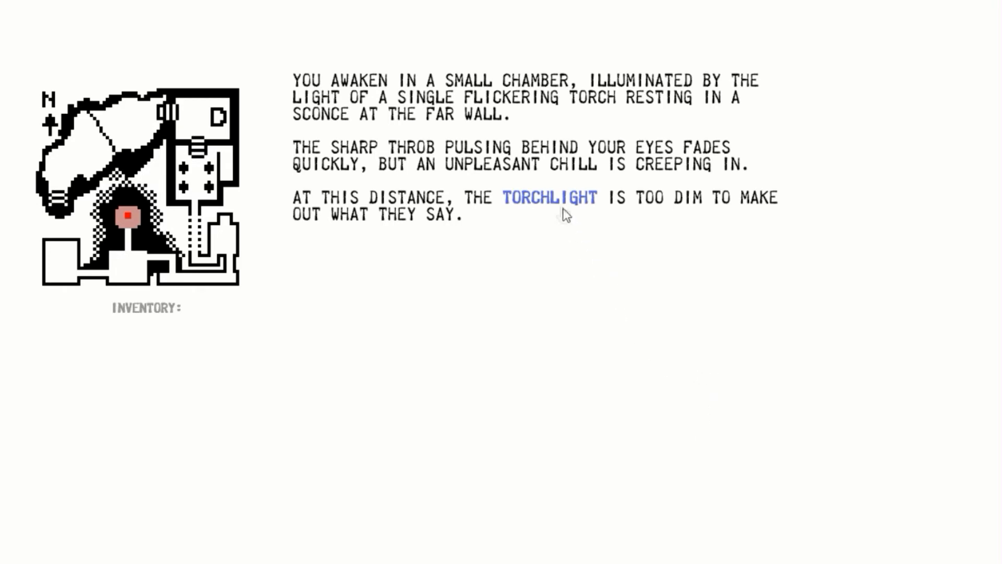
{"action": "left_click", "coordinate": [548, 198]}
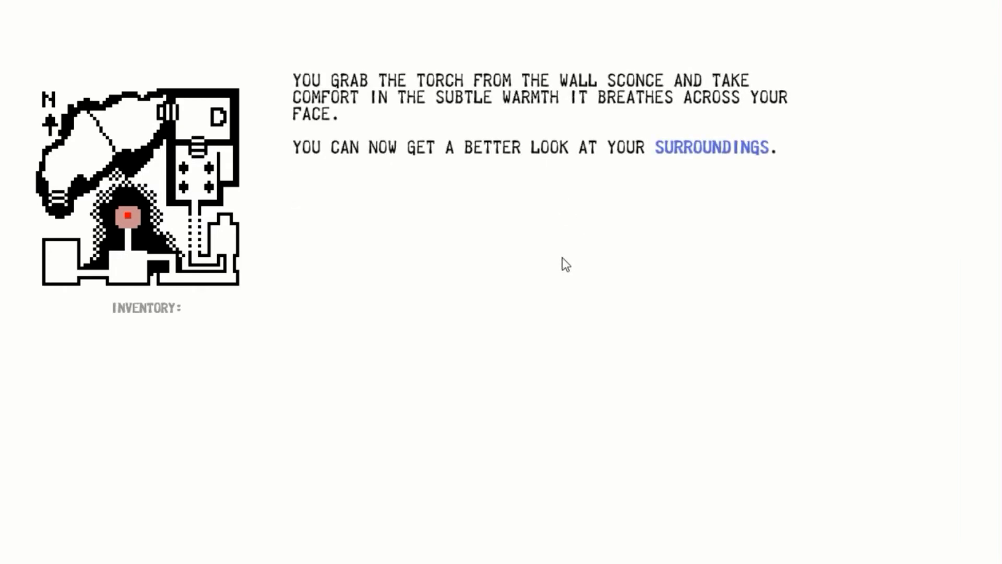
{"action": "mouse_move", "coordinate": [570, 287]}
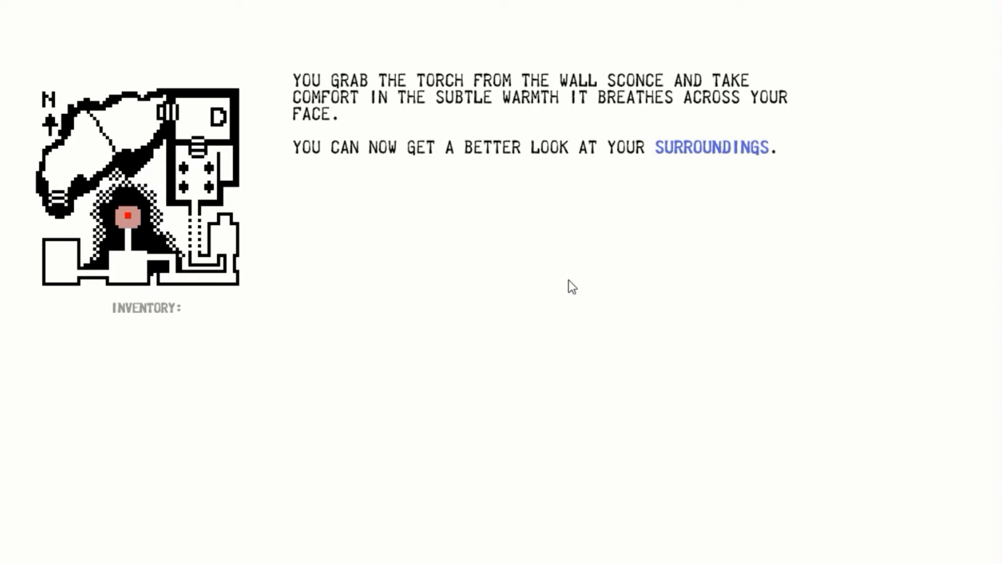
{"action": "mouse_move", "coordinate": [602, 310]}
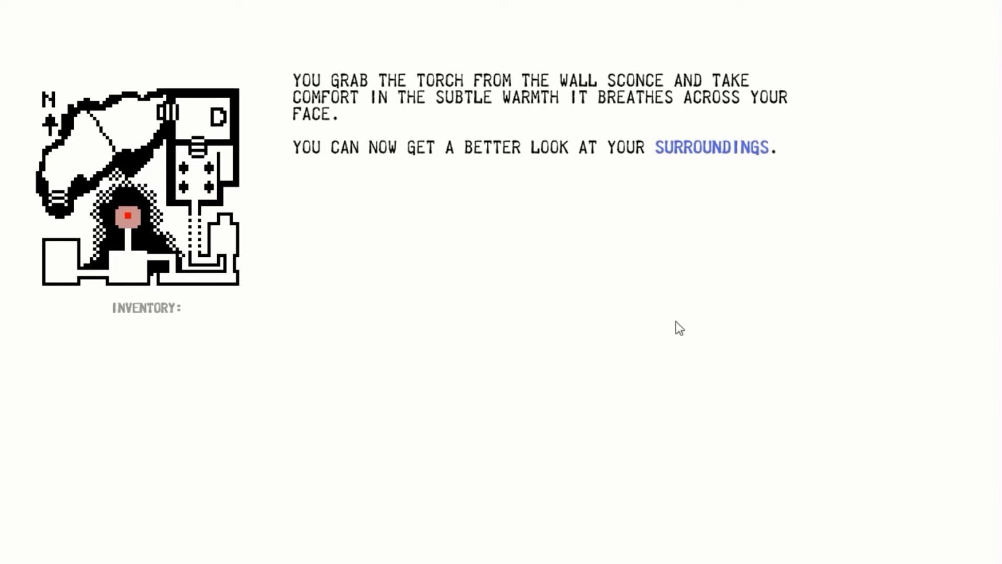
{"action": "mouse_move", "coordinate": [706, 306]}
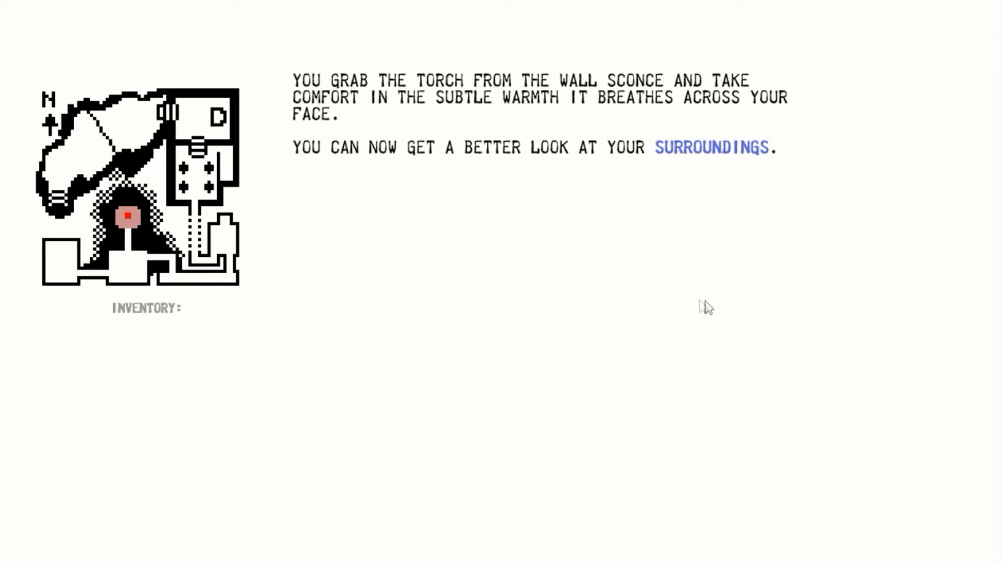
{"action": "left_click", "coordinate": [711, 147]}
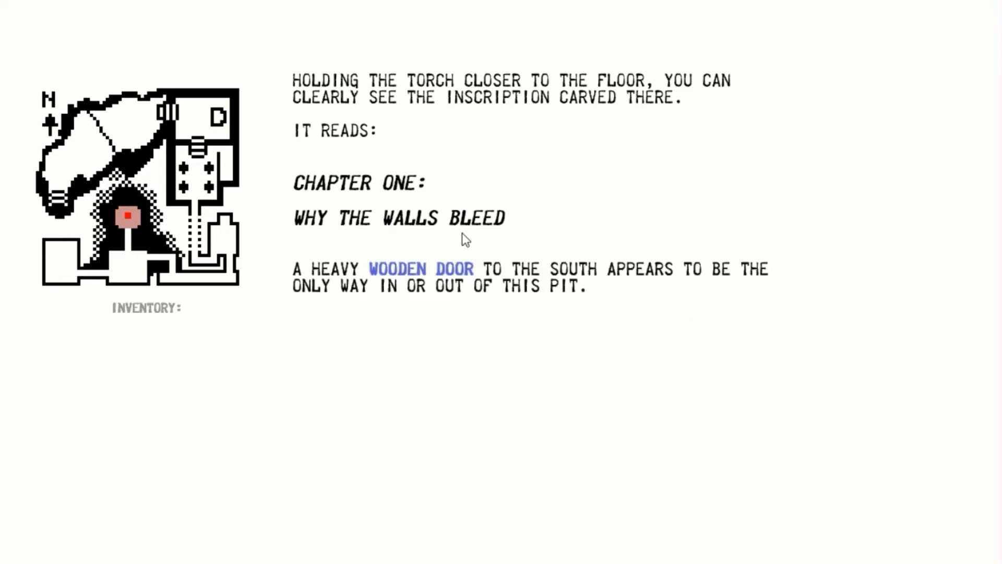
{"action": "mouse_move", "coordinate": [882, 224]}
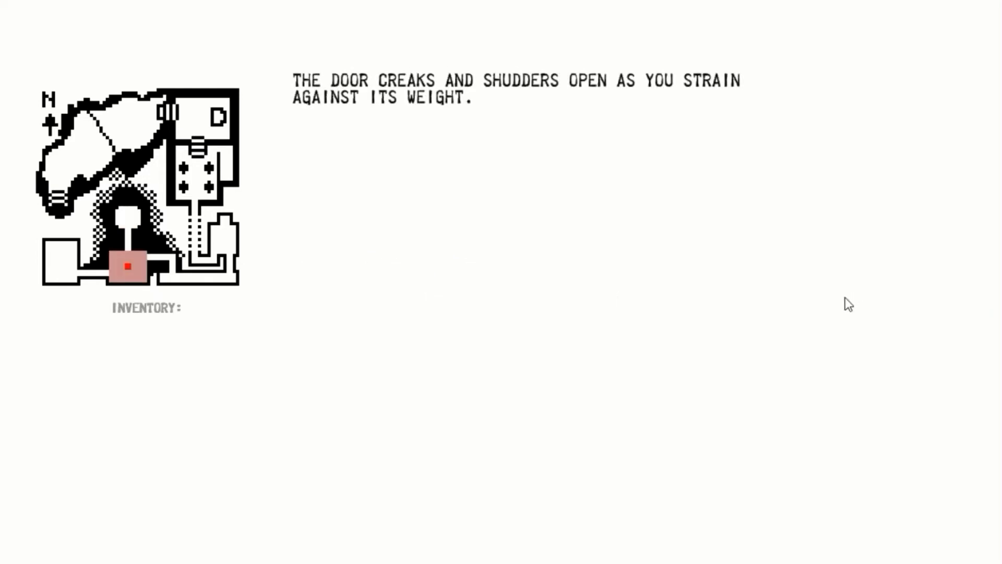
{"action": "mouse_move", "coordinate": [711, 267]}
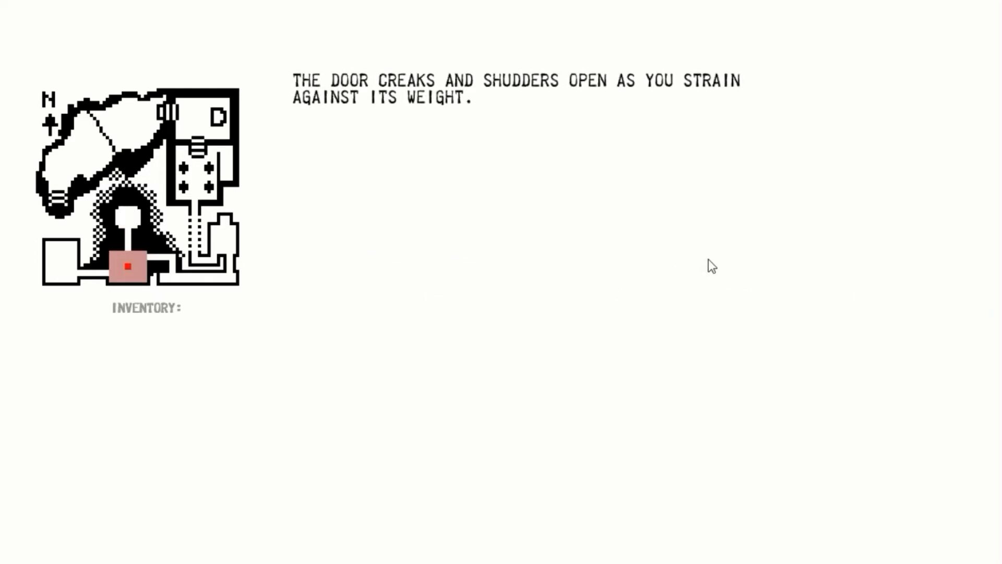
{"action": "mouse_move", "coordinate": [695, 257]}
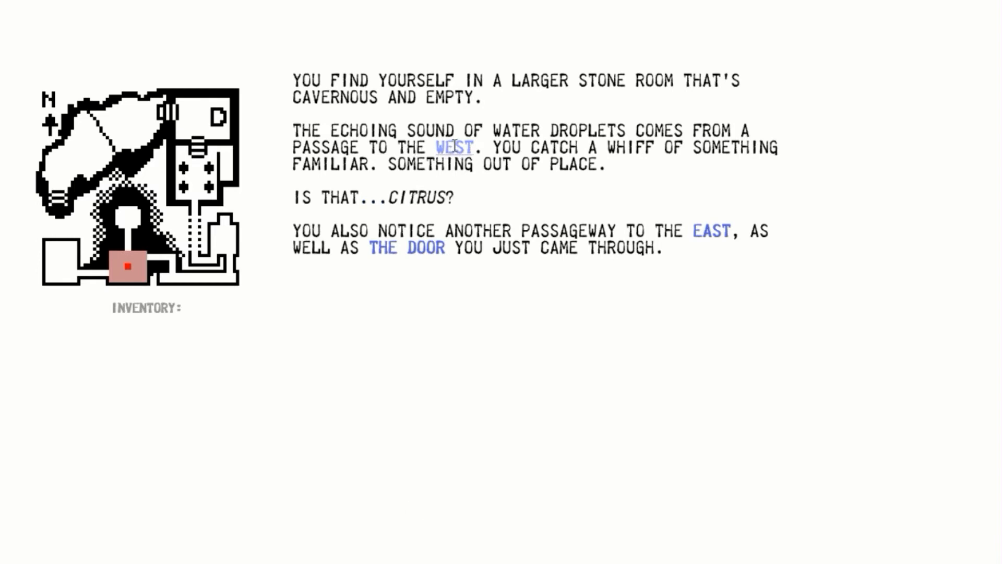
Head WEST from the stone room into the fruit-scented dead end.
{"action": "left_click", "coordinate": [453, 148]}
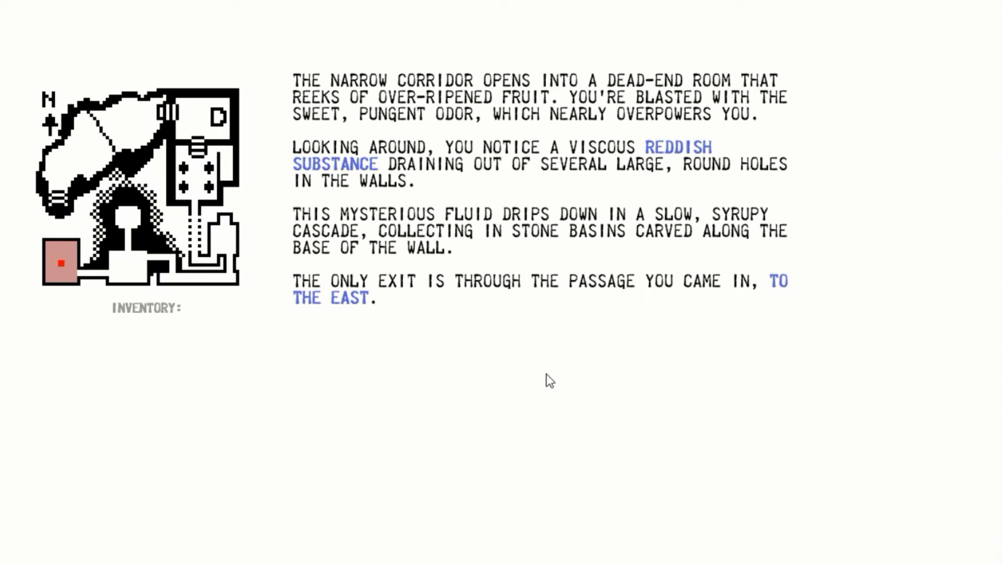
{"action": "mouse_move", "coordinate": [583, 330]}
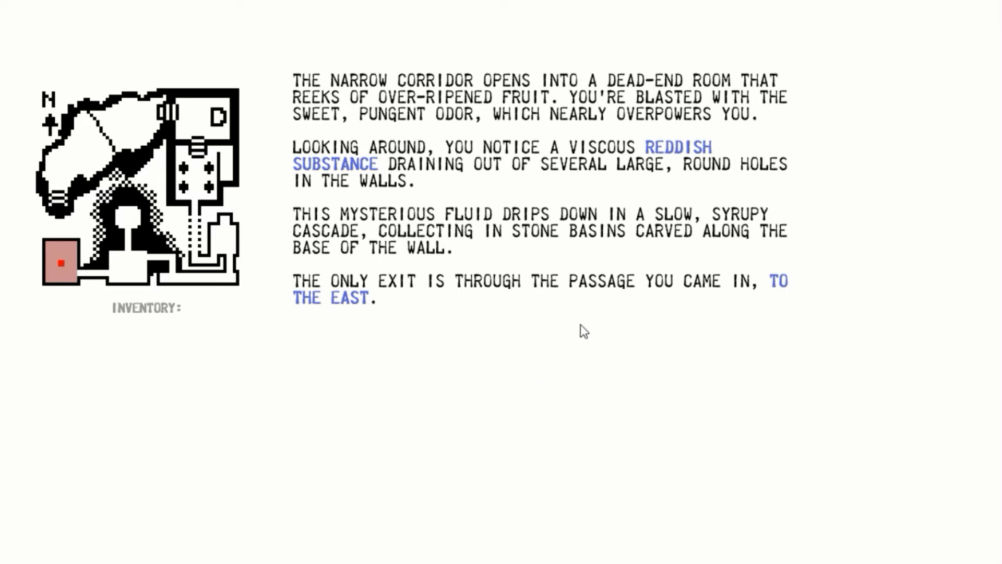
{"action": "mouse_move", "coordinate": [594, 331]}
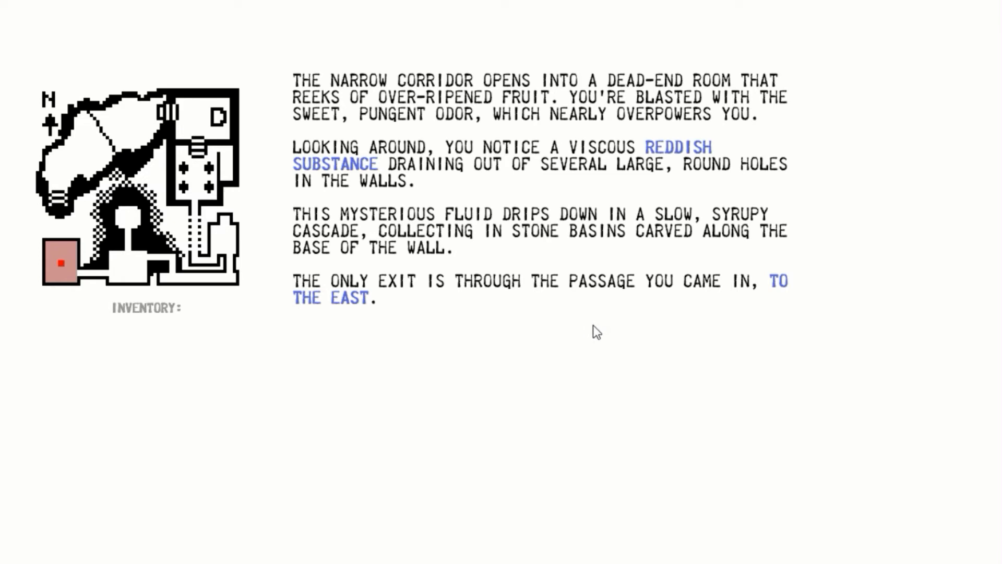
{"action": "mouse_move", "coordinate": [337, 306]}
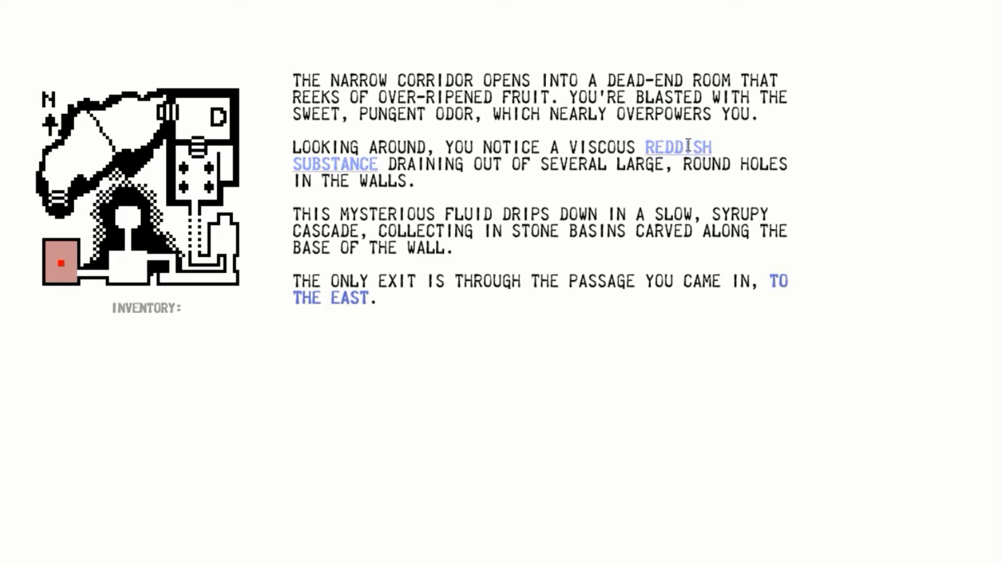
Examine the sweet-smelling reddish substance without touching it.
{"action": "left_click", "coordinate": [677, 147]}
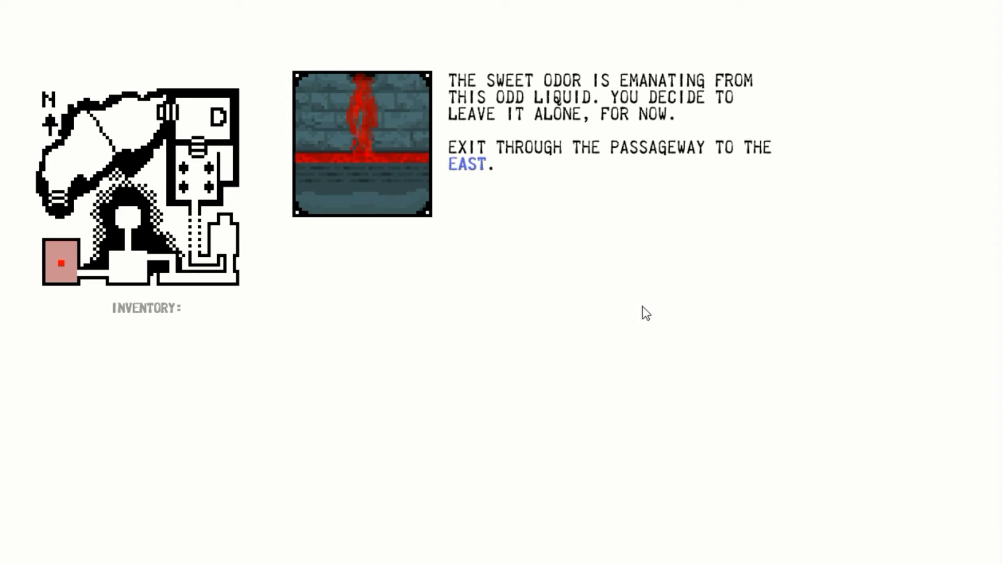
{"action": "mouse_move", "coordinate": [680, 314]}
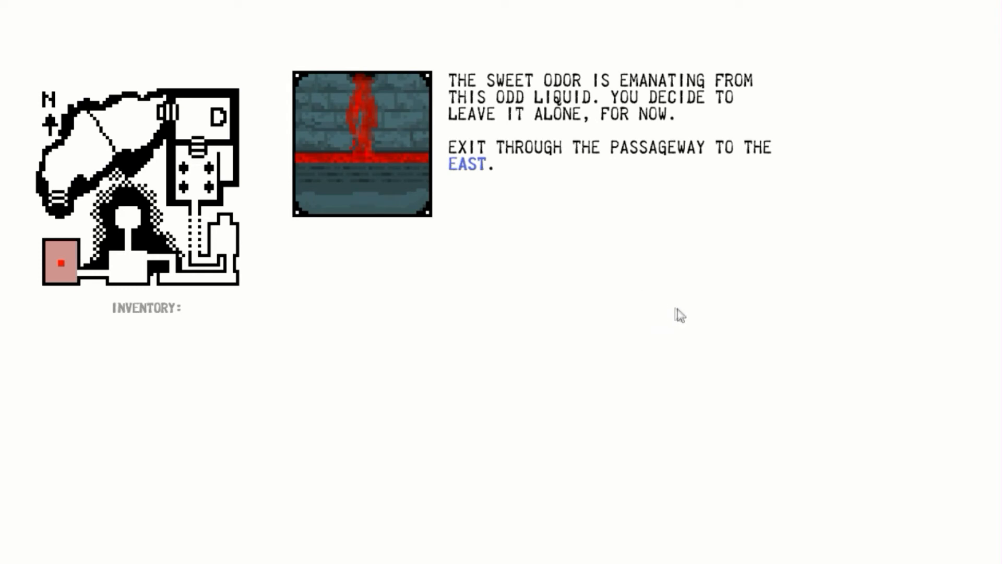
{"action": "mouse_move", "coordinate": [622, 232]}
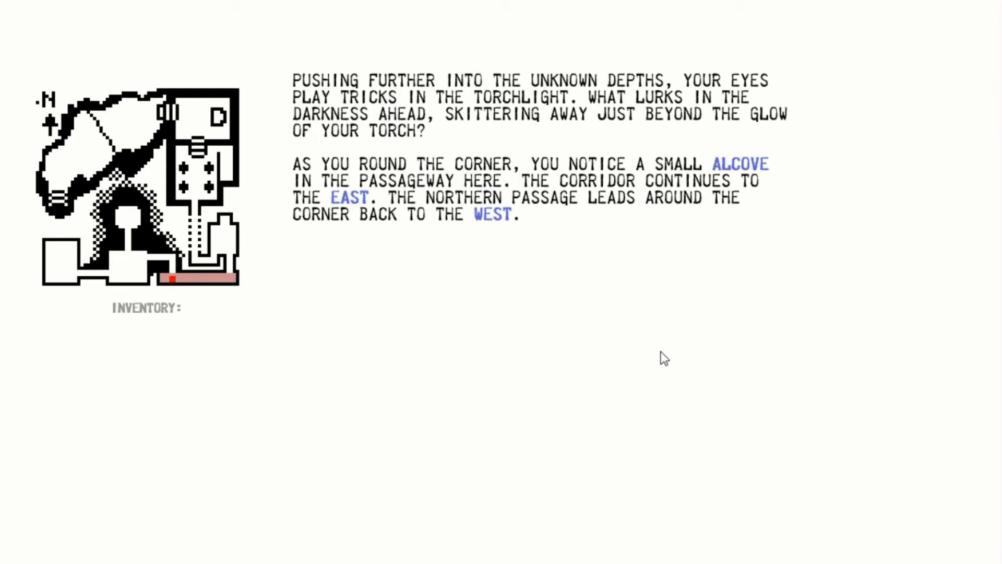
{"action": "mouse_move", "coordinate": [666, 330]}
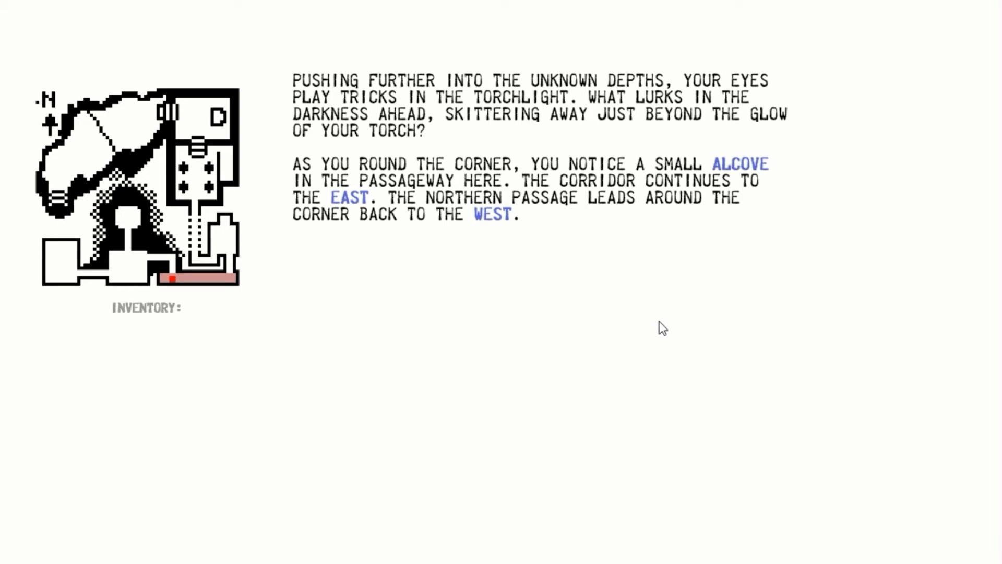
{"action": "mouse_move", "coordinate": [657, 333]}
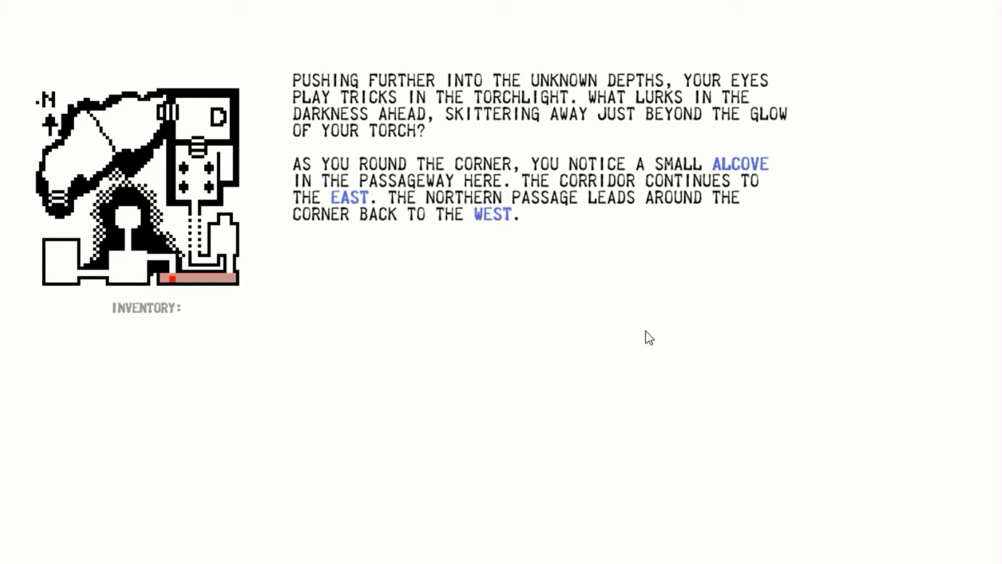
{"action": "mouse_move", "coordinate": [666, 321]}
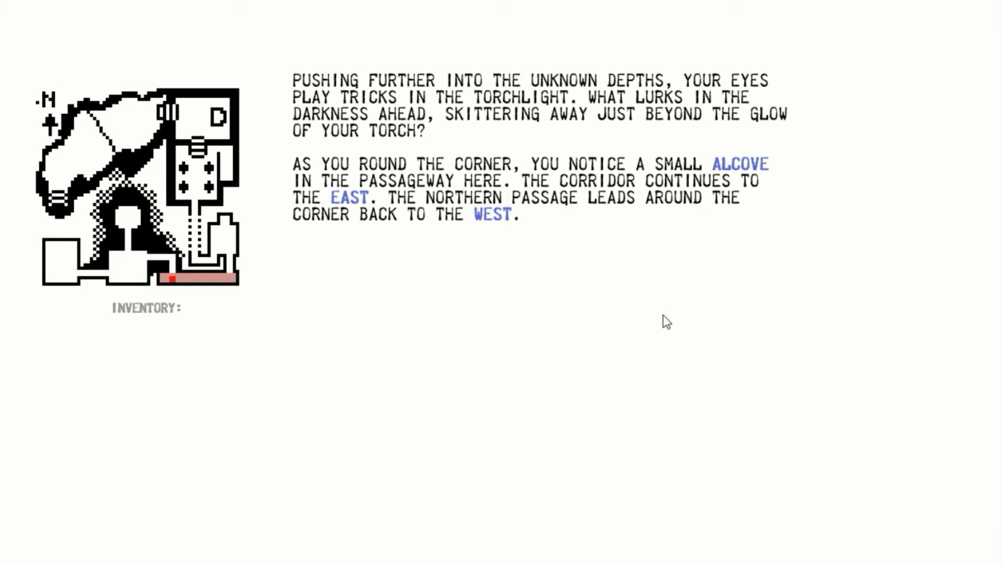
Inspect the small alcove, reach into the crack, then return after the insects.
{"action": "left_click", "coordinate": [739, 163]}
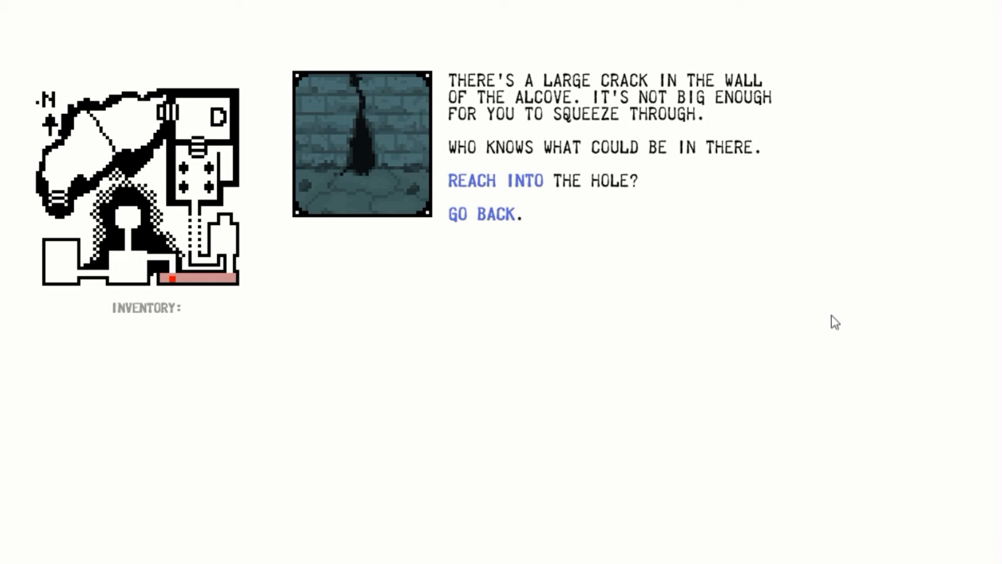
{"action": "mouse_move", "coordinate": [751, 279]}
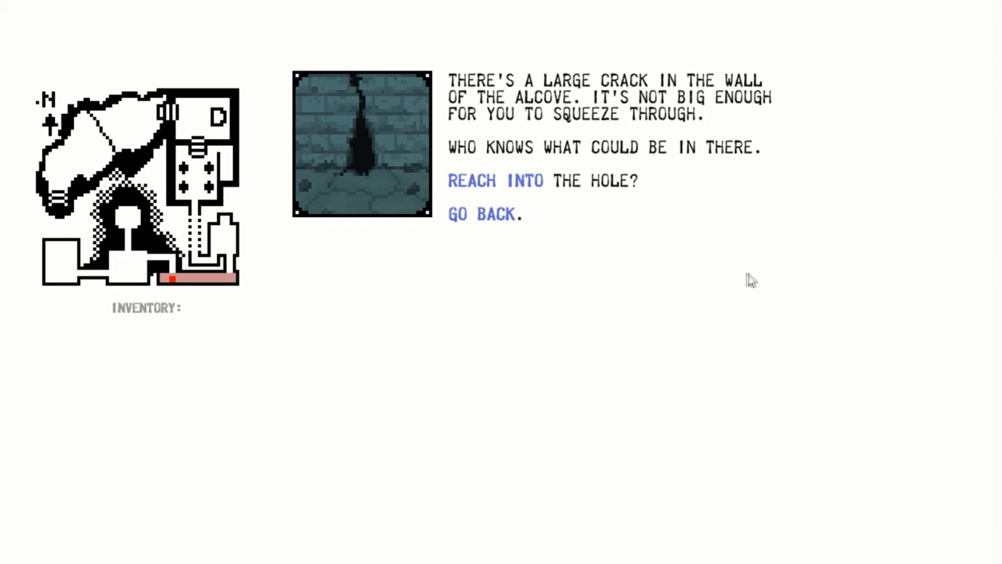
{"action": "mouse_move", "coordinate": [526, 182]}
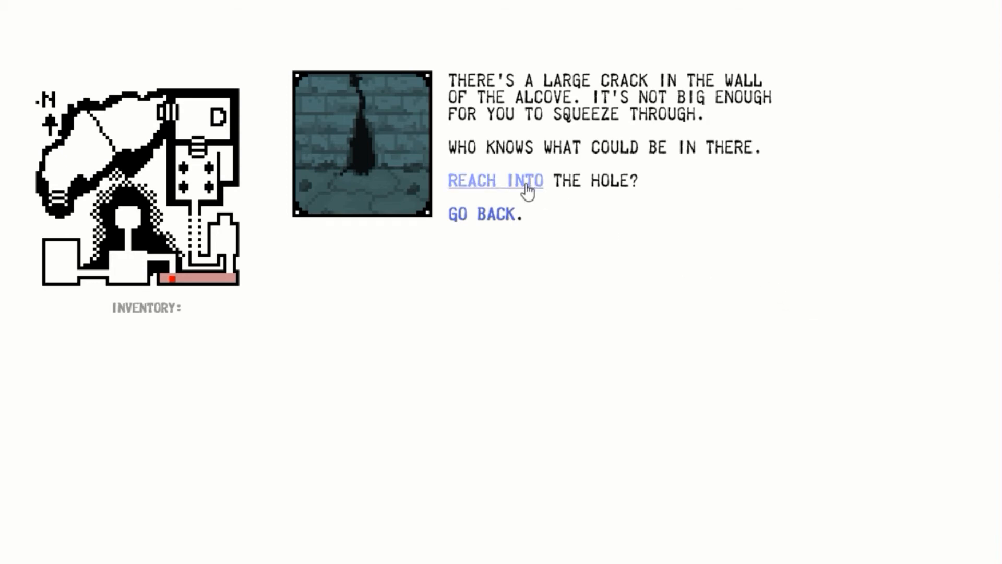
{"action": "left_click", "coordinate": [495, 182]}
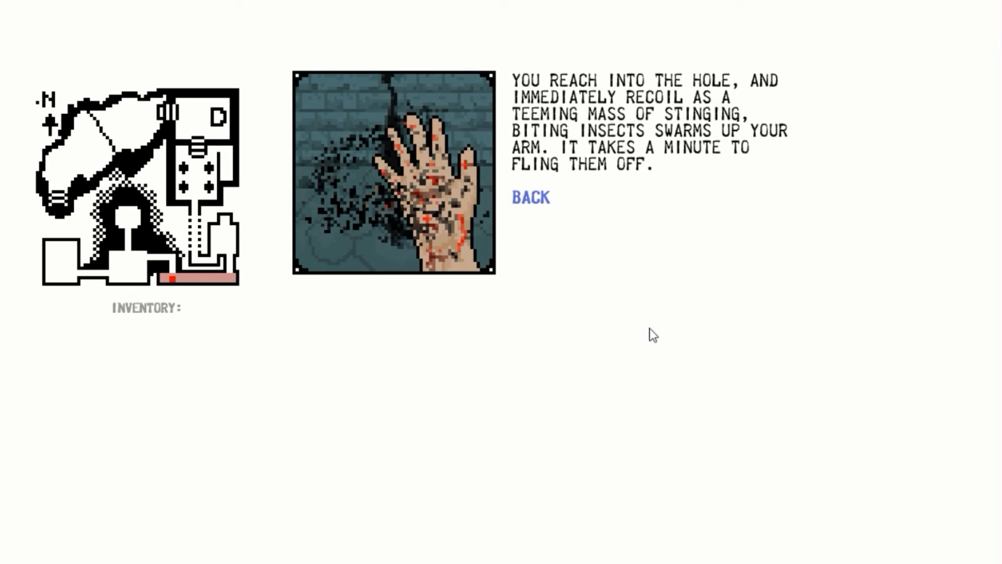
{"action": "mouse_move", "coordinate": [649, 328]}
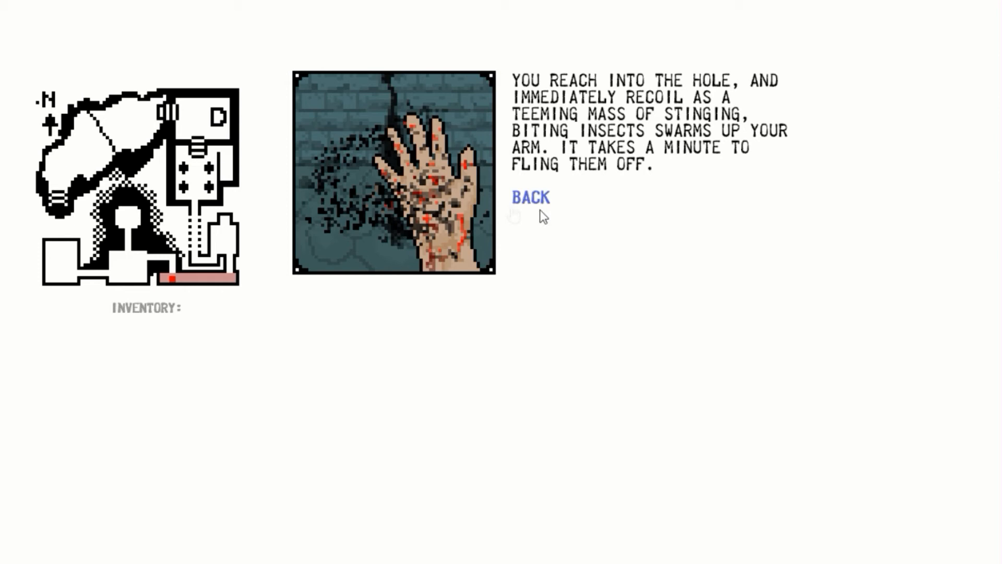
{"action": "left_click", "coordinate": [530, 198]}
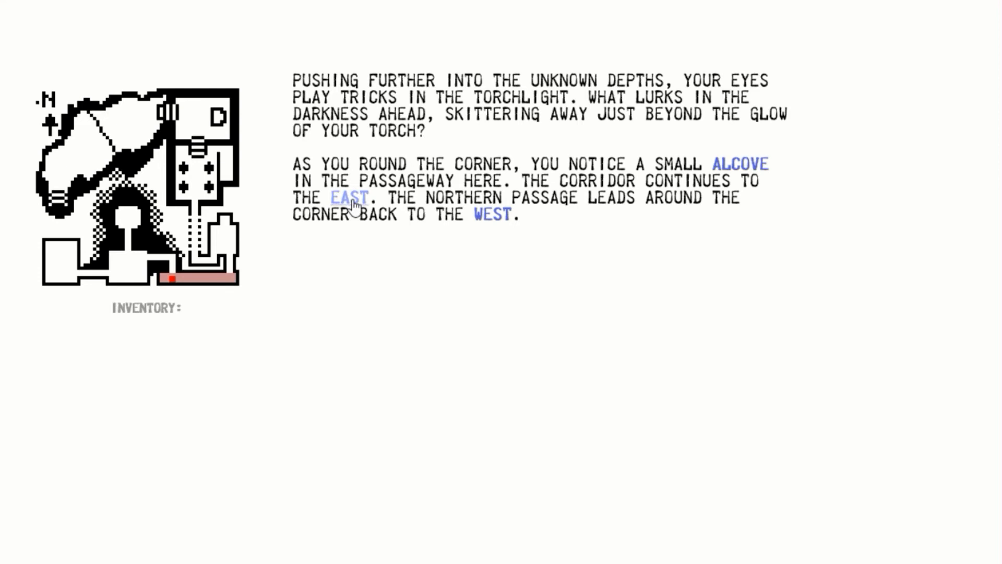
Go east, north into the bone chamber with hooks, then west along the passageway.
{"action": "left_click", "coordinate": [351, 198]}
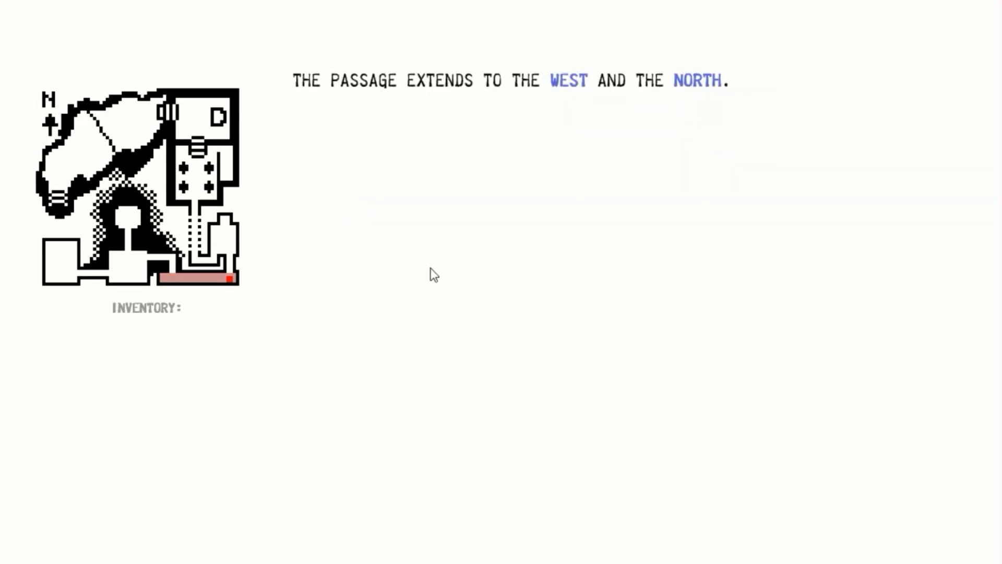
{"action": "mouse_move", "coordinate": [550, 324]}
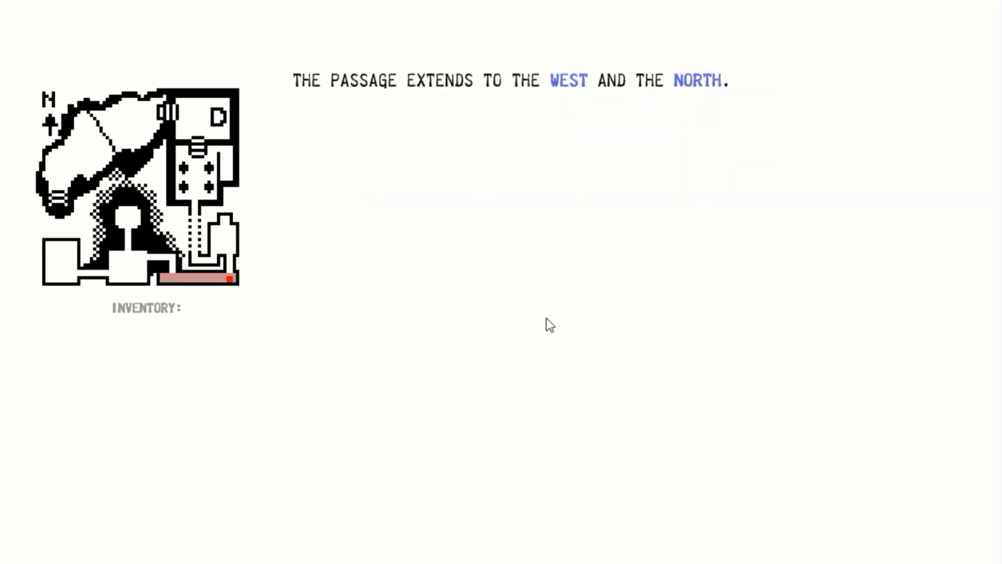
{"action": "mouse_move", "coordinate": [697, 82]}
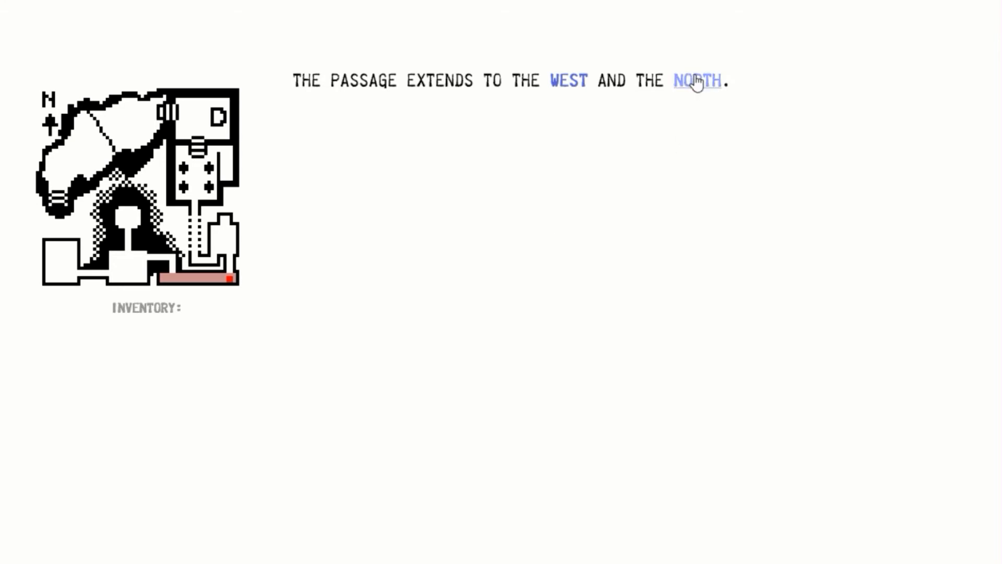
{"action": "left_click", "coordinate": [698, 81]}
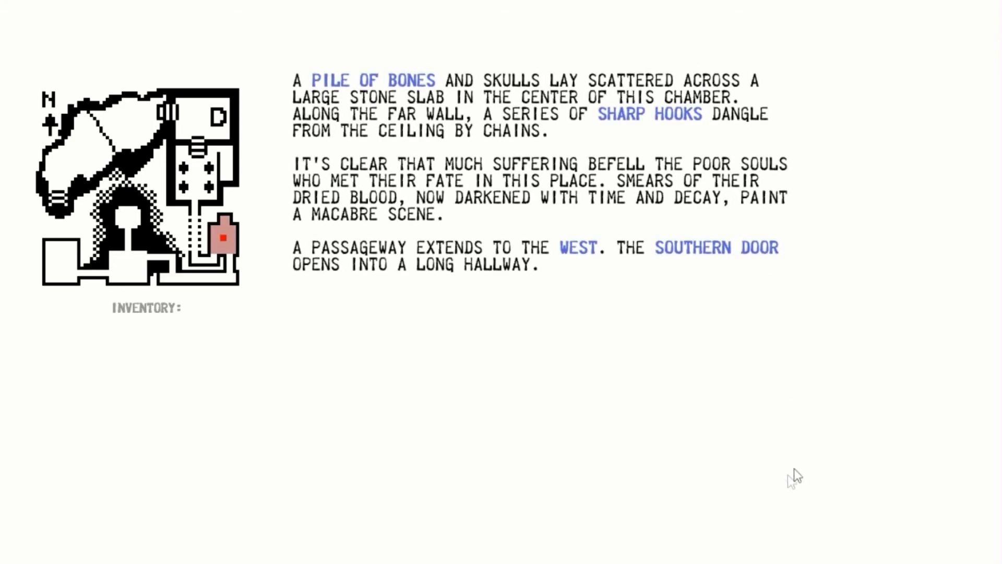
{"action": "mouse_move", "coordinate": [806, 467]}
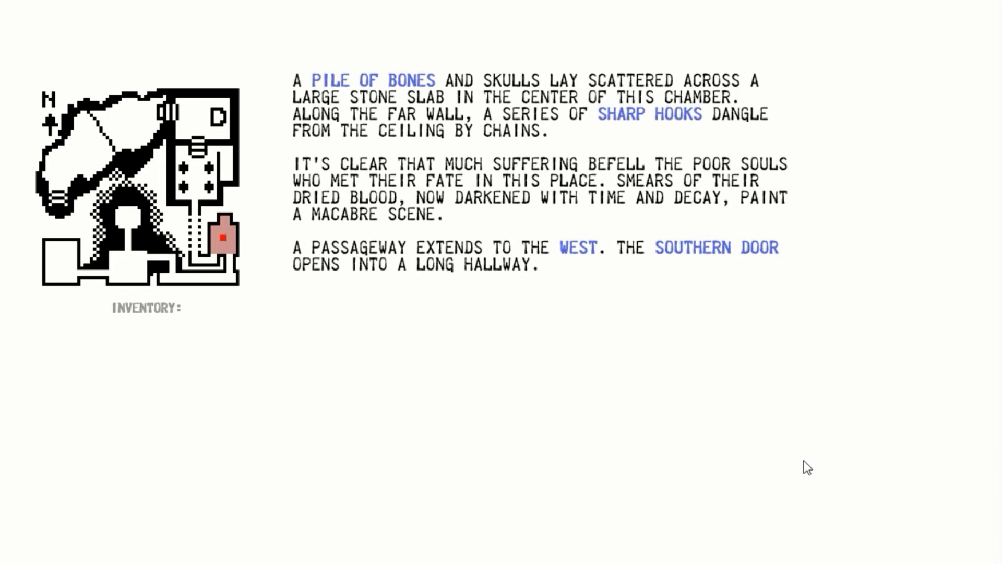
{"action": "mouse_move", "coordinate": [819, 455]}
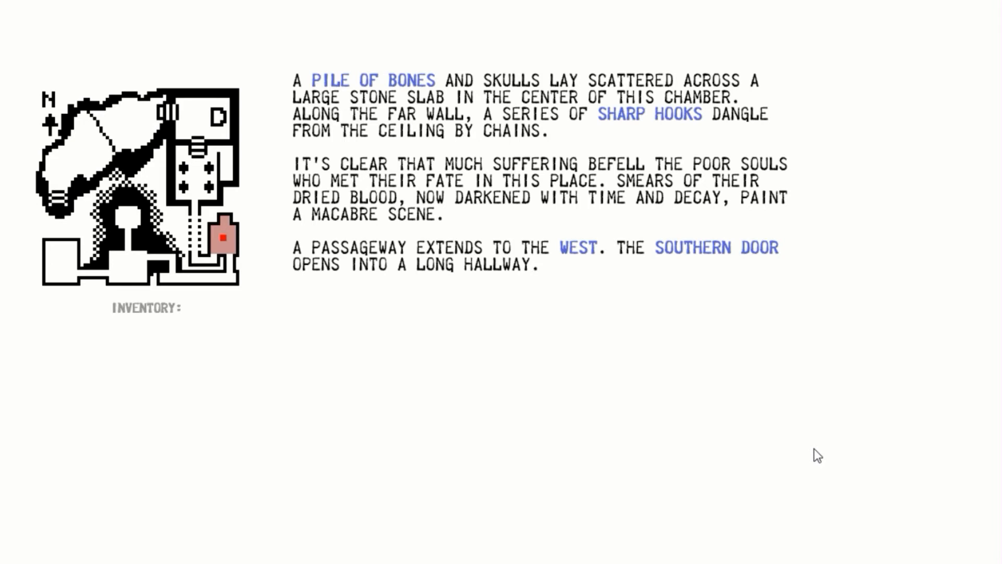
{"action": "mouse_move", "coordinate": [821, 466]}
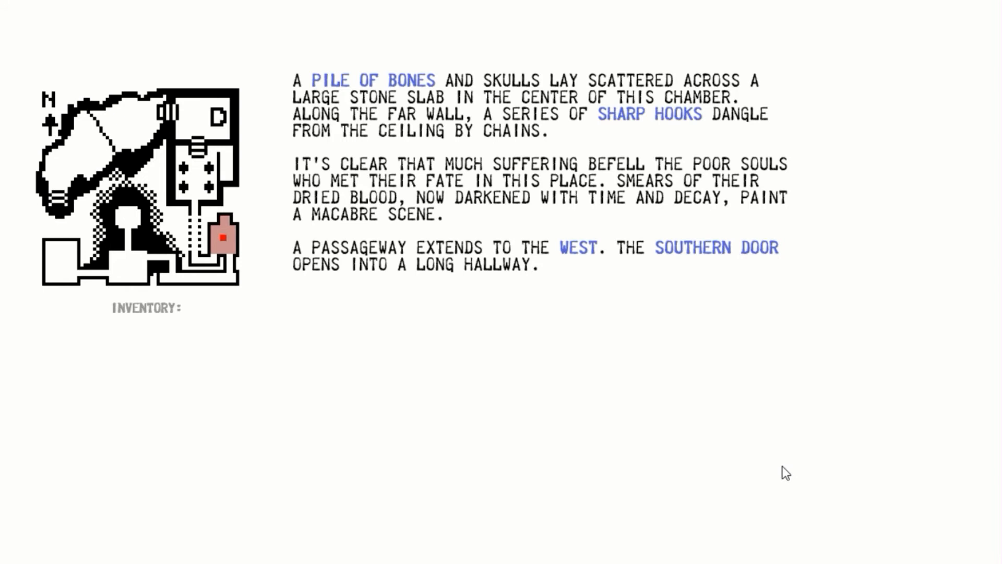
{"action": "mouse_move", "coordinate": [760, 491]}
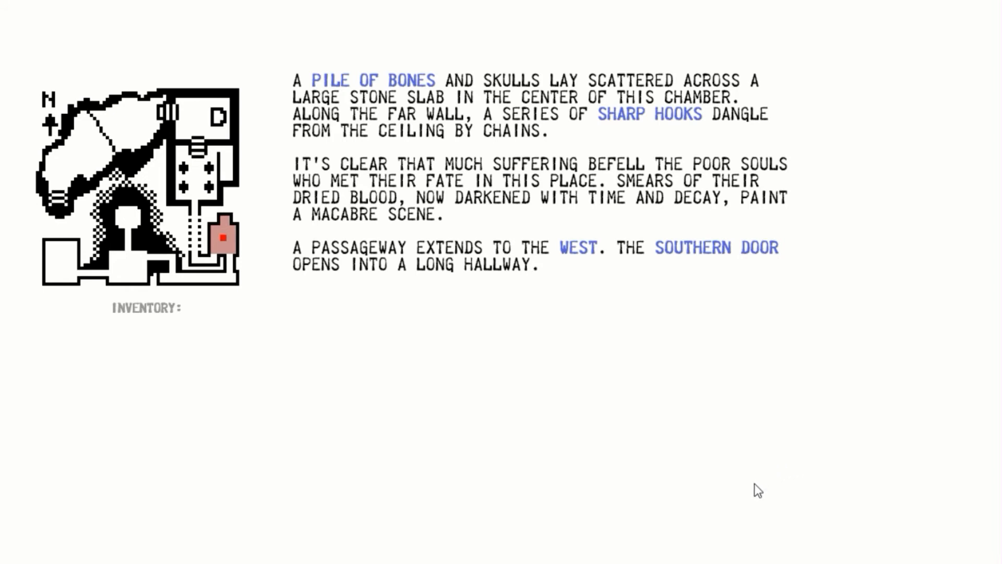
{"action": "mouse_move", "coordinate": [795, 529]}
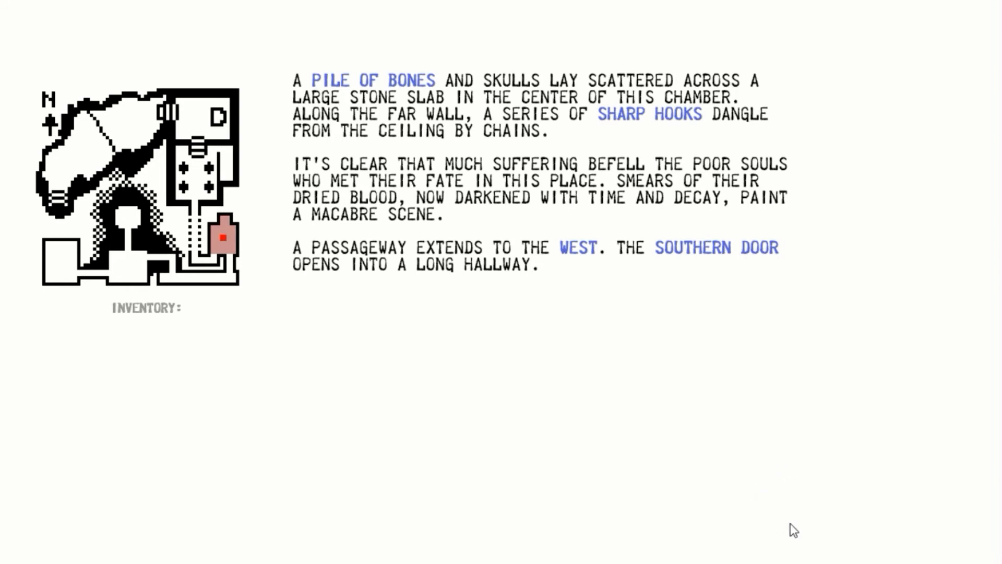
{"action": "mouse_move", "coordinate": [850, 504]}
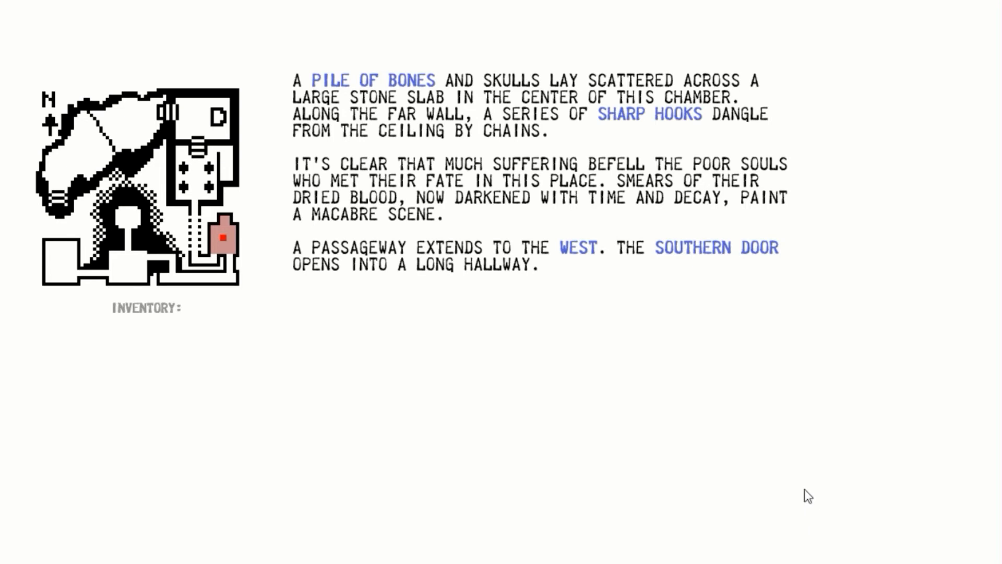
{"action": "mouse_move", "coordinate": [777, 488]}
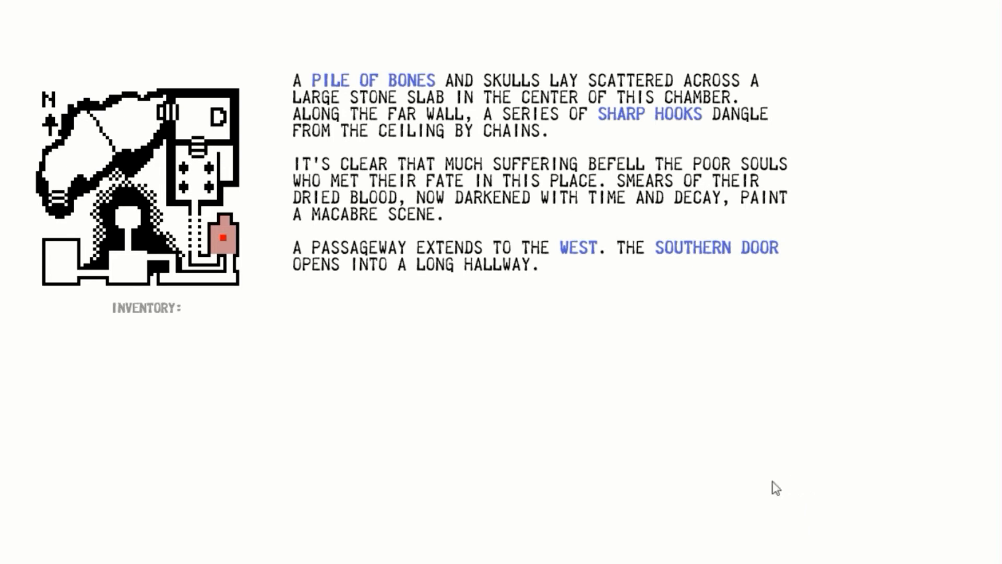
{"action": "mouse_move", "coordinate": [709, 482]}
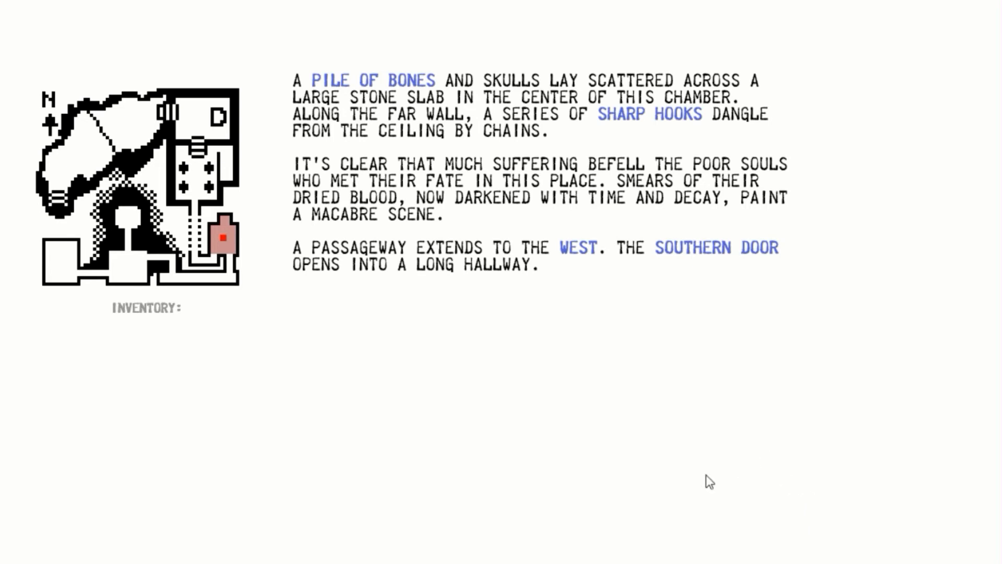
{"action": "mouse_move", "coordinate": [681, 429]}
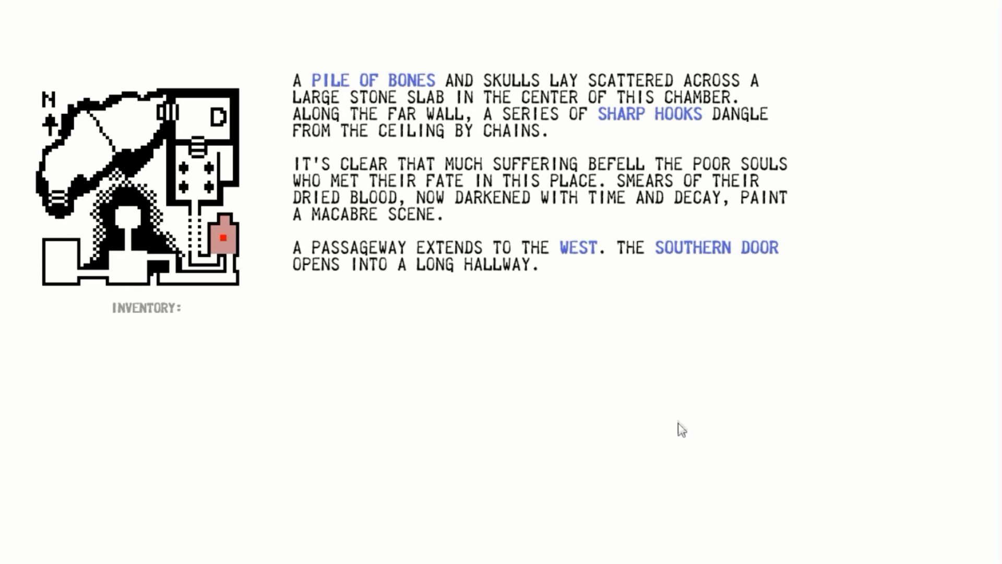
{"action": "mouse_move", "coordinate": [577, 248]}
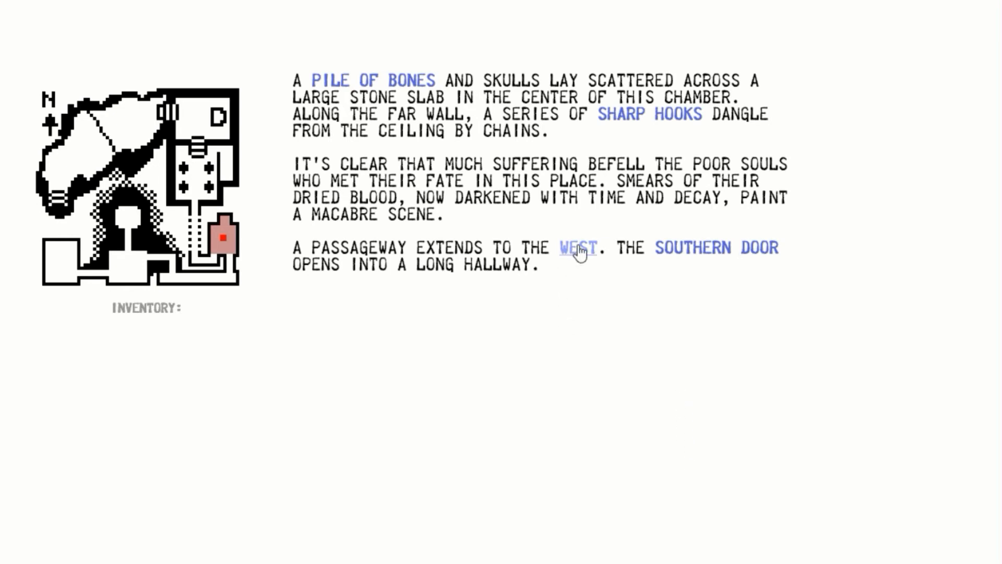
{"action": "left_click", "coordinate": [577, 247]}
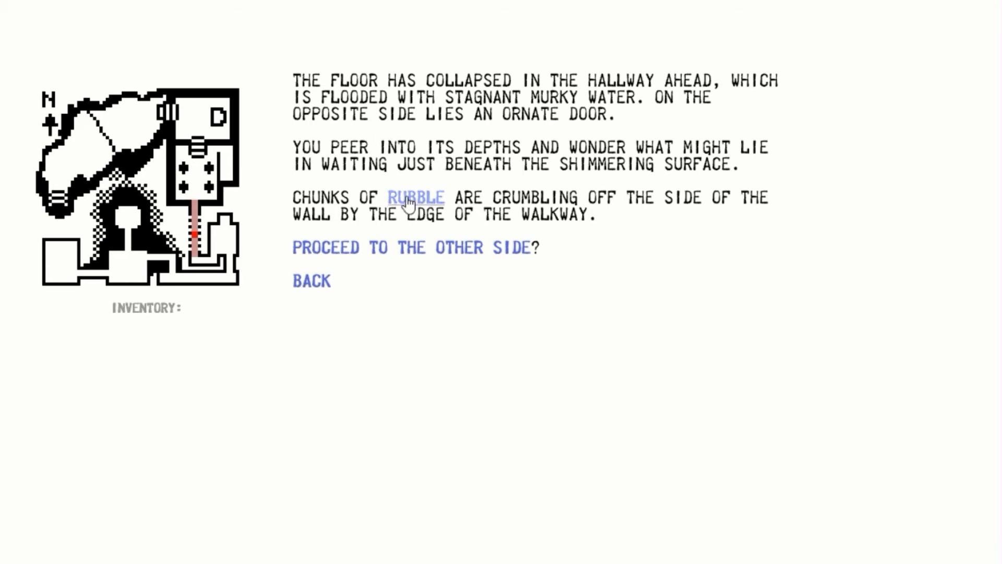
Hurl rubble to distract the water beast, then approach the greenish-fluid display cases.
{"action": "left_click", "coordinate": [415, 197]}
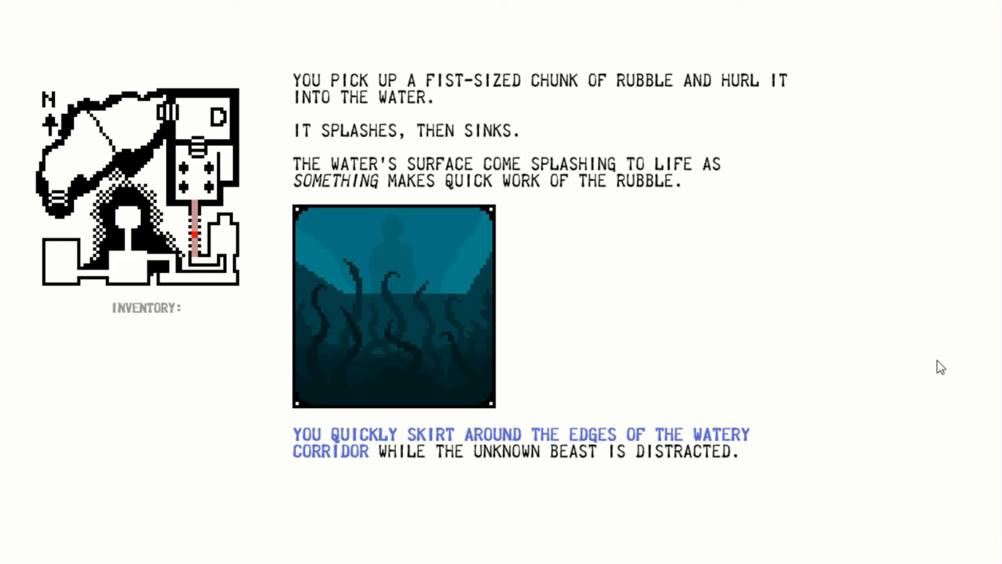
{"action": "mouse_move", "coordinate": [947, 348]}
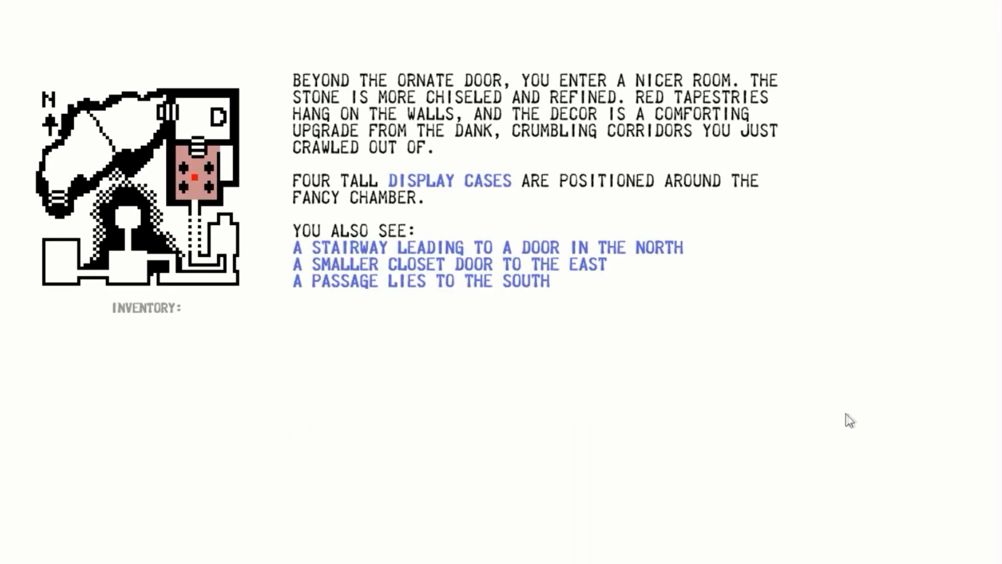
{"action": "mouse_move", "coordinate": [824, 406]}
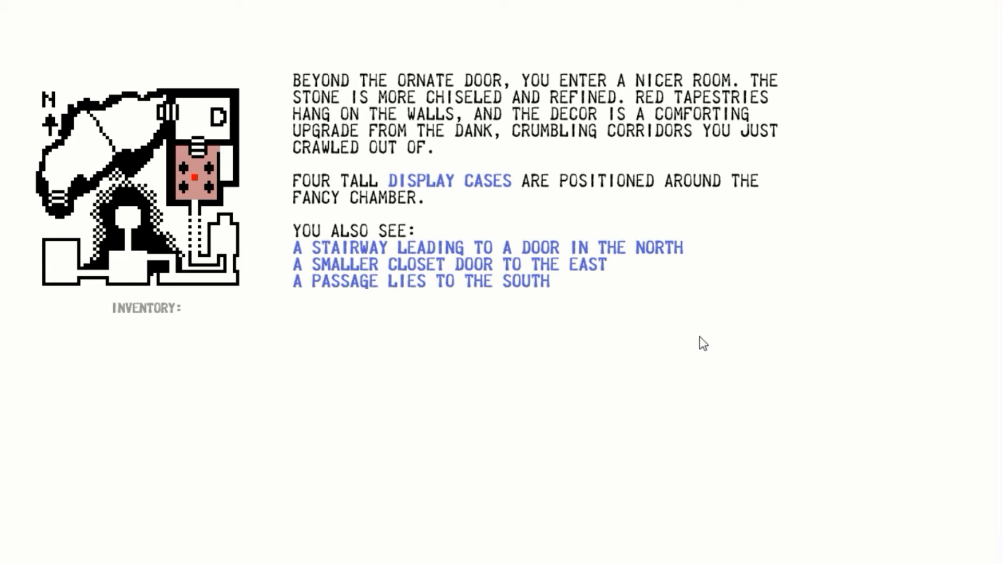
{"action": "mouse_move", "coordinate": [725, 310]}
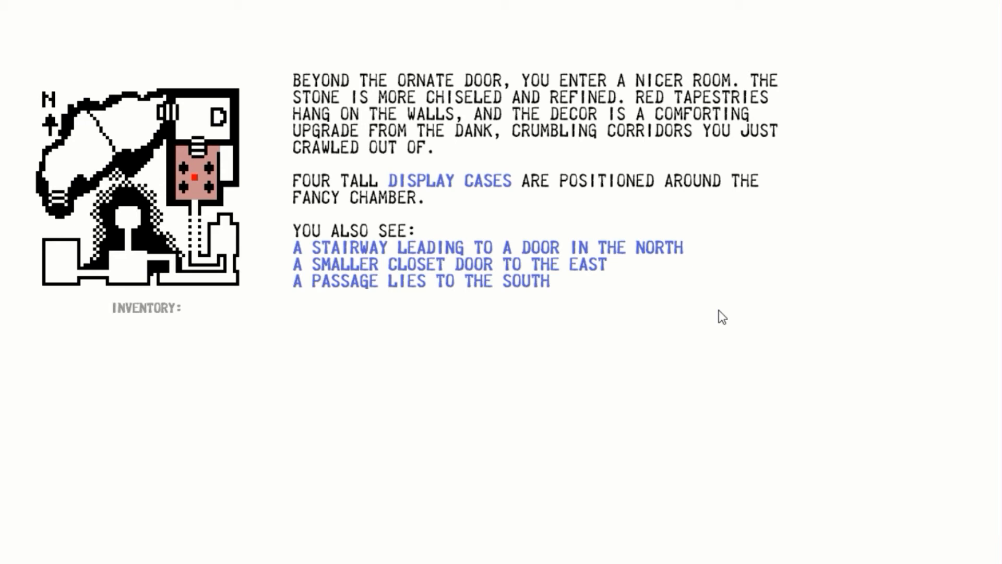
{"action": "mouse_move", "coordinate": [715, 314]}
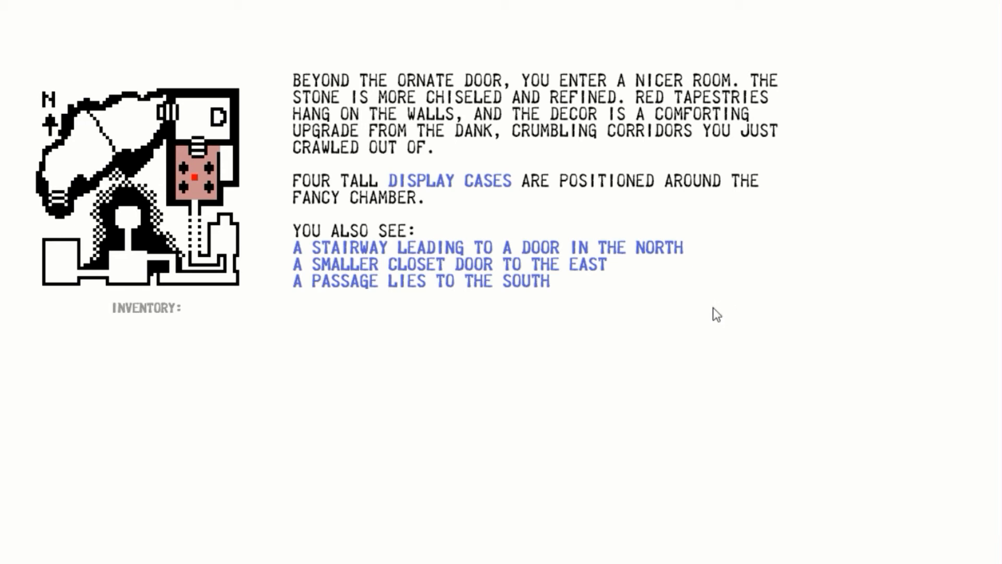
{"action": "left_click", "coordinate": [449, 181]}
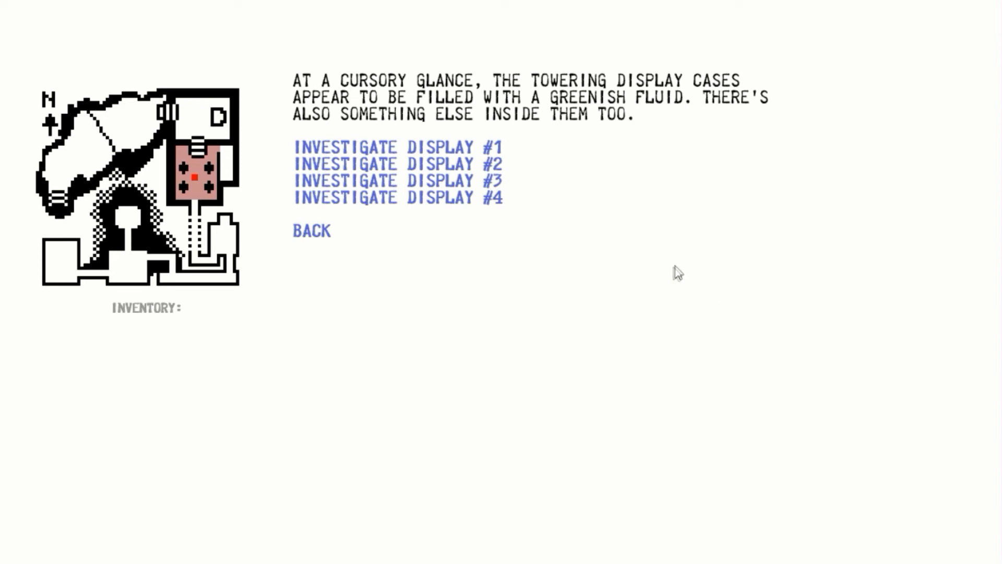
{"action": "mouse_move", "coordinate": [636, 318]}
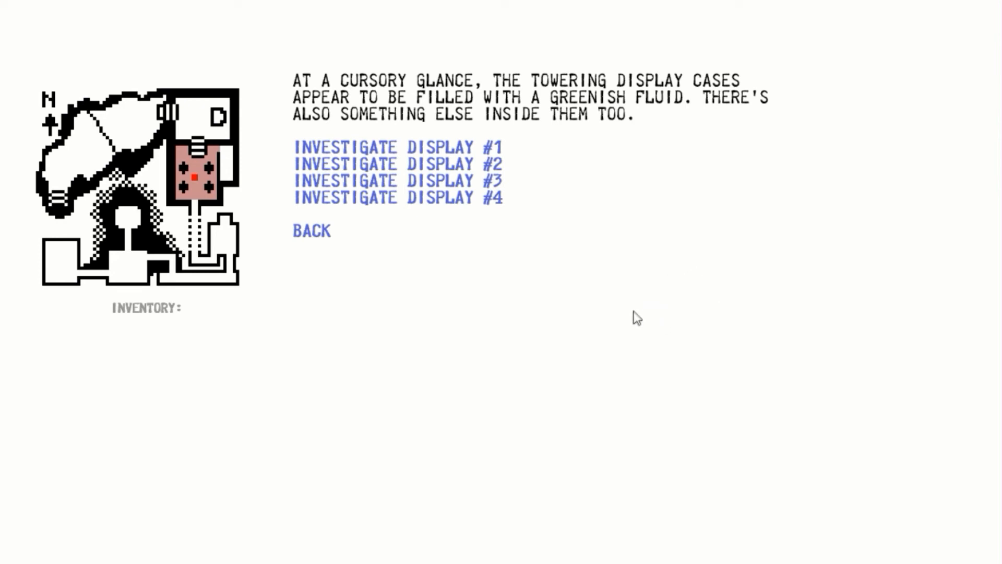
{"action": "mouse_move", "coordinate": [661, 294]}
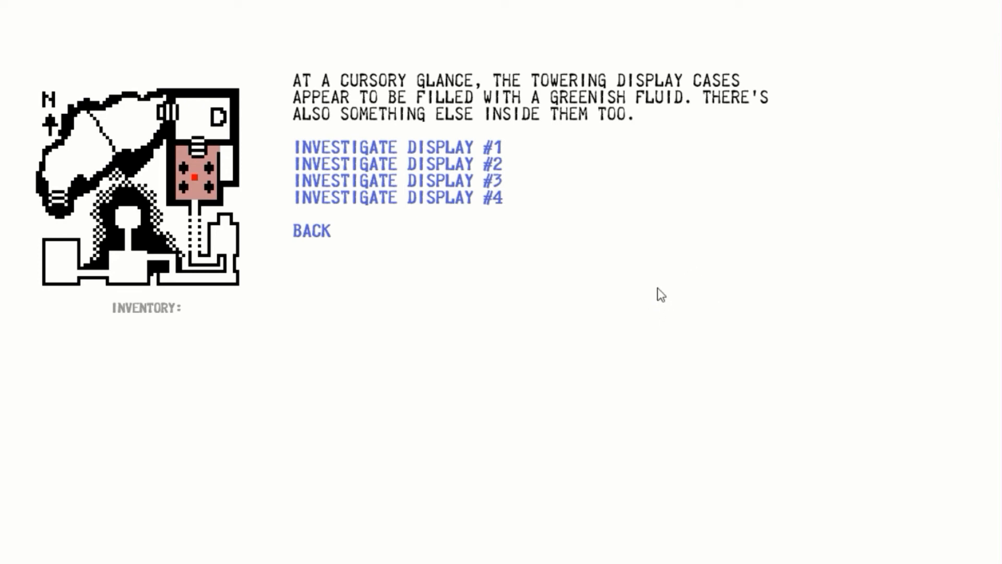
{"action": "mouse_move", "coordinate": [466, 146]}
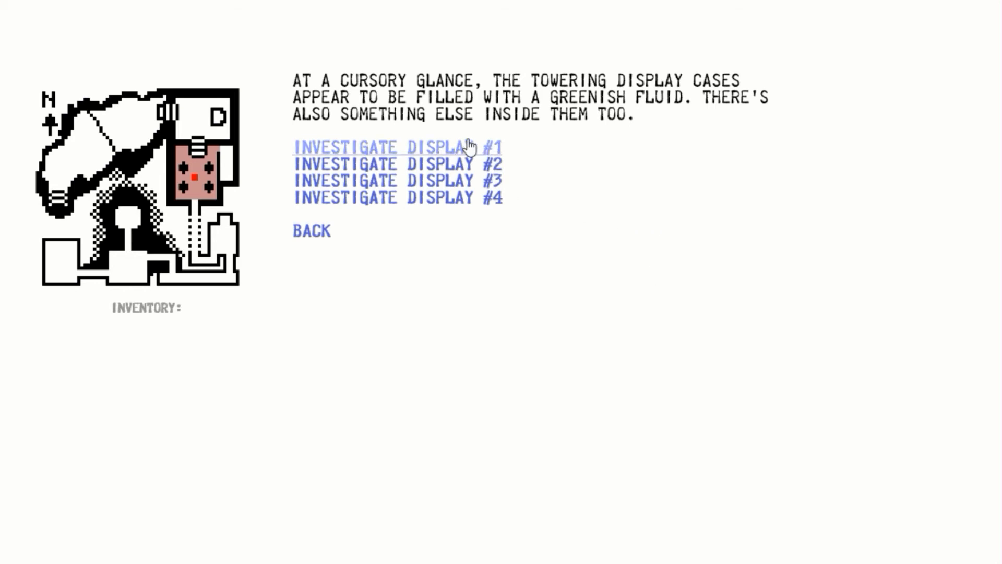
Examine Display #1's armless chained corpse, return to the list, then view Display #2.
{"action": "left_click", "coordinate": [396, 146]}
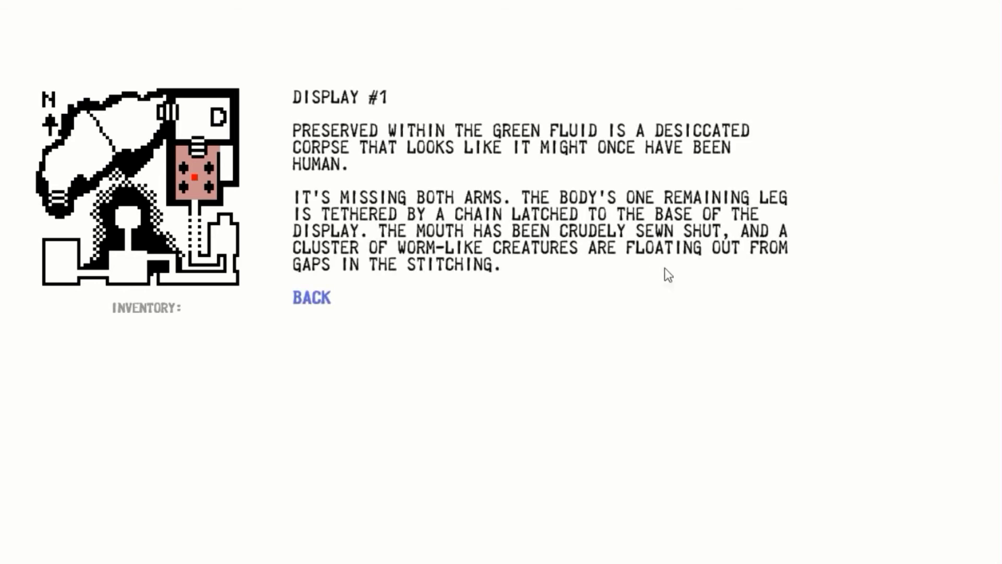
{"action": "mouse_move", "coordinate": [703, 301]}
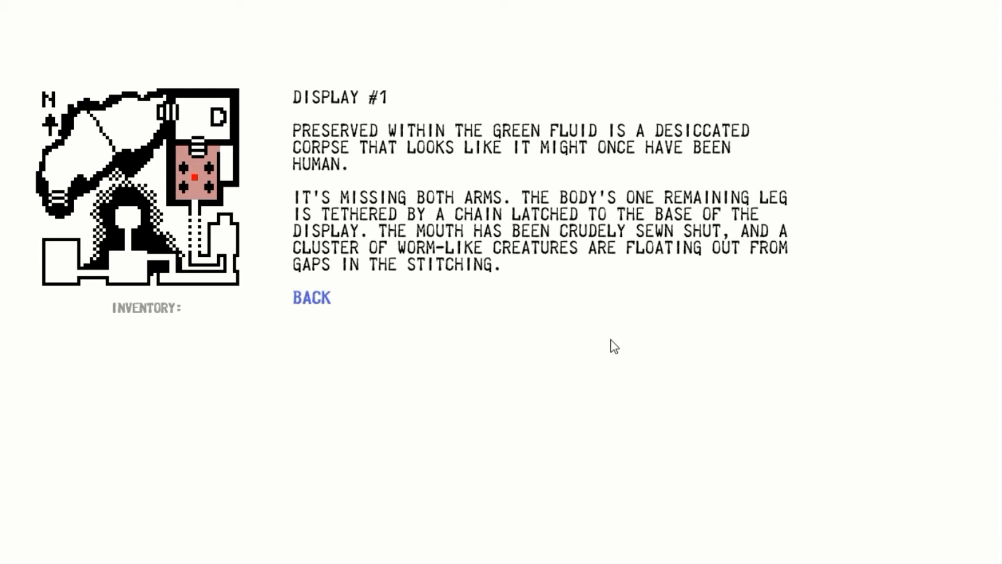
{"action": "mouse_move", "coordinate": [632, 349]}
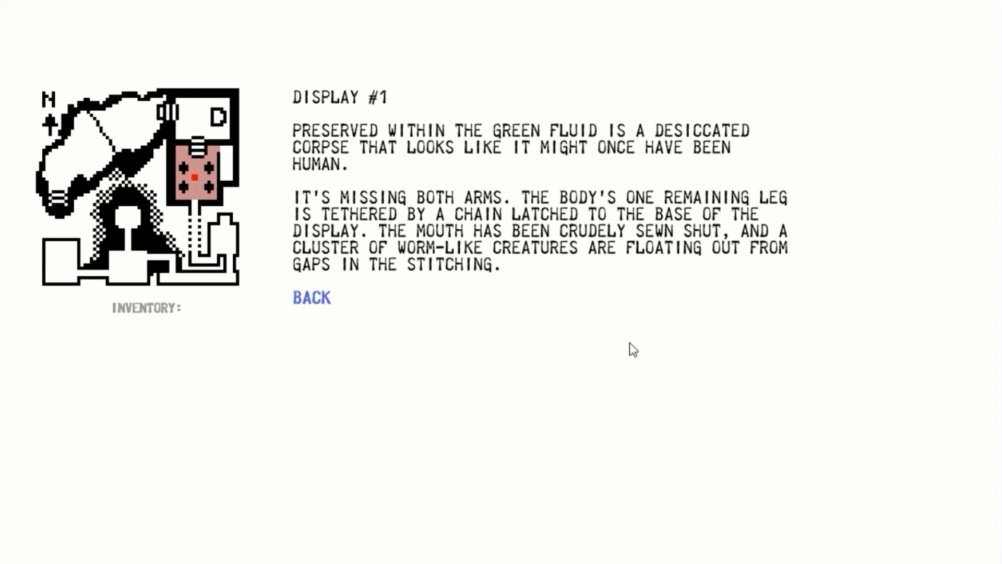
{"action": "mouse_move", "coordinate": [694, 350]}
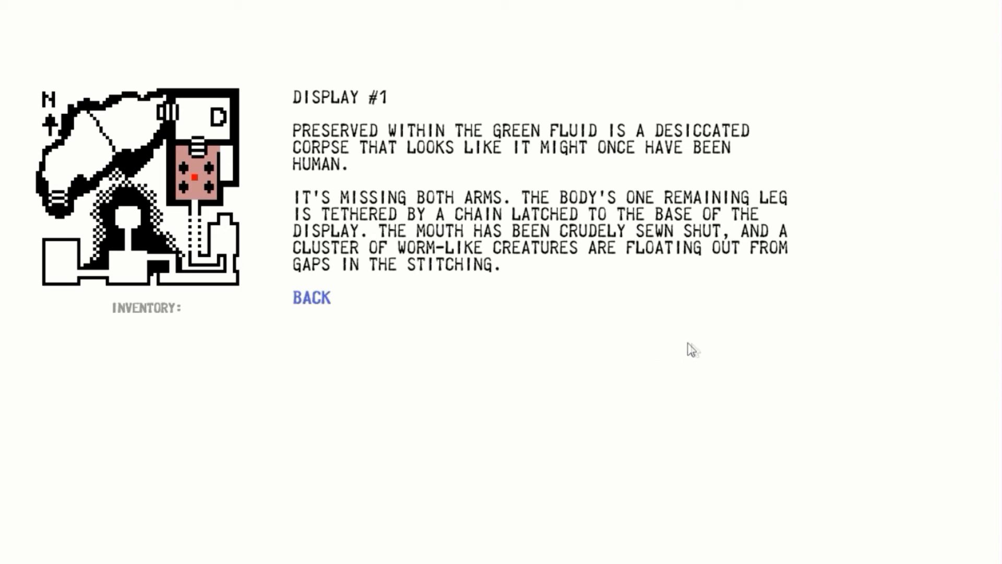
{"action": "mouse_move", "coordinate": [715, 326]}
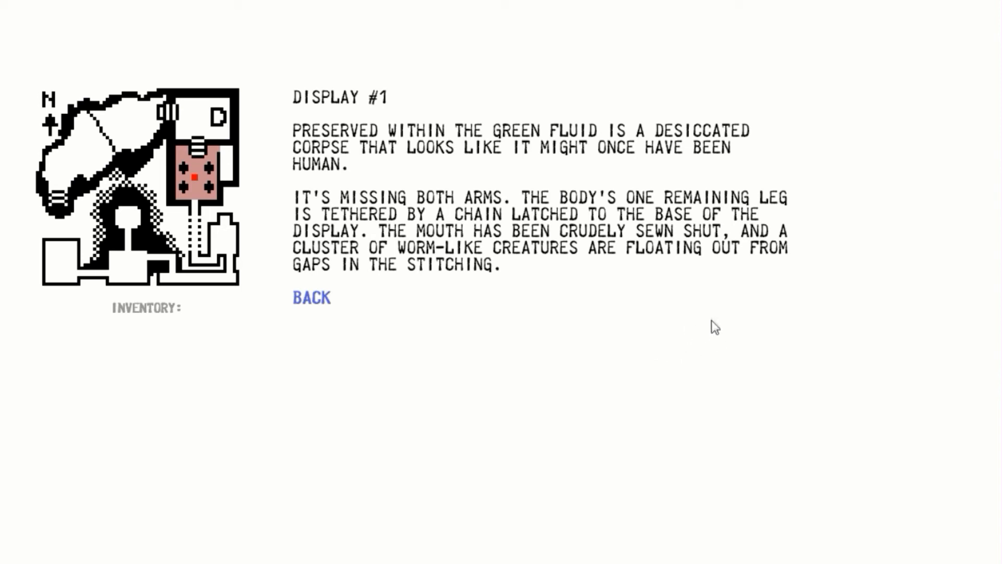
{"action": "mouse_move", "coordinate": [742, 331]}
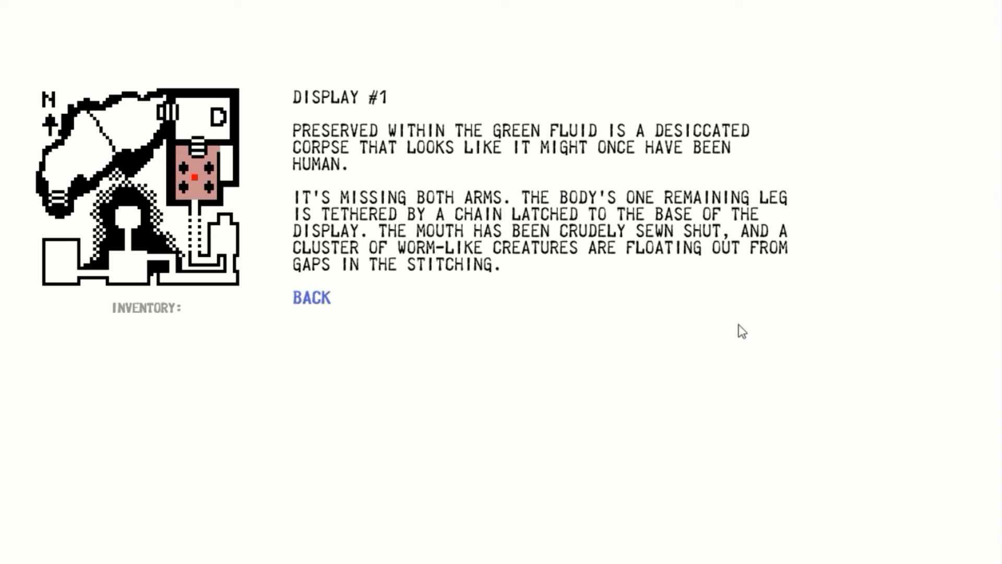
{"action": "mouse_move", "coordinate": [626, 329]}
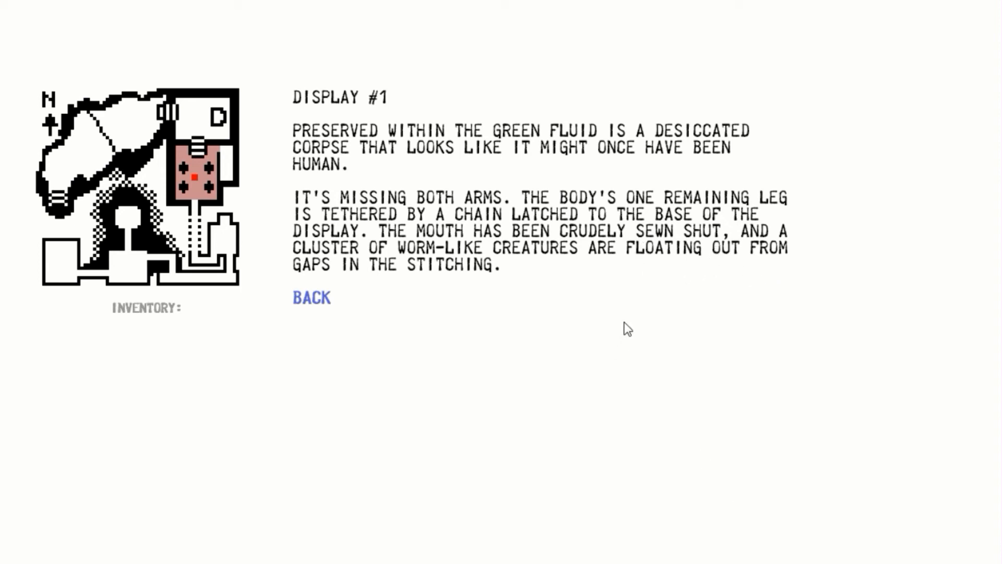
{"action": "left_click", "coordinate": [311, 298]}
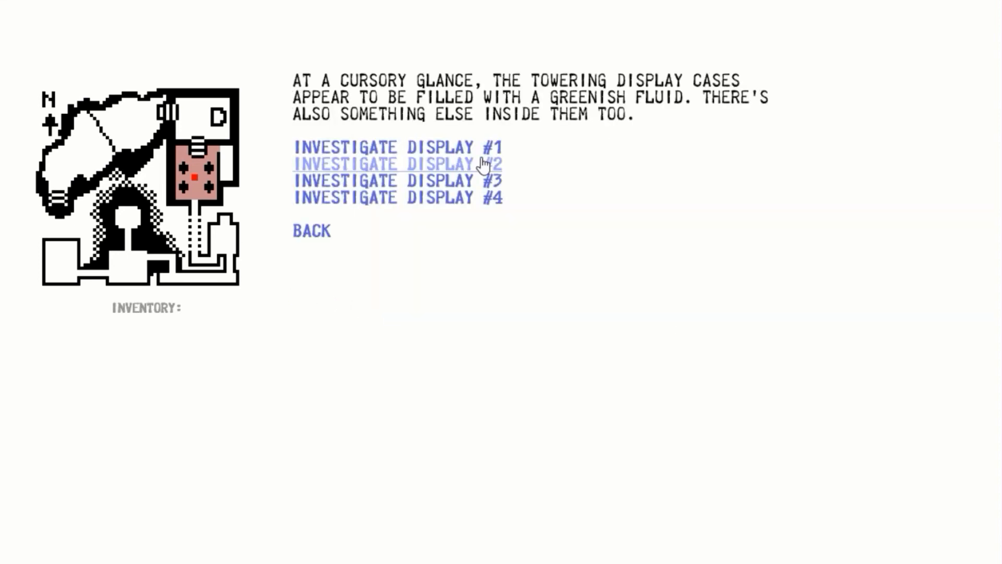
{"action": "left_click", "coordinate": [396, 163]}
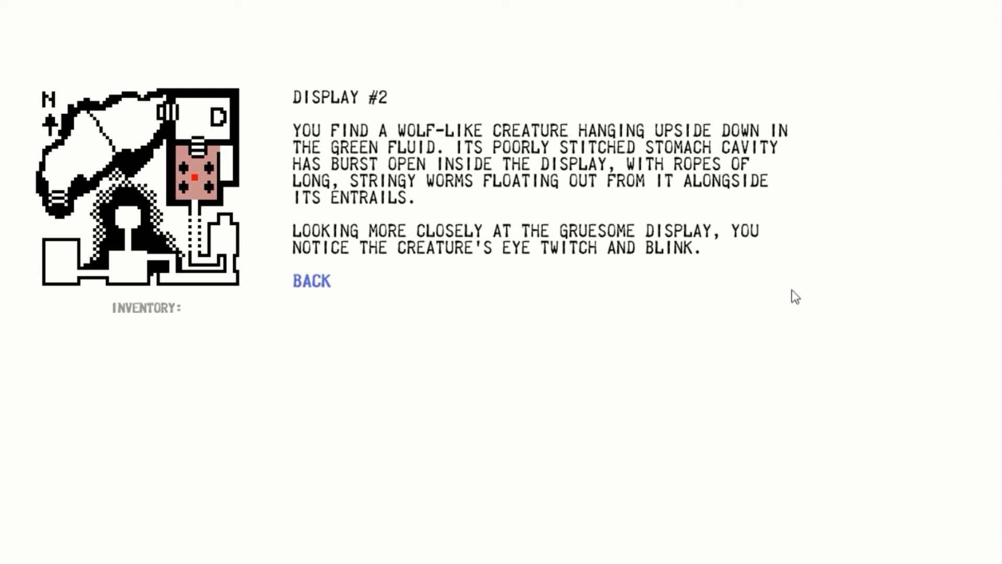
{"action": "mouse_move", "coordinate": [580, 356]}
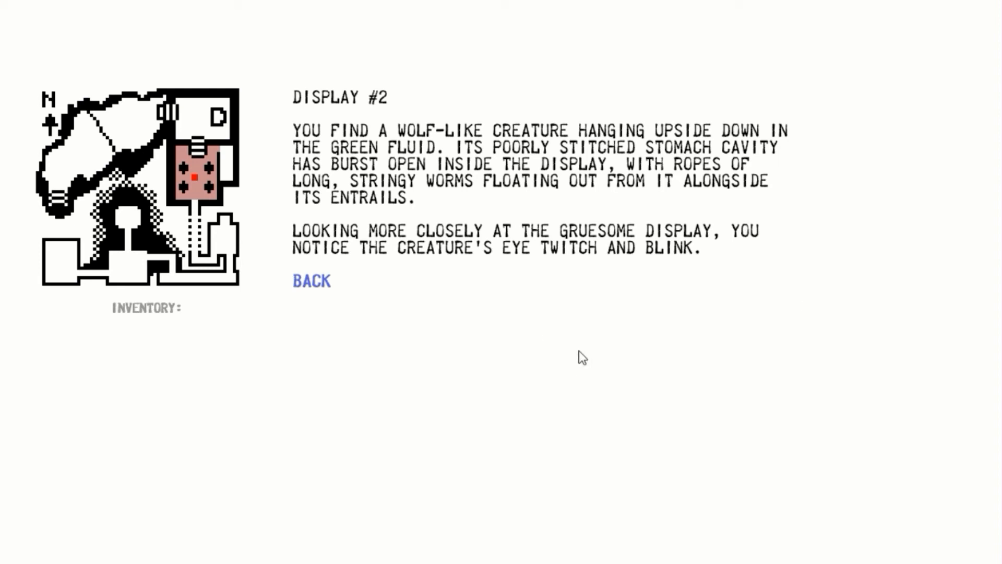
{"action": "mouse_move", "coordinate": [678, 353]}
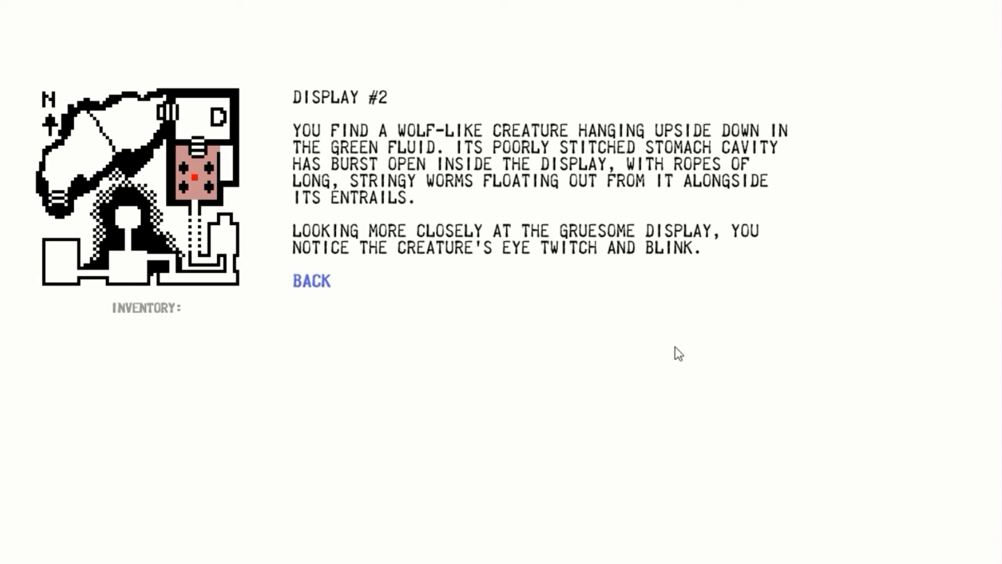
{"action": "mouse_move", "coordinate": [939, 301]}
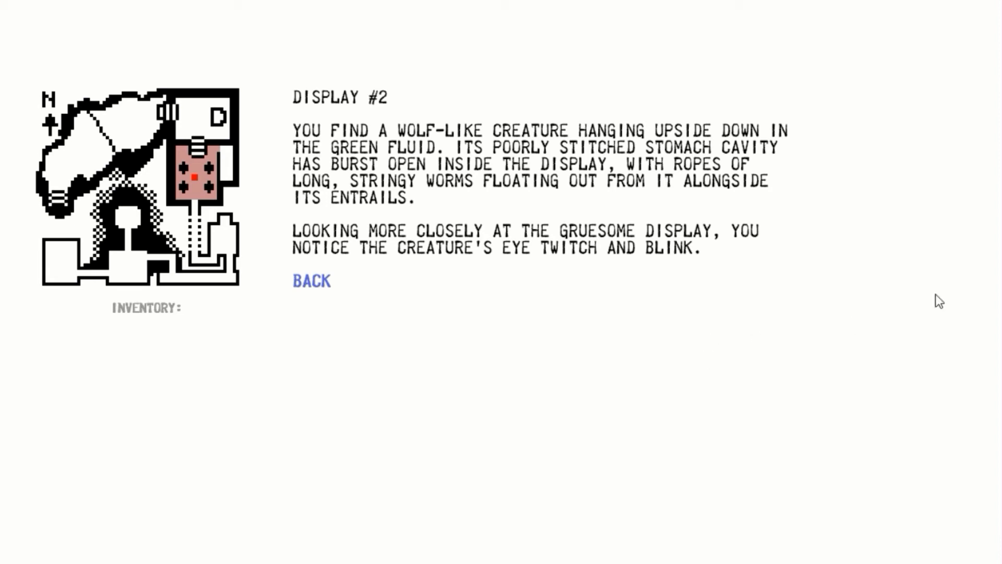
{"action": "mouse_move", "coordinate": [905, 297]}
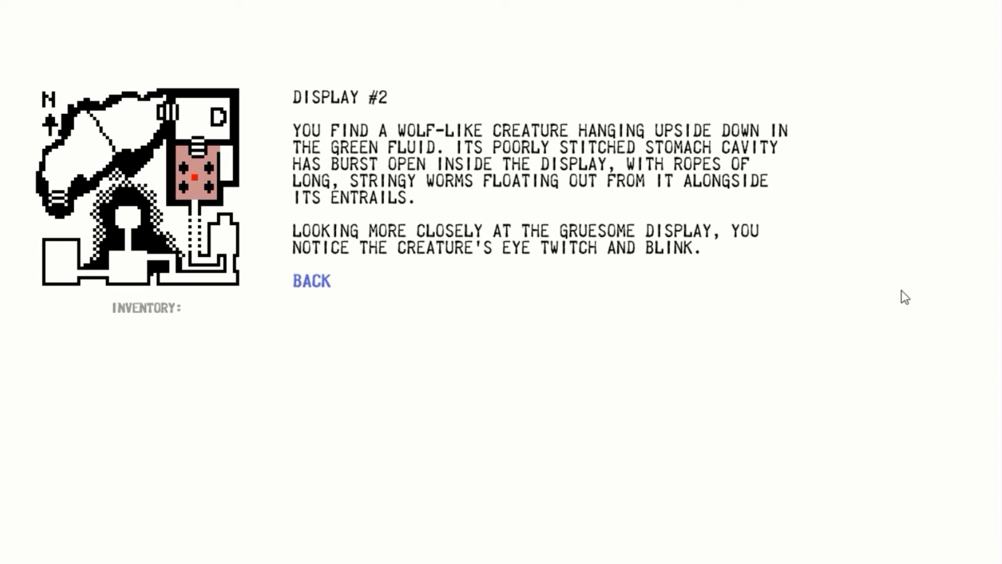
{"action": "mouse_move", "coordinate": [523, 364]}
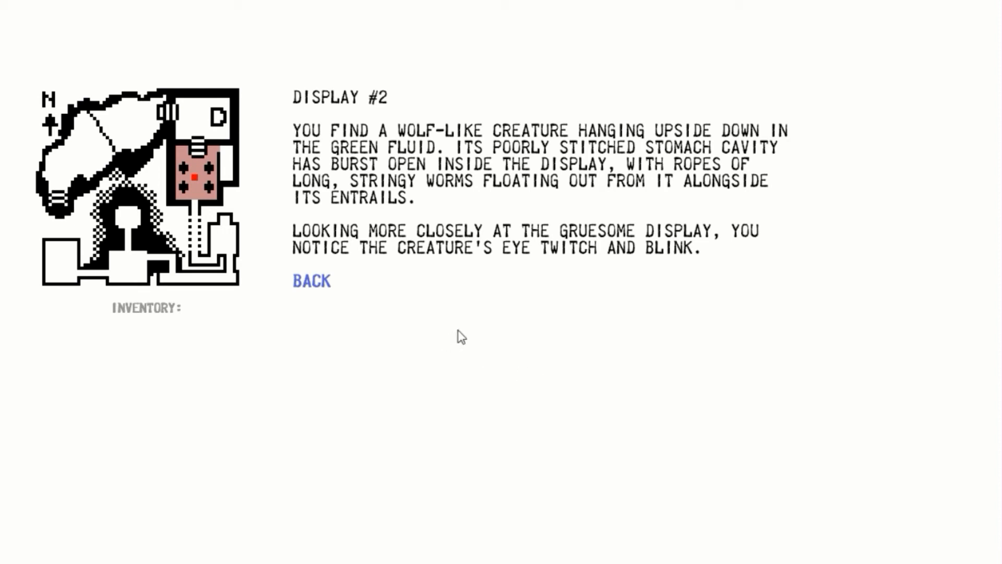
{"action": "mouse_move", "coordinate": [593, 314]}
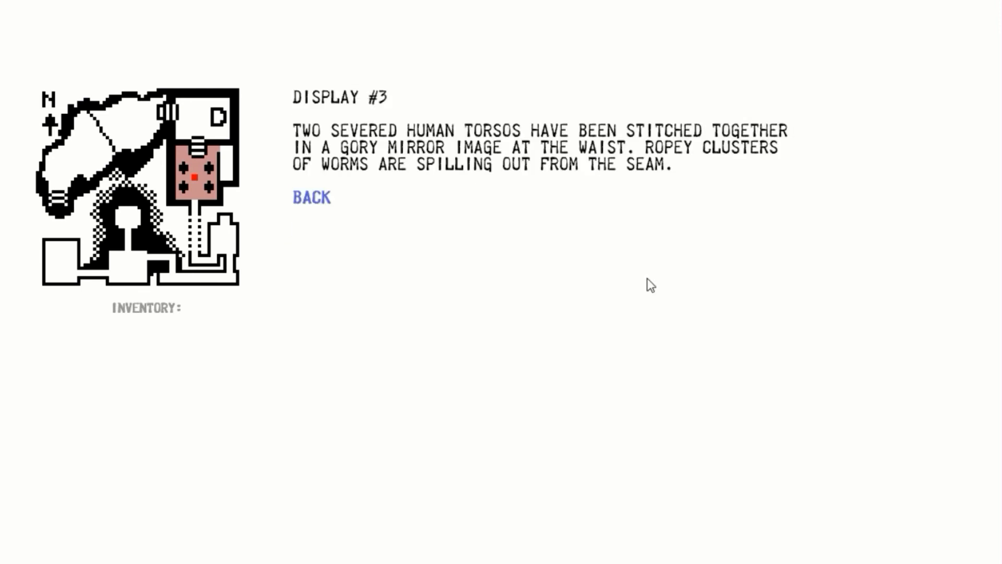
{"action": "mouse_move", "coordinate": [681, 279]}
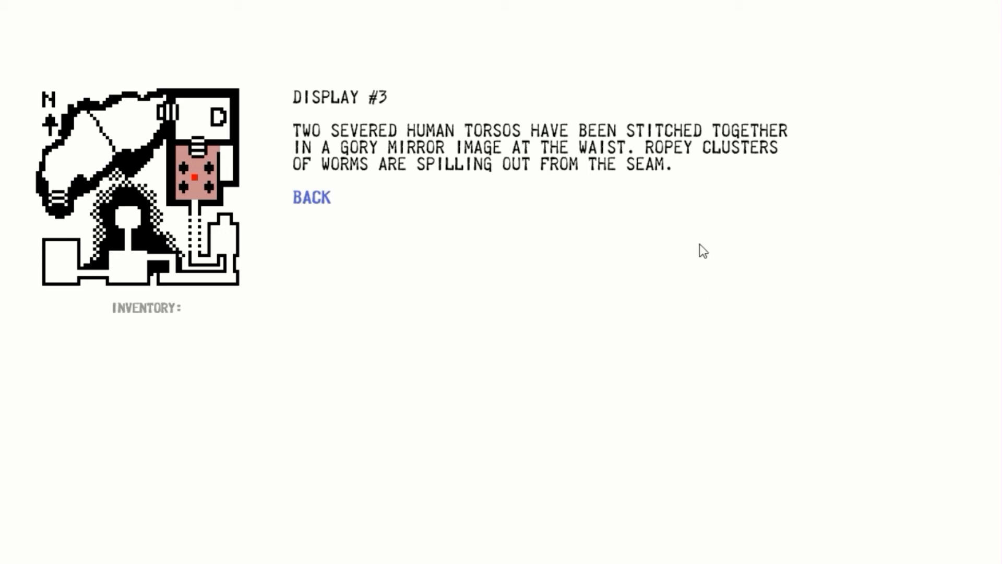
{"action": "mouse_move", "coordinate": [743, 261]}
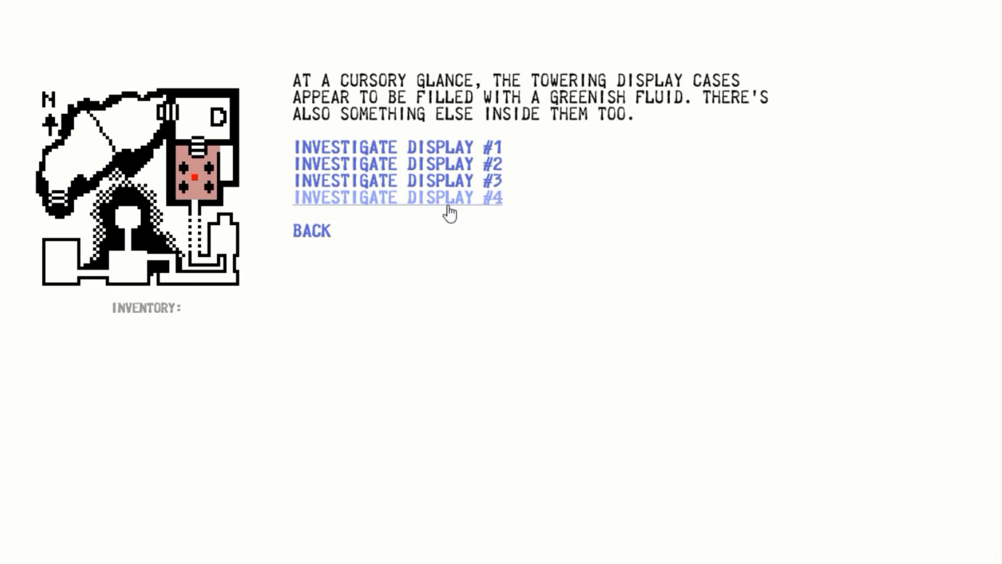
View Display #3's stitched torsos, find the east closet door locked, and return to the chamber.
{"action": "left_click", "coordinate": [396, 197]}
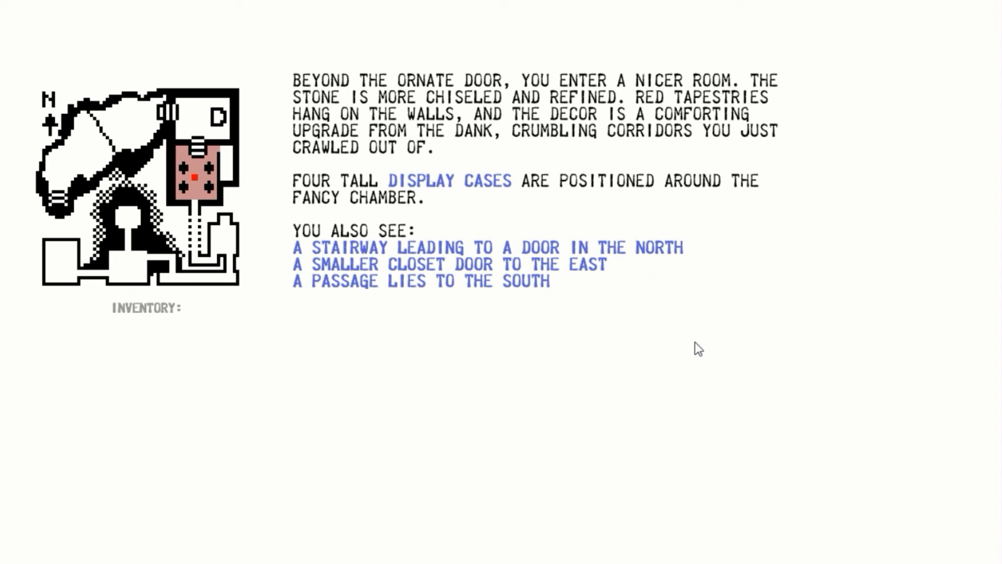
{"action": "mouse_move", "coordinate": [657, 448]}
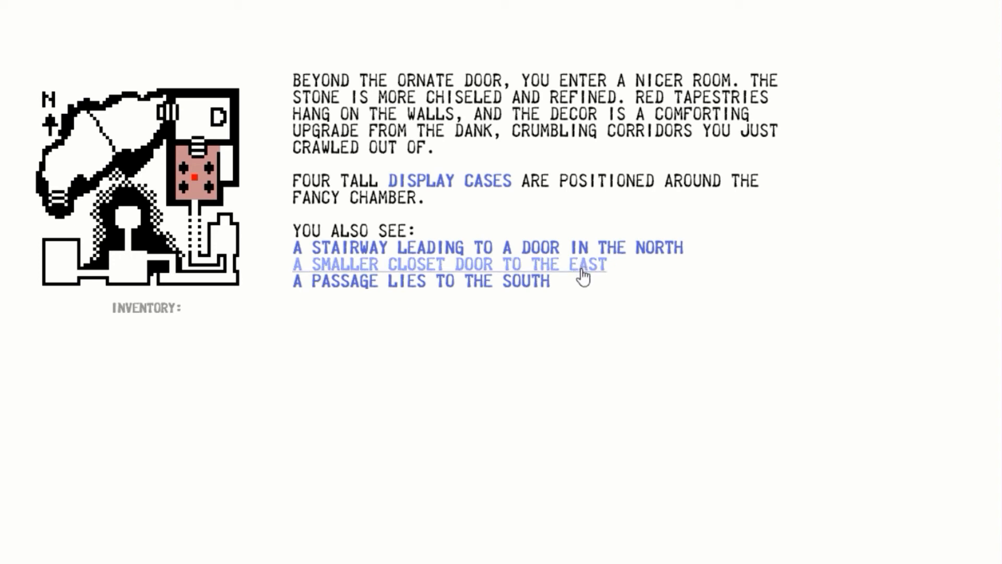
{"action": "left_click", "coordinate": [447, 264]}
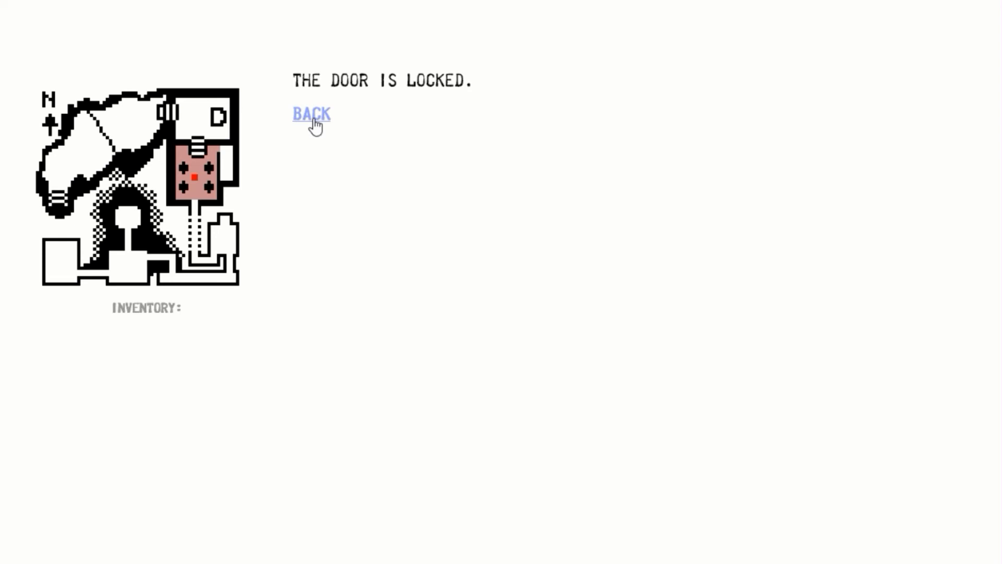
{"action": "left_click", "coordinate": [311, 115]}
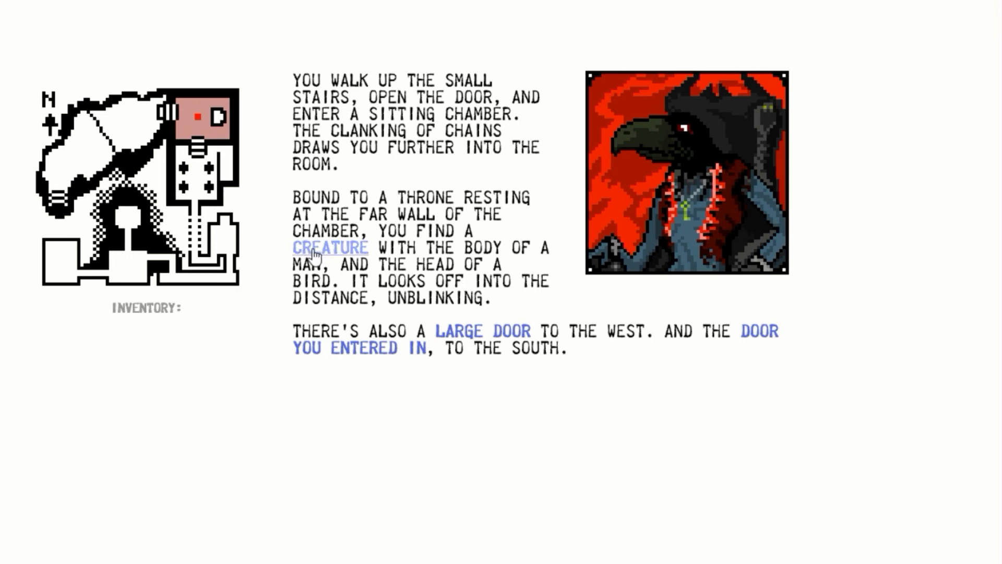
Approach the chained bird-headed creature and advance its monologue about filthy irons and flesh.
{"action": "left_click", "coordinate": [330, 247]}
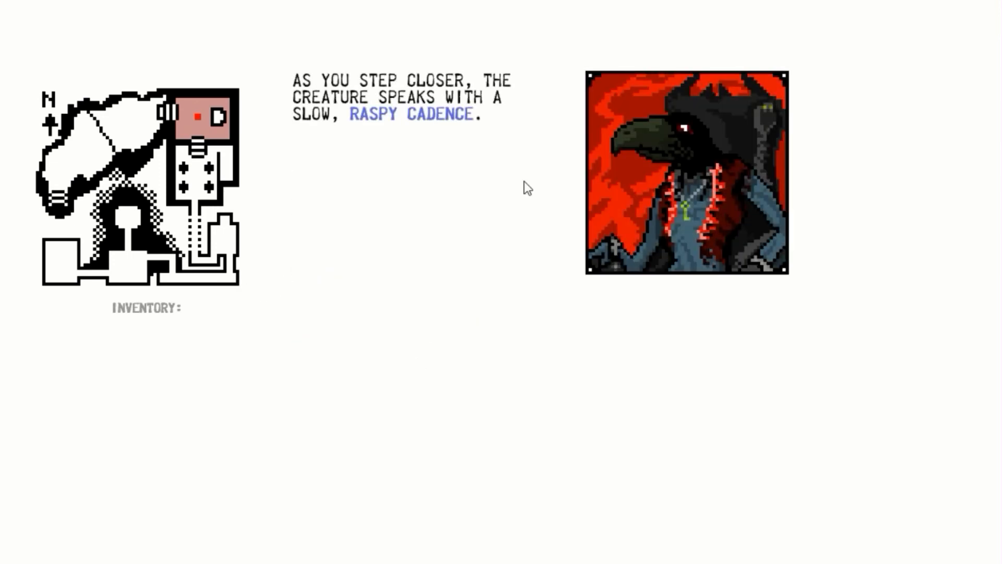
{"action": "mouse_move", "coordinate": [541, 269]}
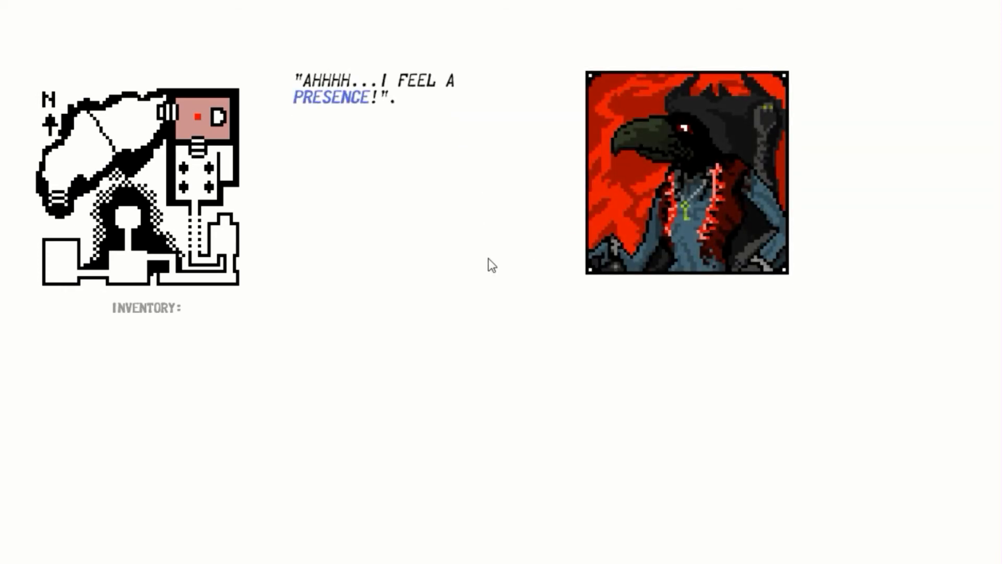
{"action": "mouse_move", "coordinate": [364, 140]}
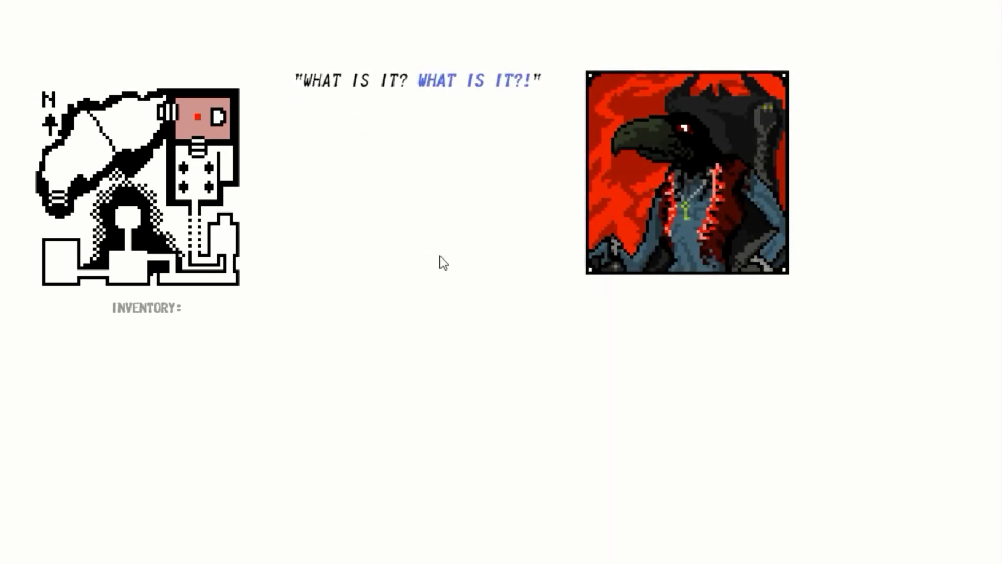
{"action": "mouse_move", "coordinate": [439, 241]}
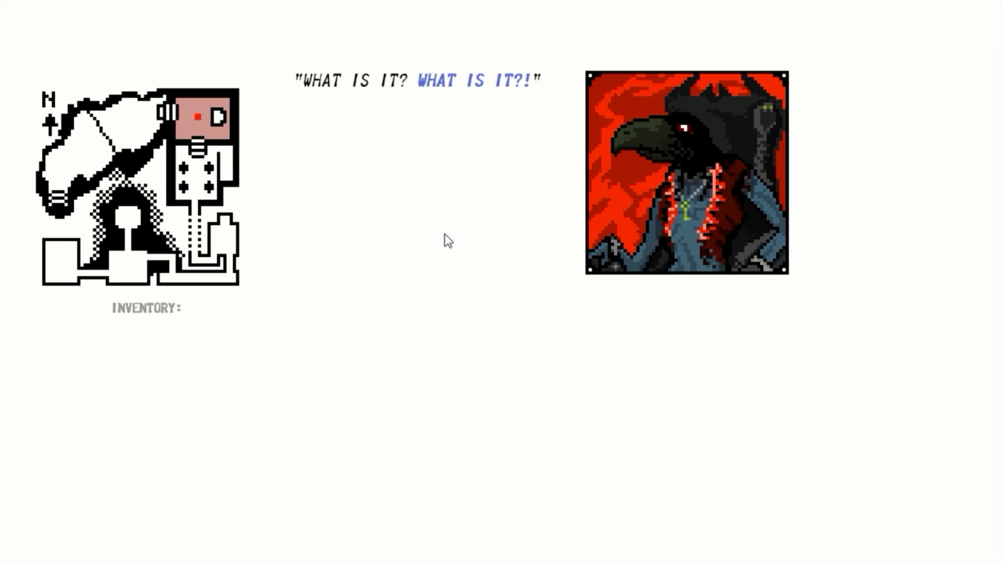
{"action": "mouse_move", "coordinate": [441, 131]}
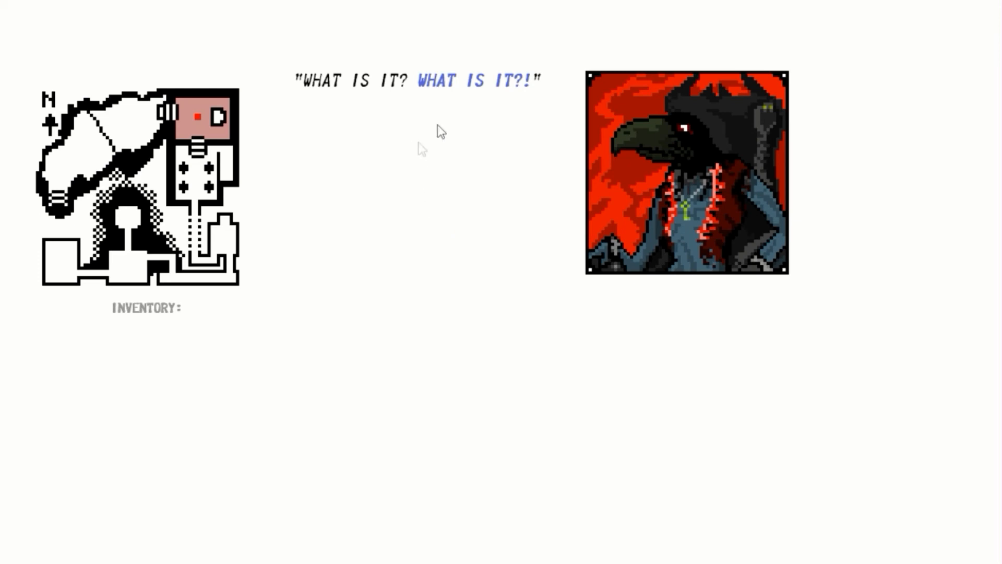
{"action": "mouse_move", "coordinate": [509, 152]}
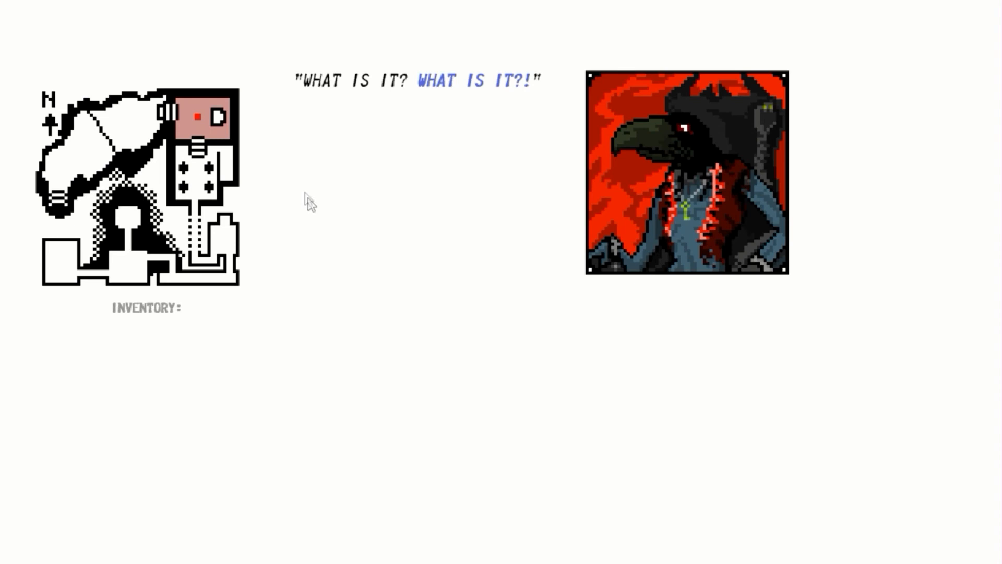
{"action": "mouse_move", "coordinate": [457, 140]}
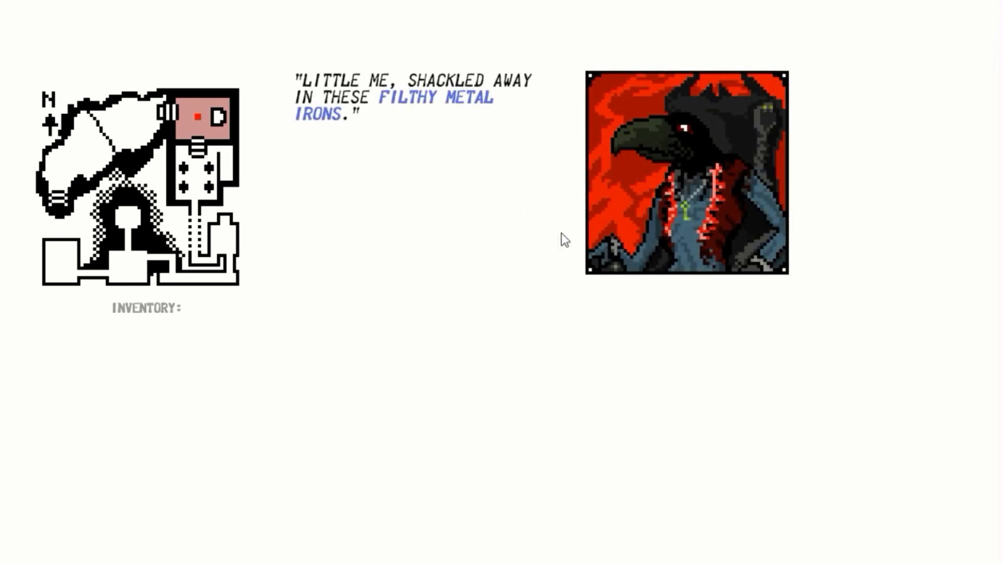
{"action": "mouse_move", "coordinate": [500, 162]}
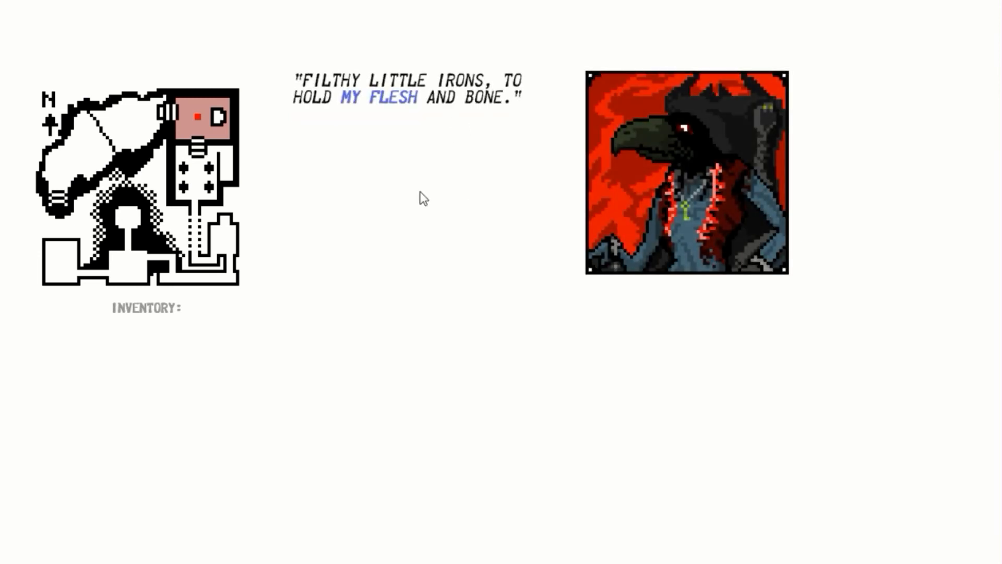
{"action": "mouse_move", "coordinate": [401, 105]}
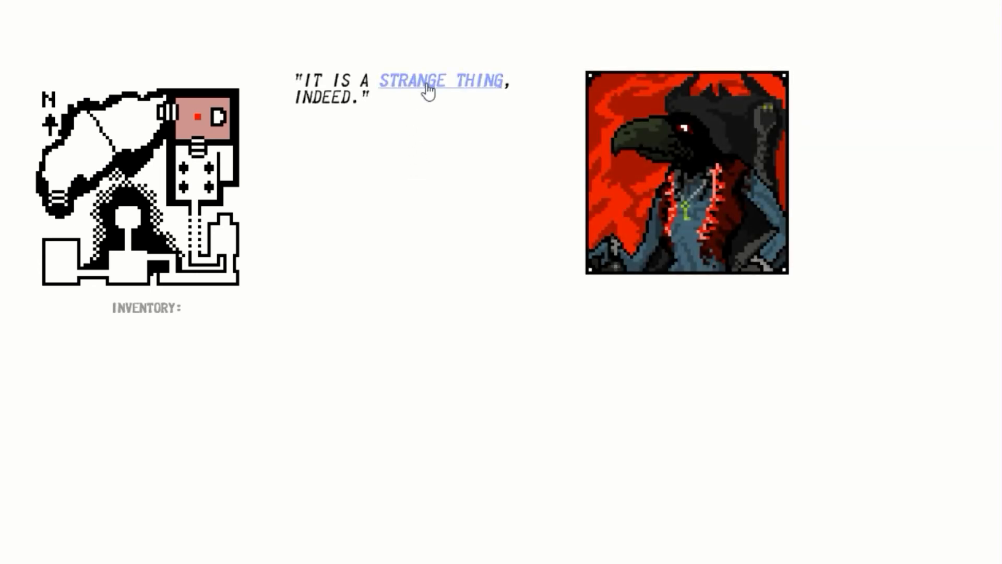
{"action": "left_click", "coordinate": [441, 81]}
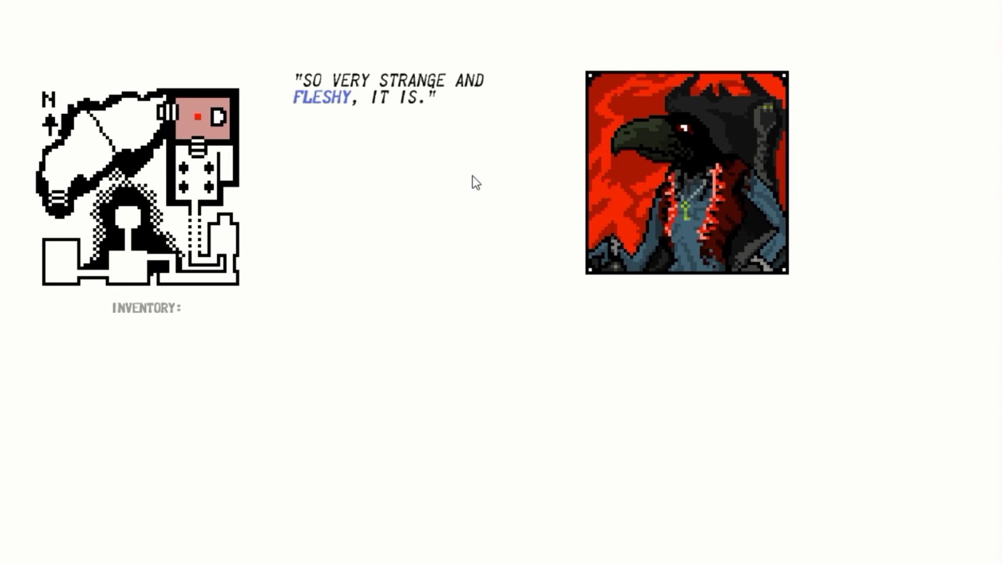
{"action": "mouse_move", "coordinate": [350, 152]}
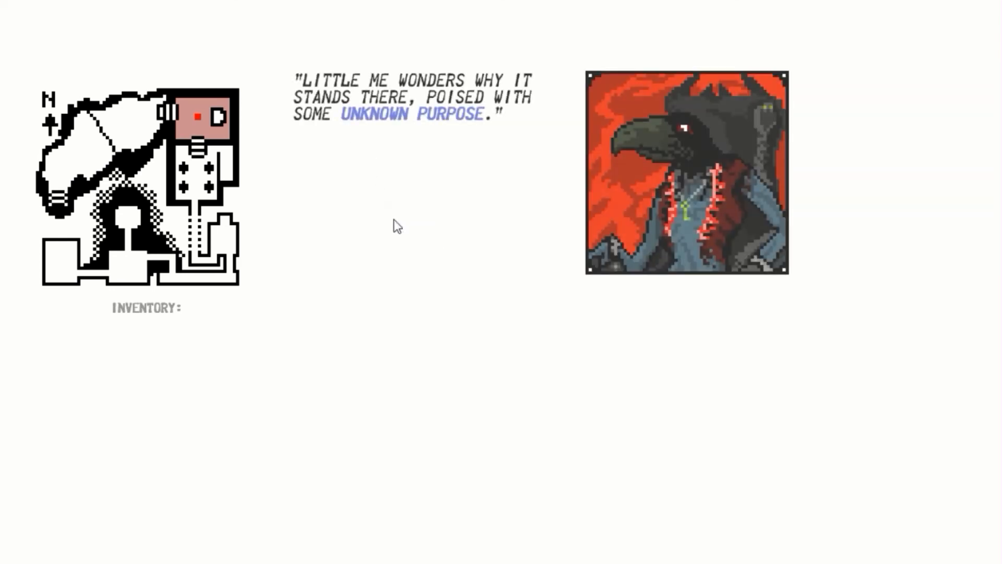
{"action": "mouse_move", "coordinate": [409, 252]}
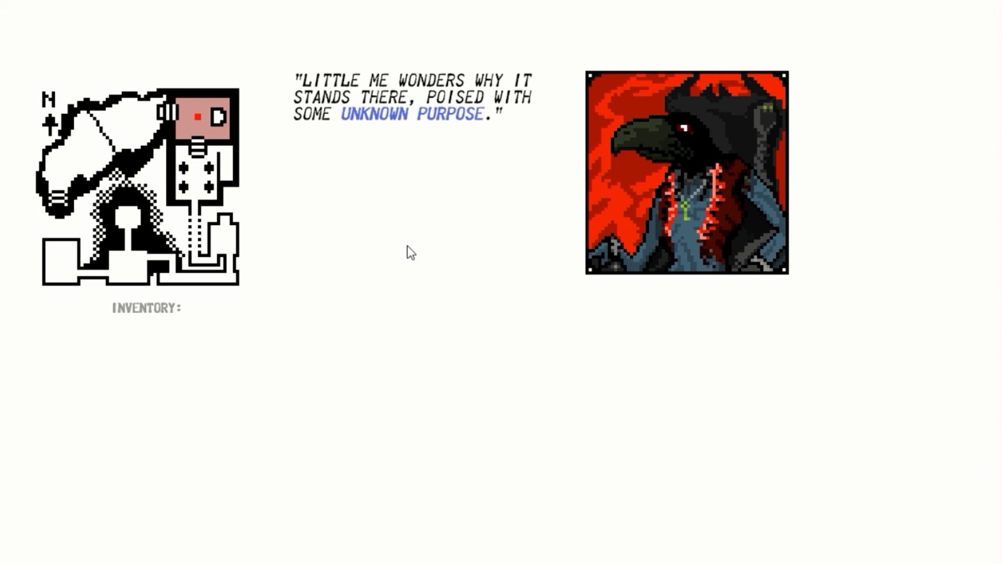
{"action": "mouse_move", "coordinate": [399, 211]}
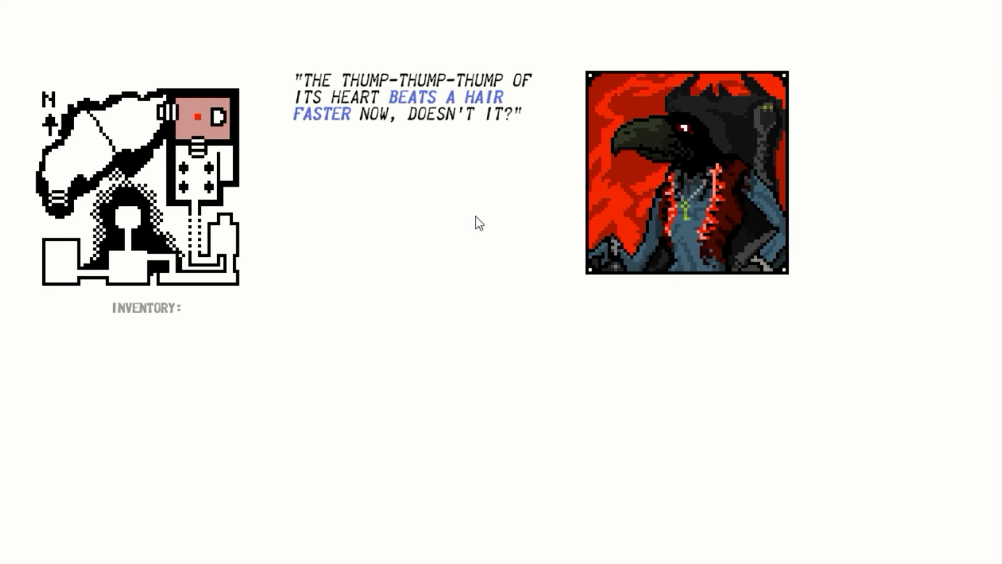
{"action": "mouse_move", "coordinate": [469, 195]}
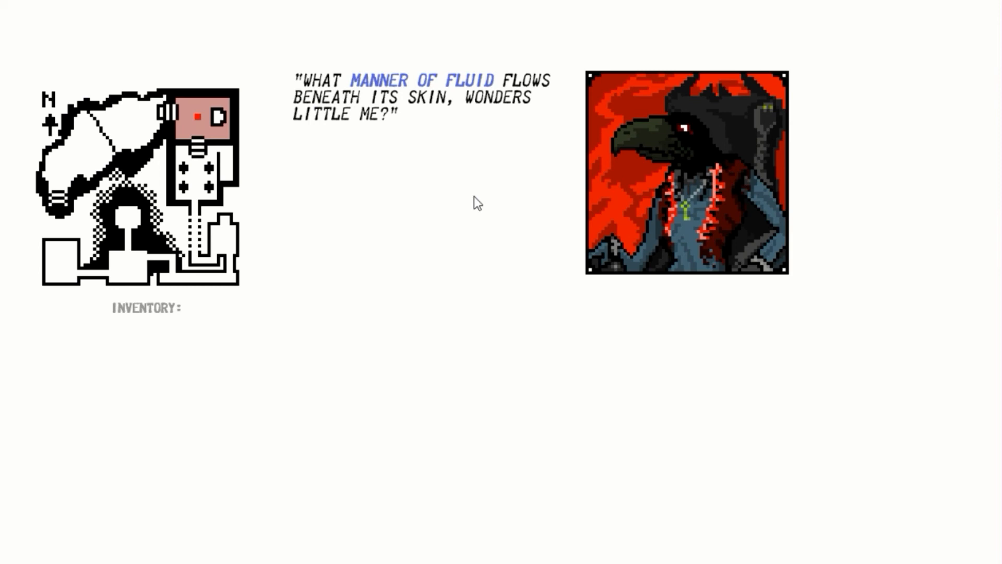
{"action": "mouse_move", "coordinate": [469, 196]}
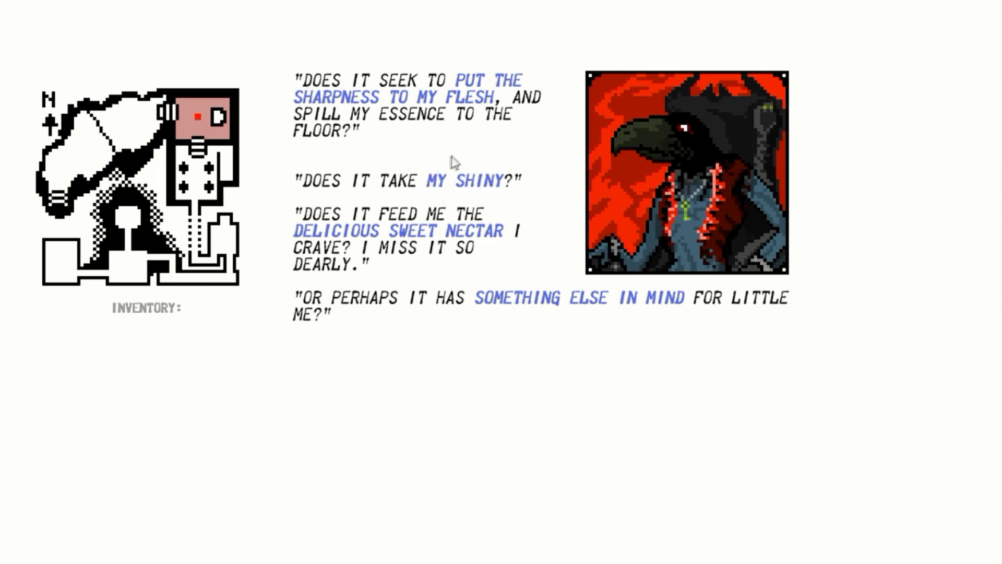
{"action": "mouse_move", "coordinate": [486, 142]}
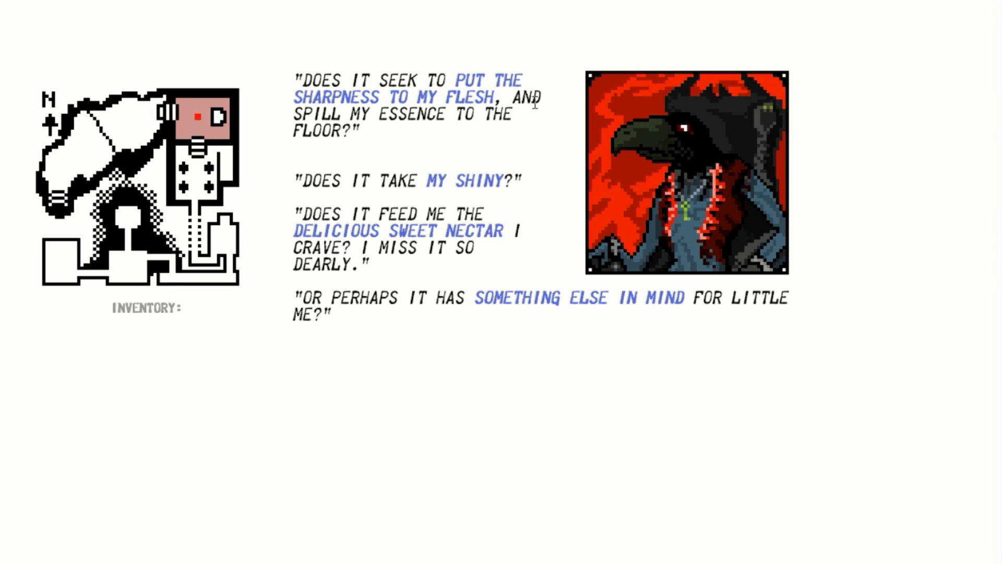
{"action": "mouse_move", "coordinate": [594, 107]}
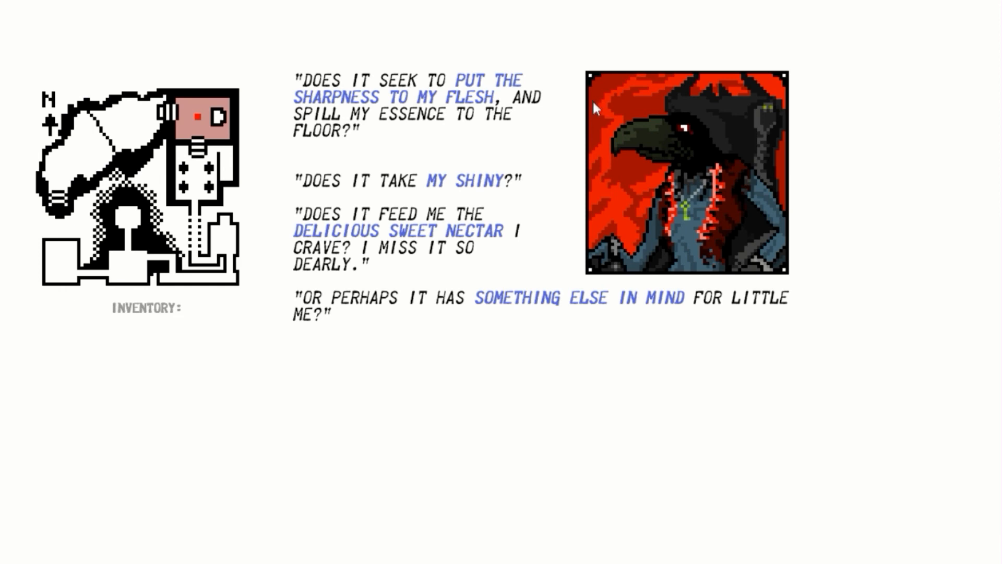
{"action": "mouse_move", "coordinate": [620, 162]}
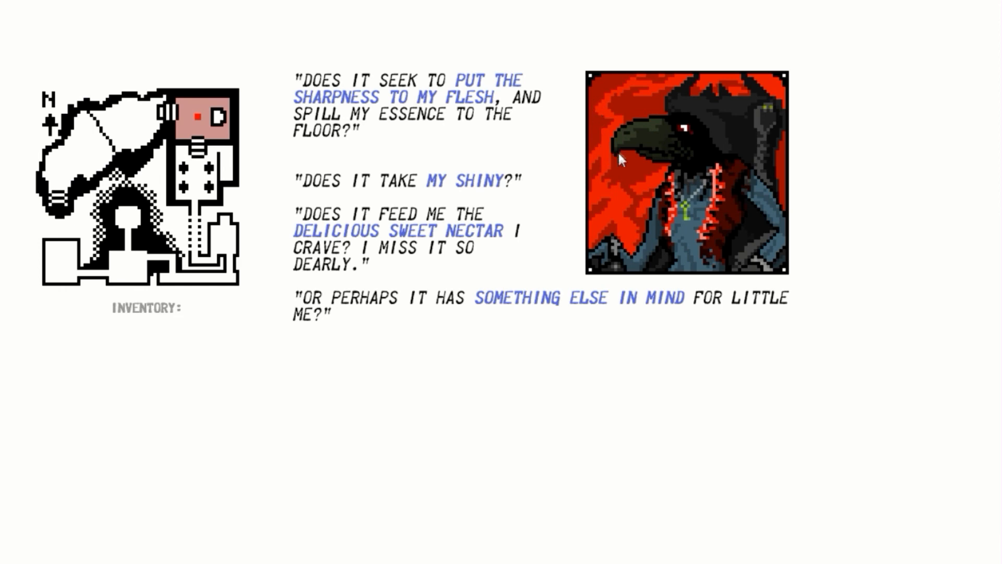
{"action": "mouse_move", "coordinate": [666, 155]}
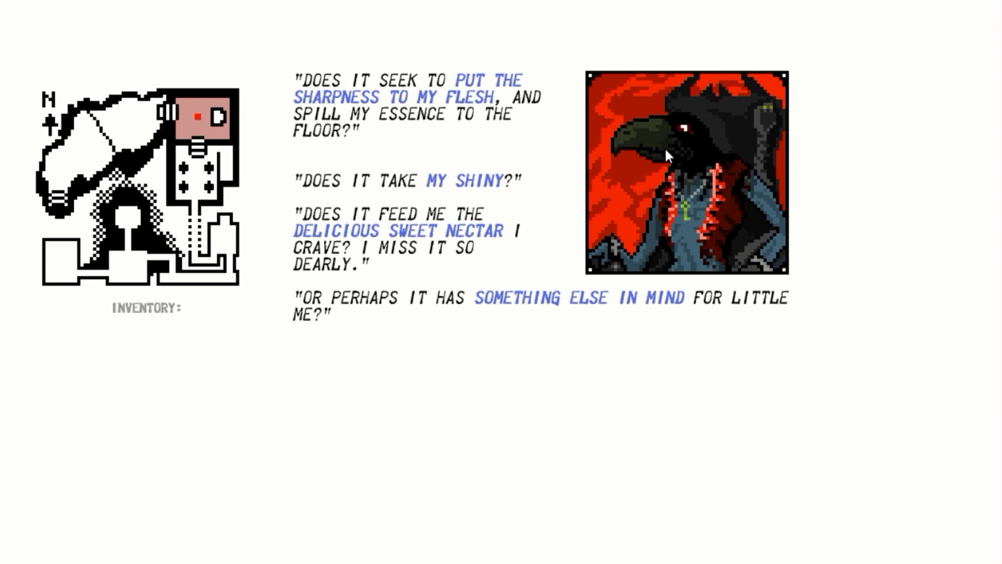
{"action": "mouse_move", "coordinate": [699, 416]}
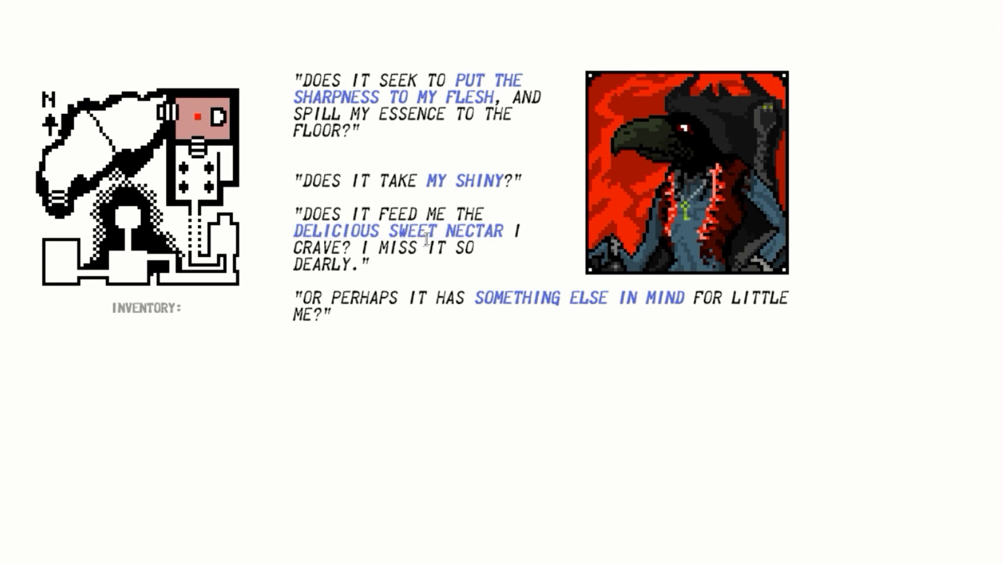
{"action": "mouse_move", "coordinate": [396, 231]}
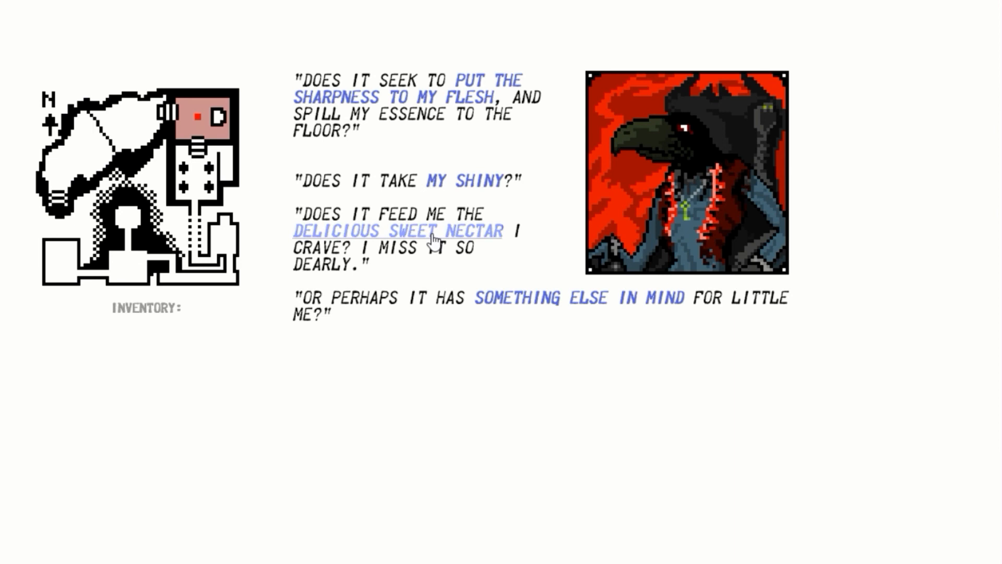
Offer the creature sweet nectar, return to the room, and find the bloodstained west door locked.
{"action": "left_click", "coordinate": [396, 231]}
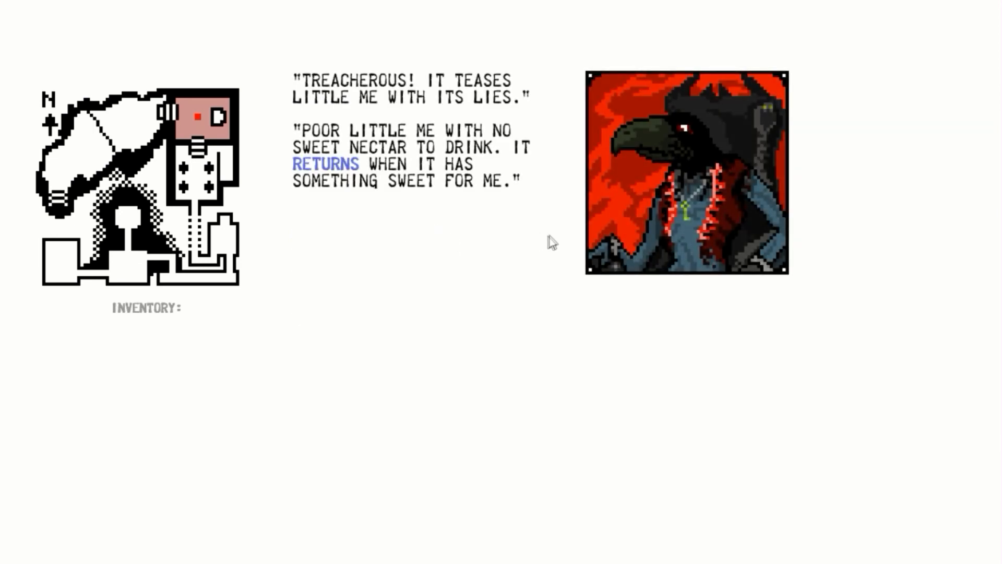
{"action": "mouse_move", "coordinate": [464, 315]}
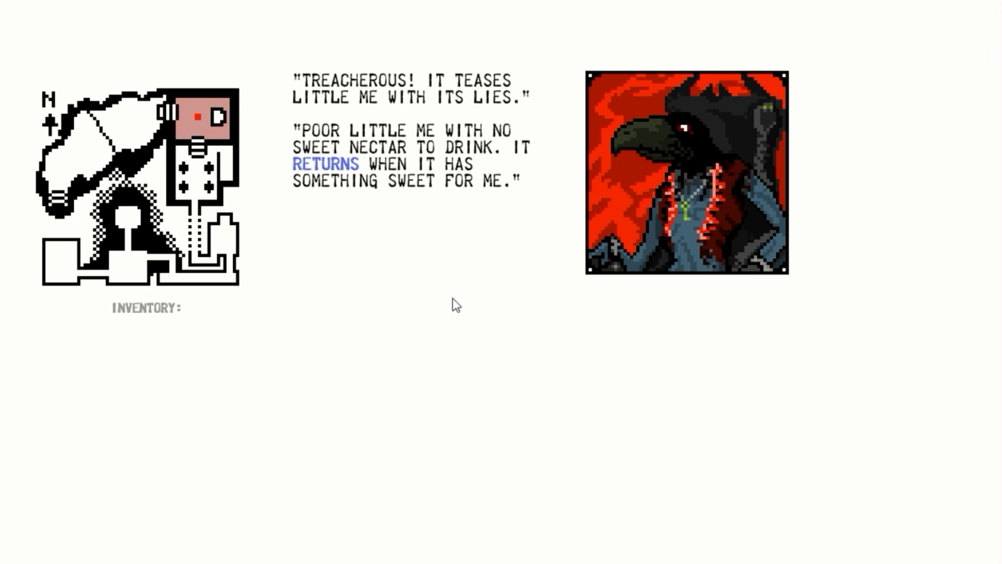
{"action": "mouse_move", "coordinate": [418, 280]}
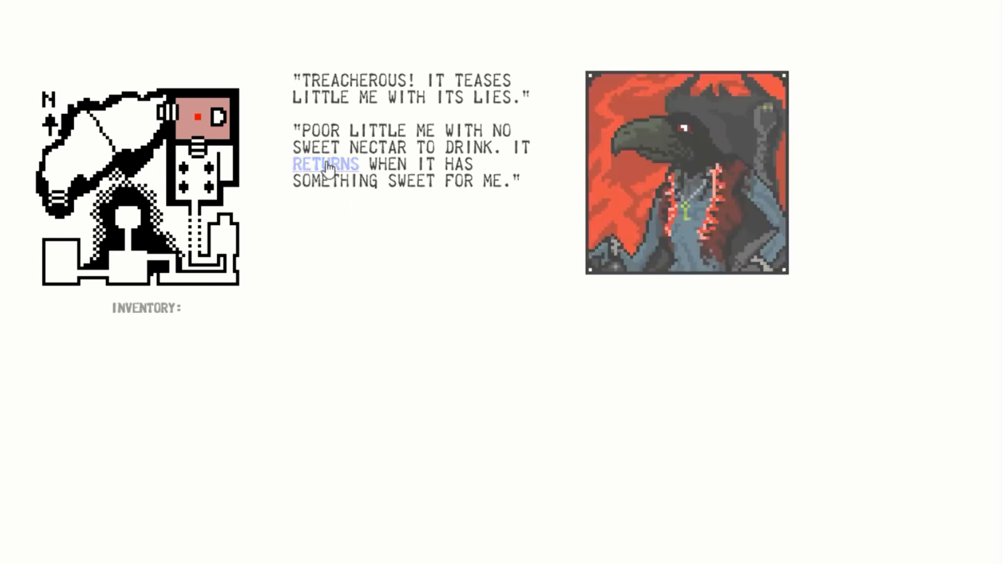
{"action": "left_click", "coordinate": [326, 164]}
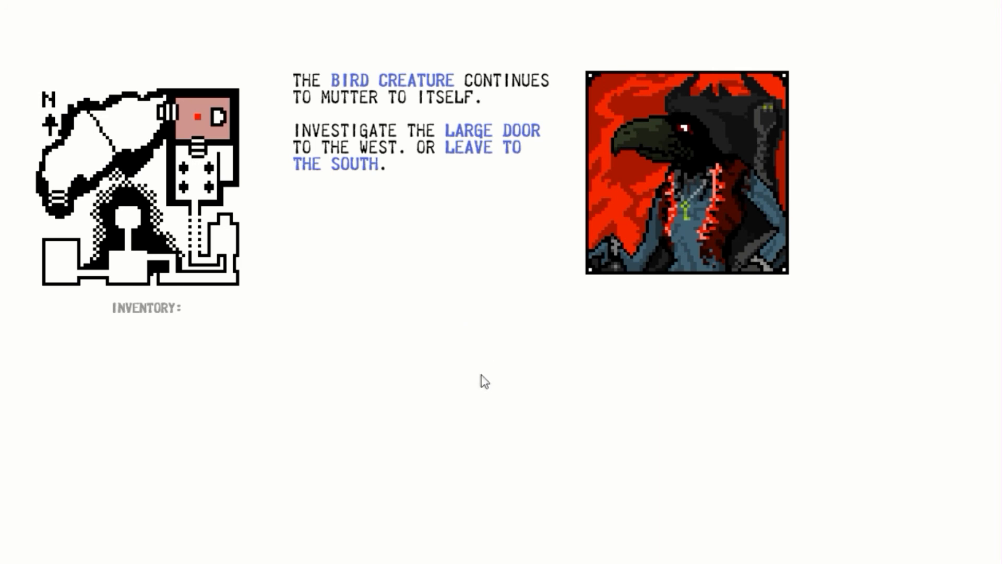
{"action": "mouse_move", "coordinate": [392, 392]}
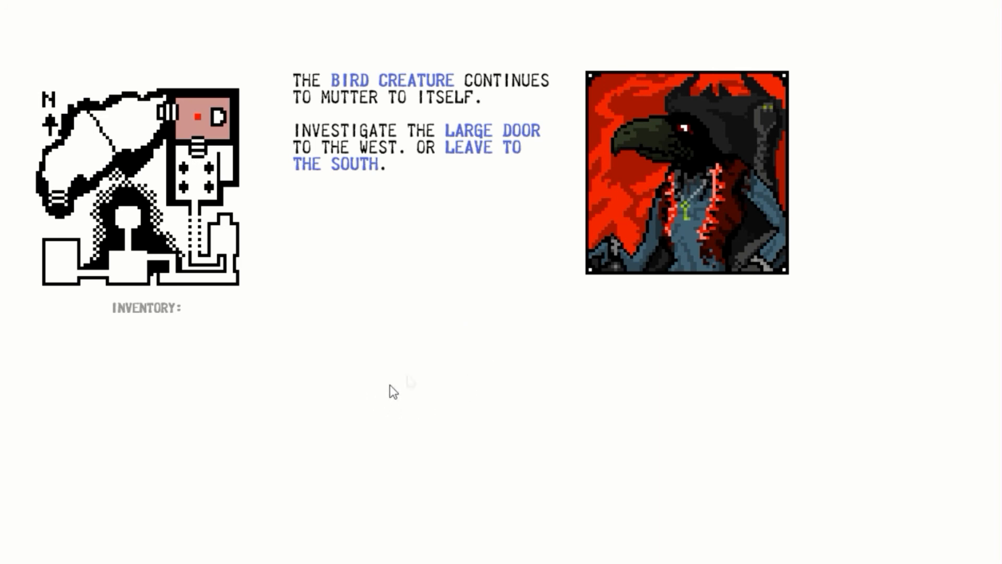
{"action": "mouse_move", "coordinate": [409, 327]}
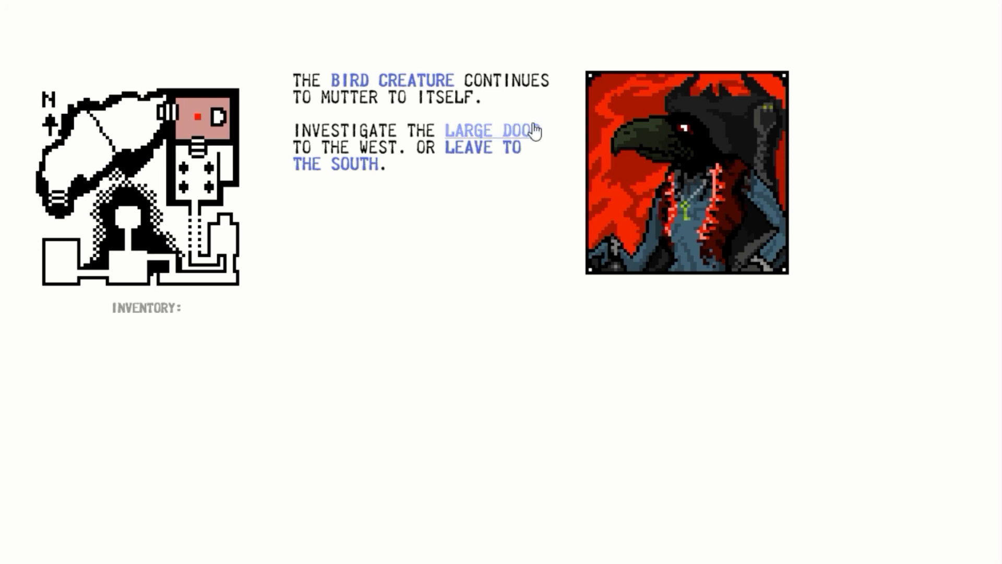
{"action": "left_click", "coordinate": [485, 130]}
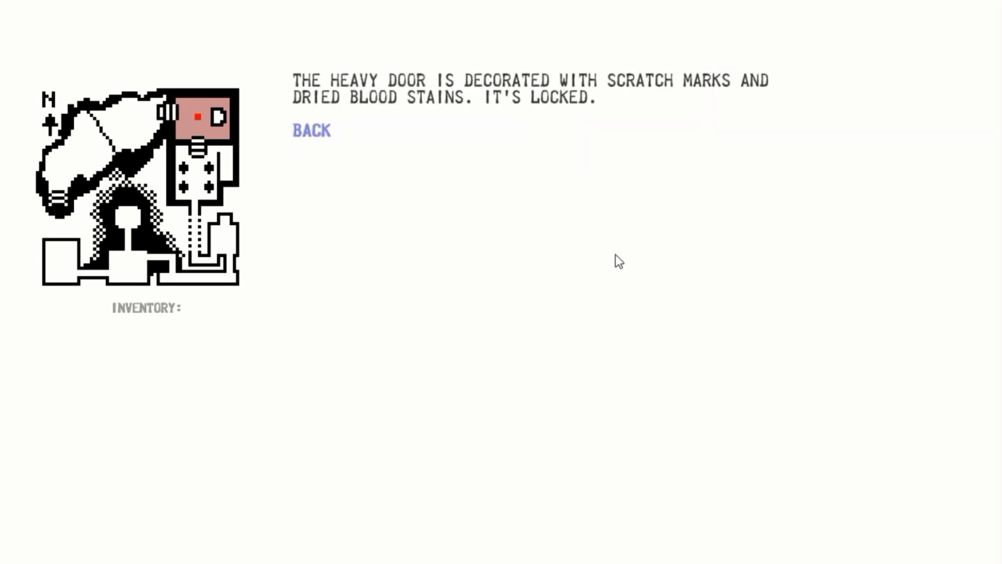
{"action": "mouse_move", "coordinate": [607, 254]}
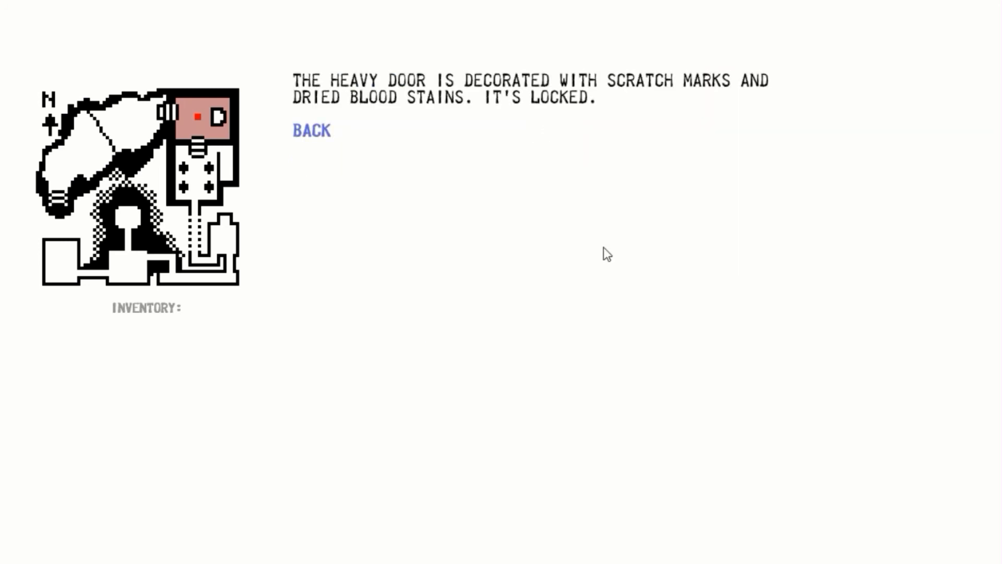
{"action": "mouse_move", "coordinate": [518, 211]}
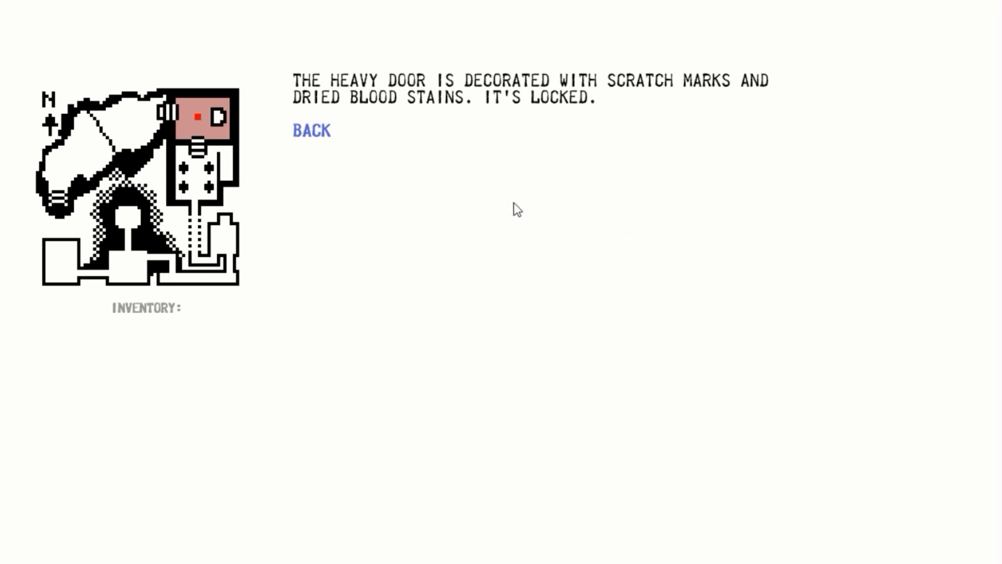
{"action": "left_click", "coordinate": [311, 131]}
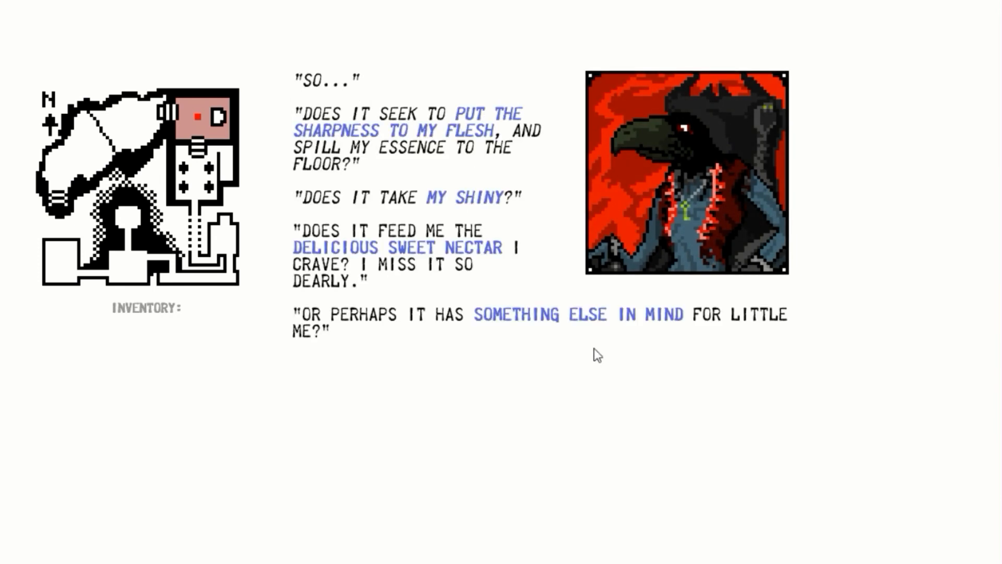
{"action": "mouse_move", "coordinate": [579, 314]}
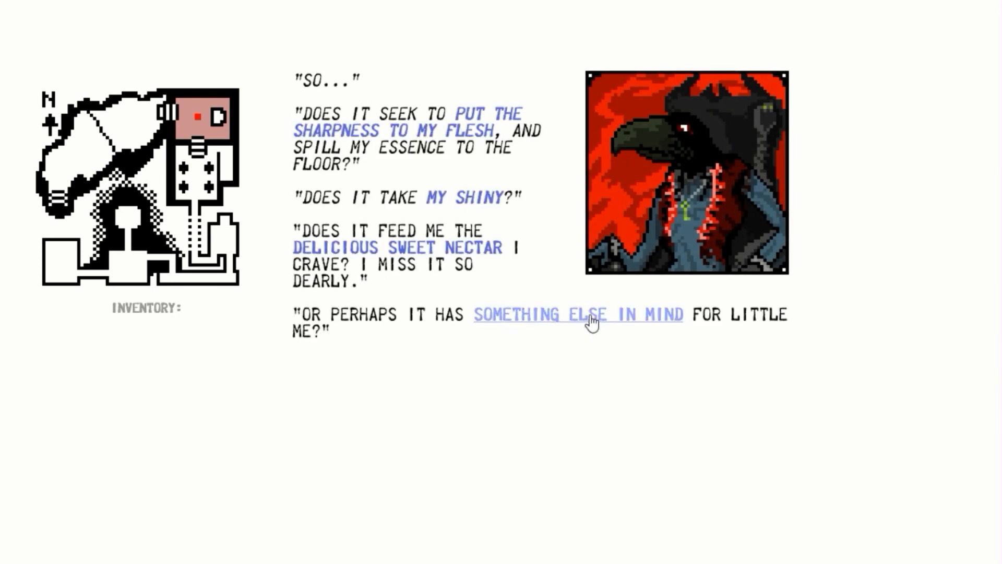
Choose to free the bird creature, fail with bare hands, then search until a rock smashes the chain.
{"action": "left_click", "coordinate": [578, 314]}
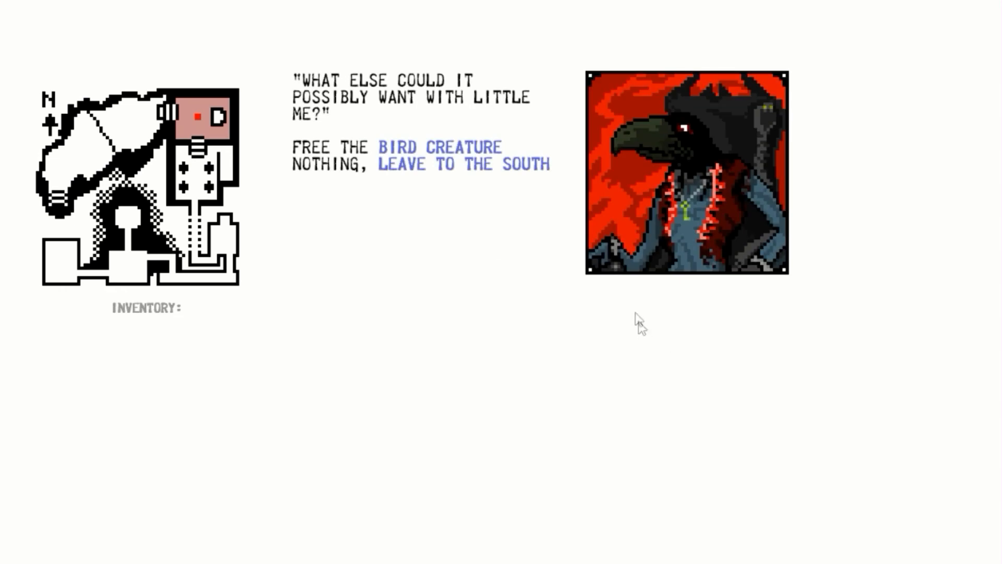
{"action": "mouse_move", "coordinate": [439, 147]}
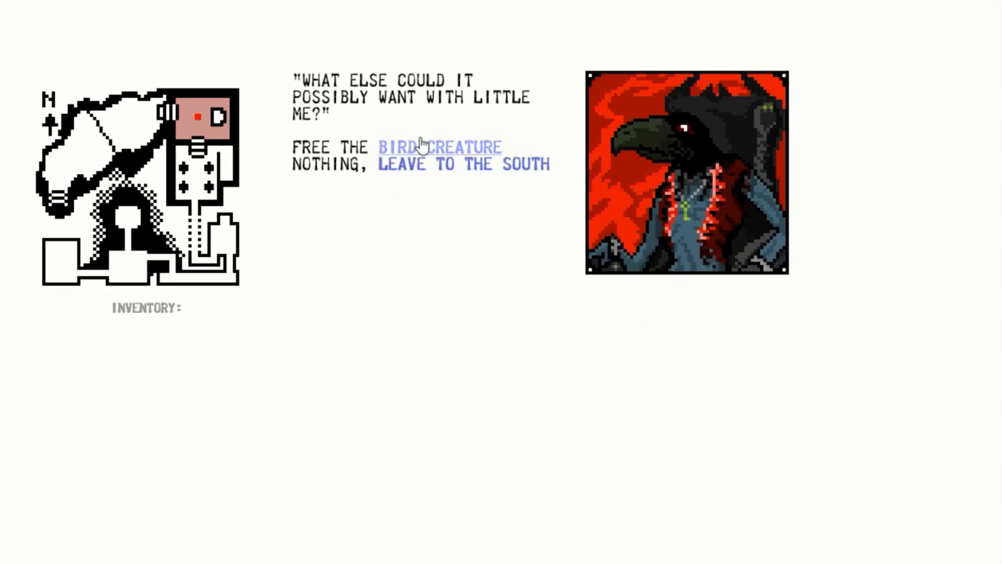
{"action": "left_click", "coordinate": [439, 147]}
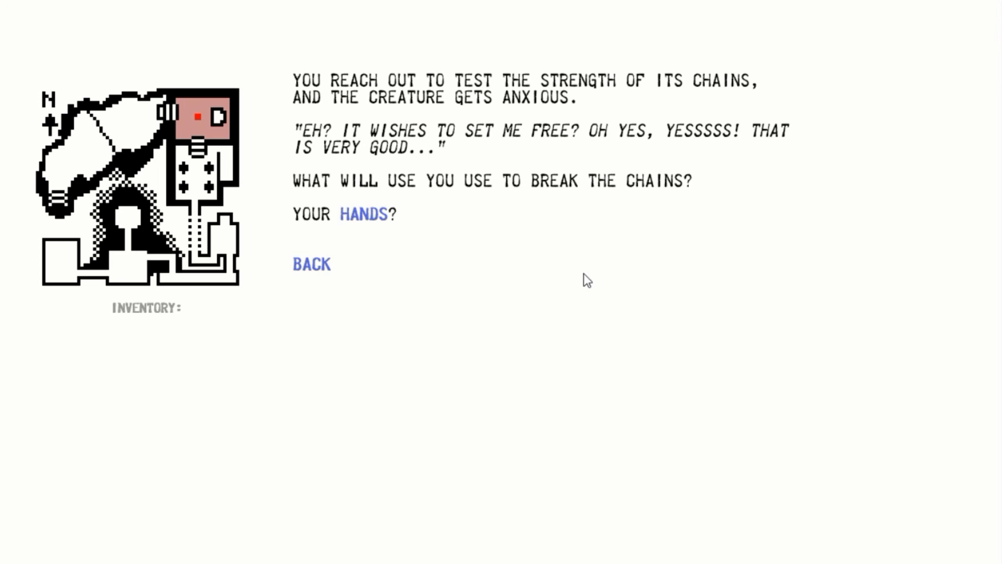
{"action": "mouse_move", "coordinate": [463, 250]}
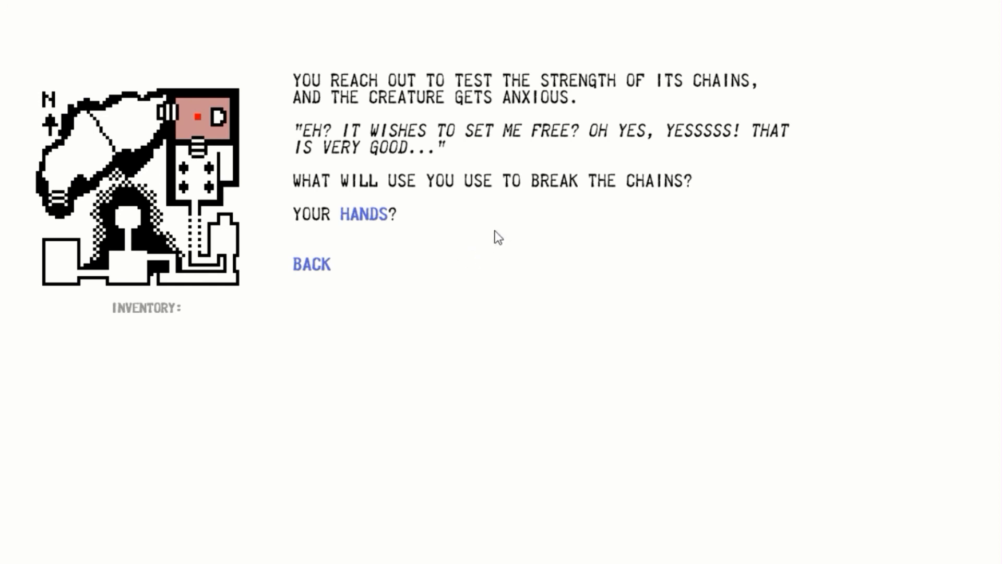
{"action": "mouse_move", "coordinate": [368, 215]}
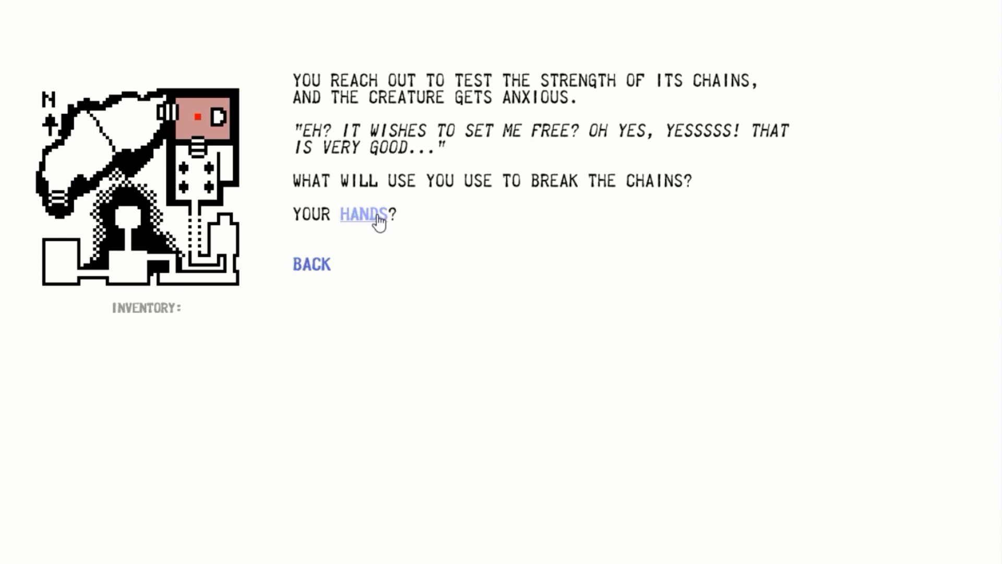
{"action": "left_click", "coordinate": [363, 214]}
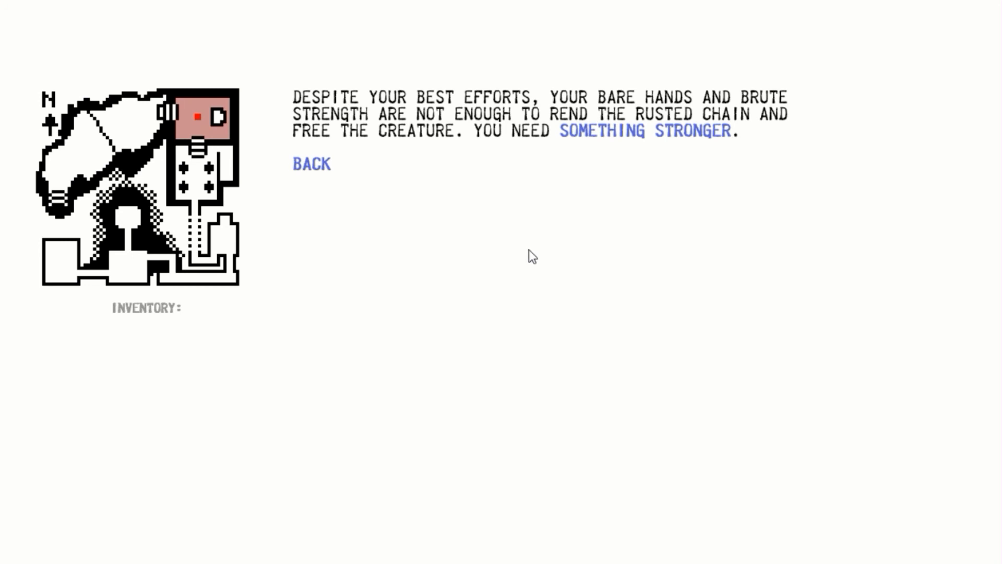
{"action": "mouse_move", "coordinate": [523, 257]}
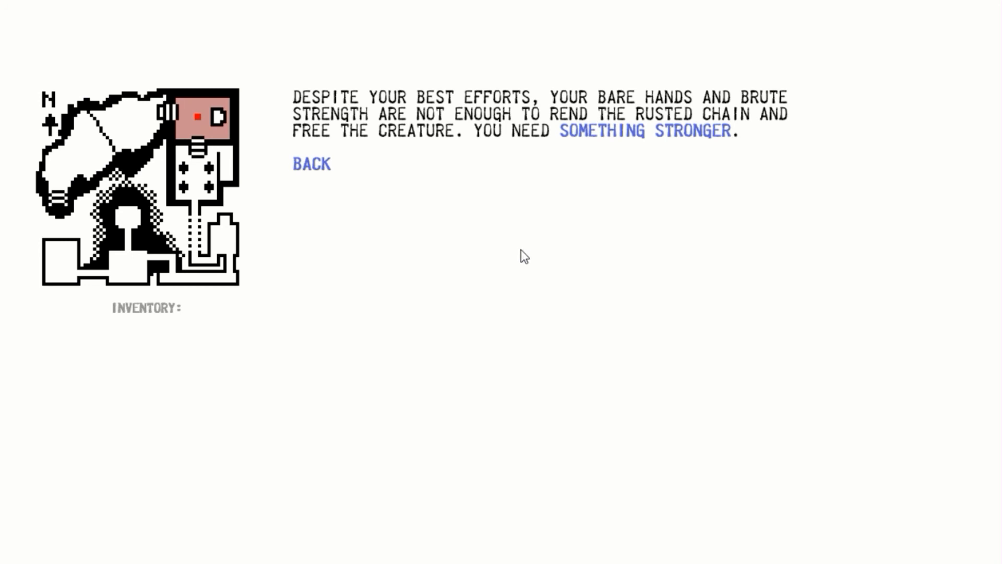
{"action": "mouse_move", "coordinate": [629, 247]}
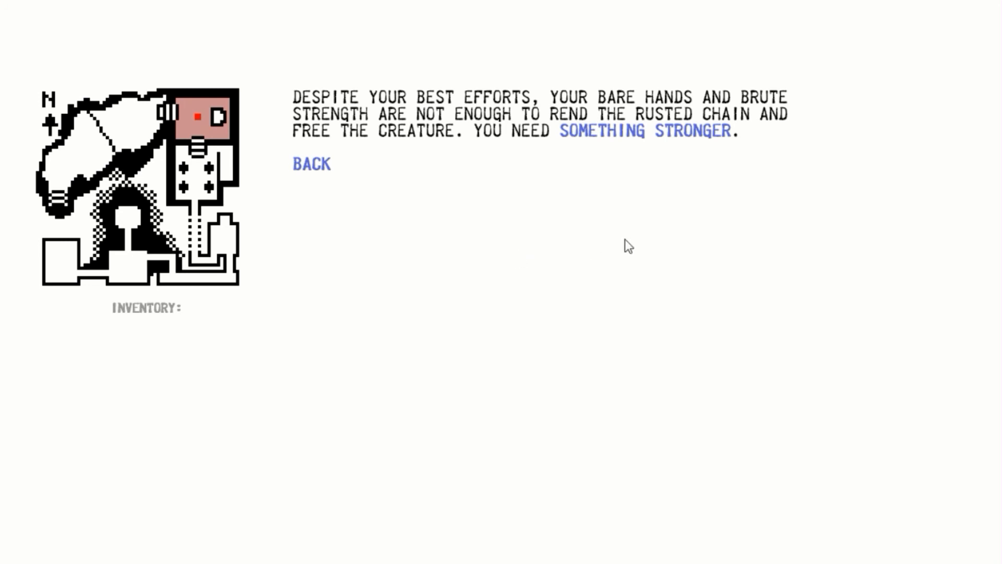
{"action": "mouse_move", "coordinate": [645, 131]}
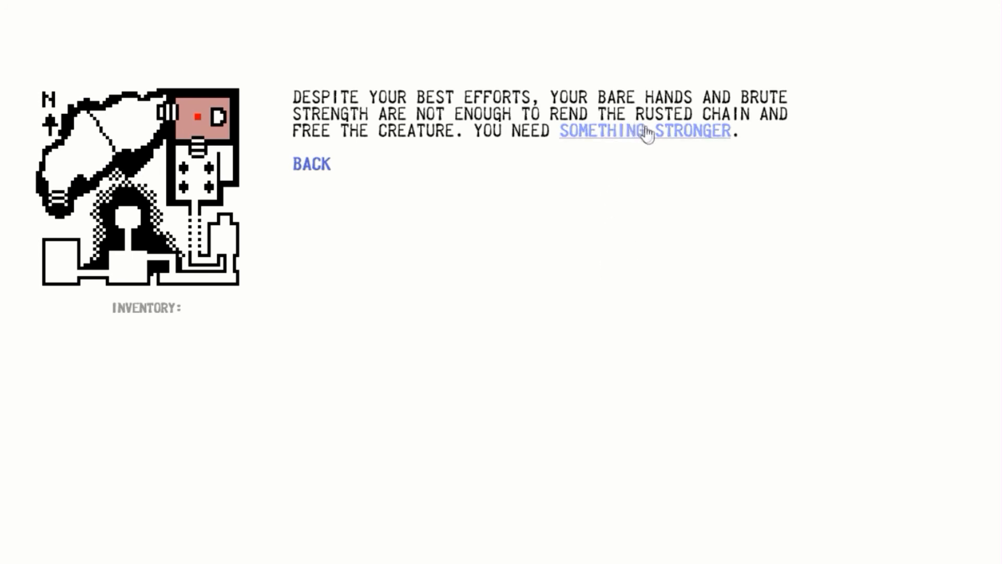
{"action": "left_click", "coordinate": [644, 131]}
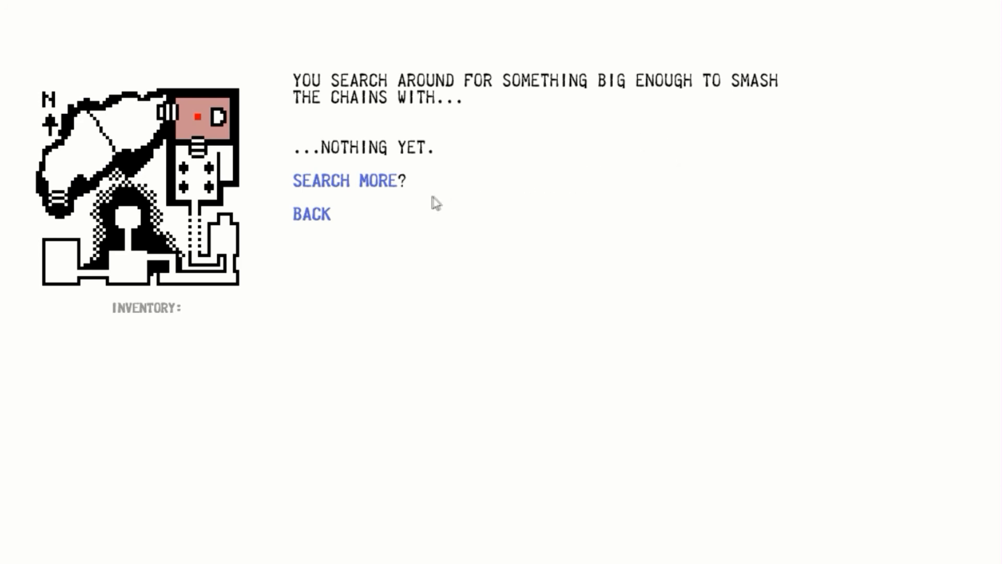
{"action": "left_click", "coordinate": [344, 180]}
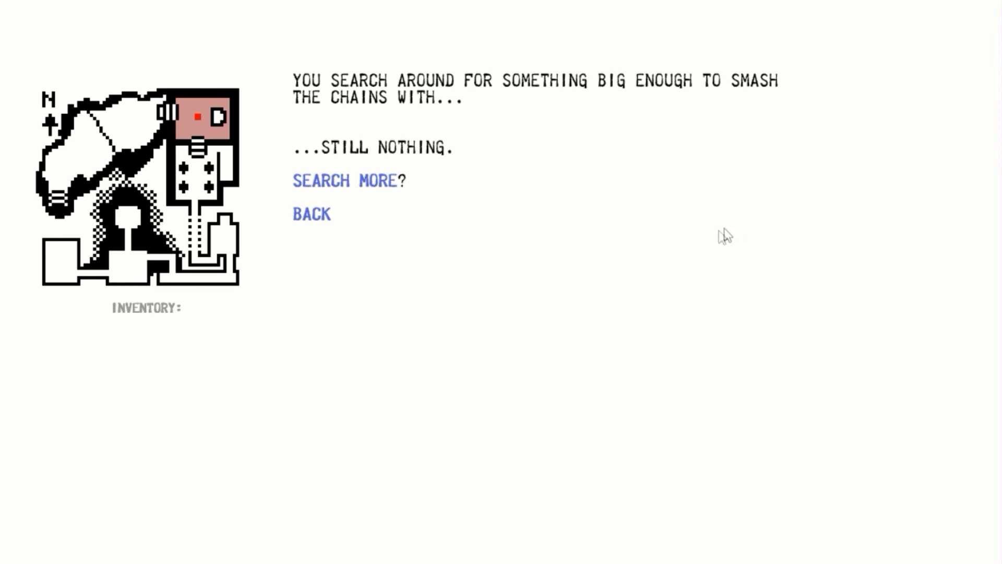
{"action": "left_click", "coordinate": [344, 181]}
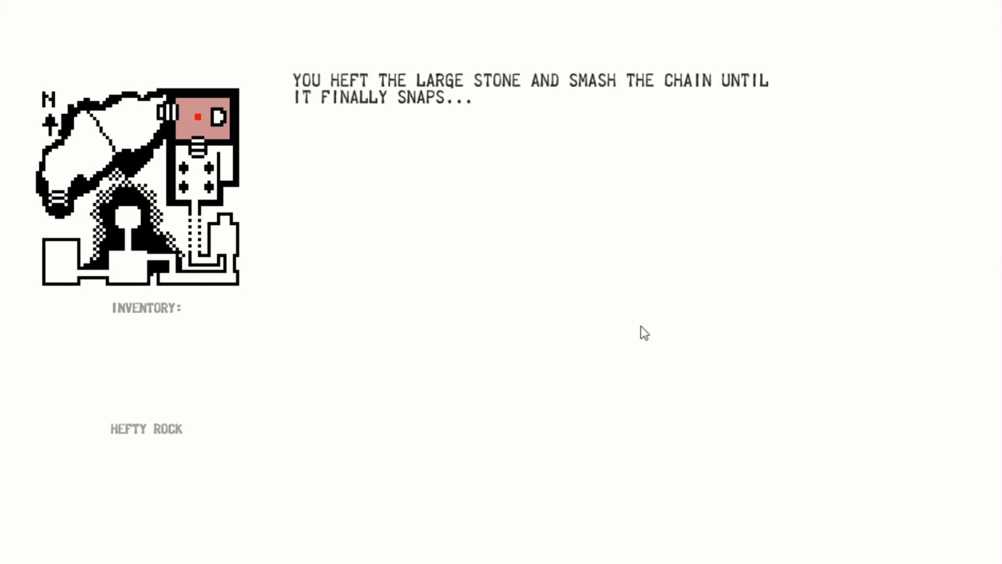
{"action": "mouse_move", "coordinate": [658, 289]}
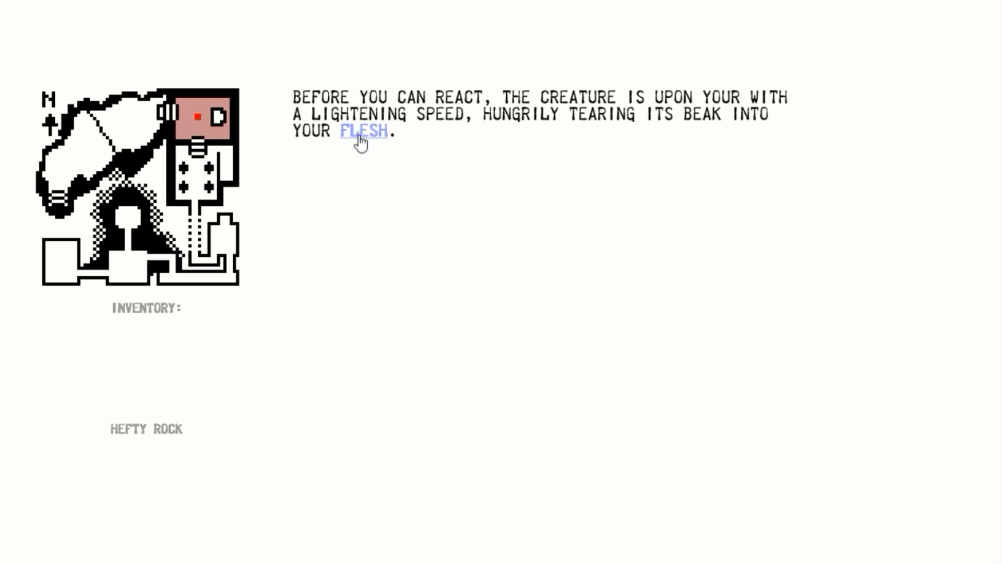
Follow the FLESH link past the creature's attack to the THE END death screen.
{"action": "left_click", "coordinate": [364, 131]}
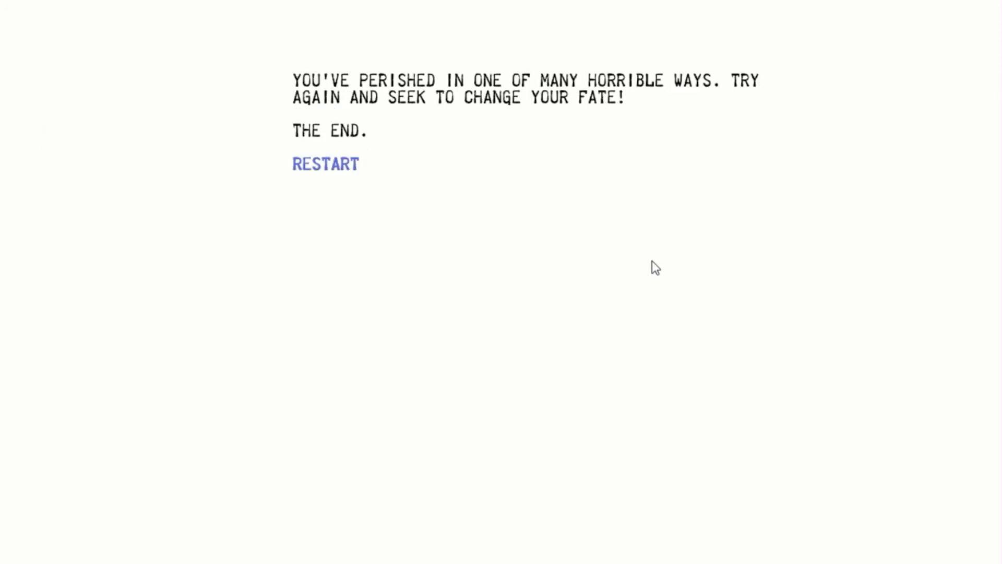
{"action": "mouse_move", "coordinate": [607, 213]}
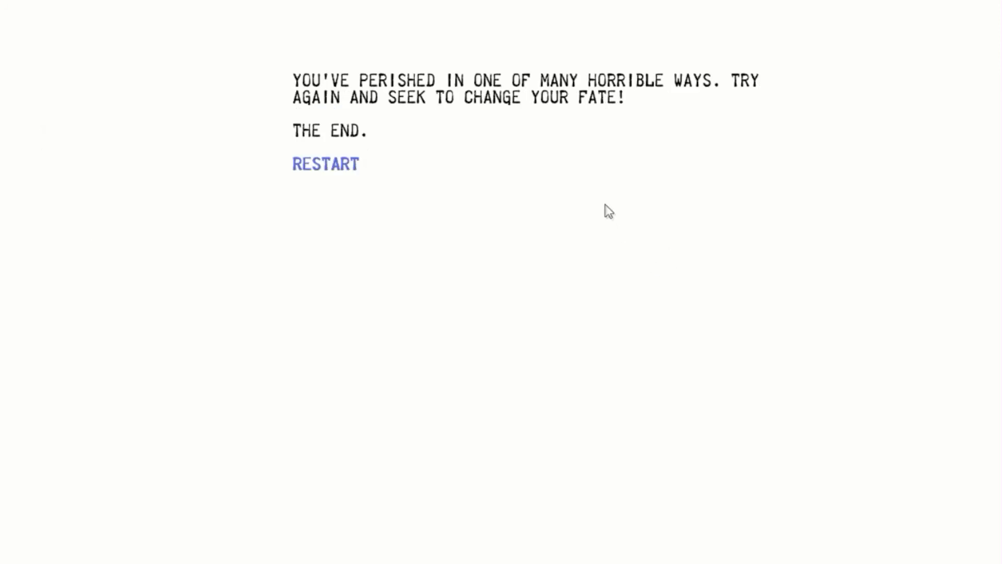
{"action": "mouse_move", "coordinate": [486, 152]}
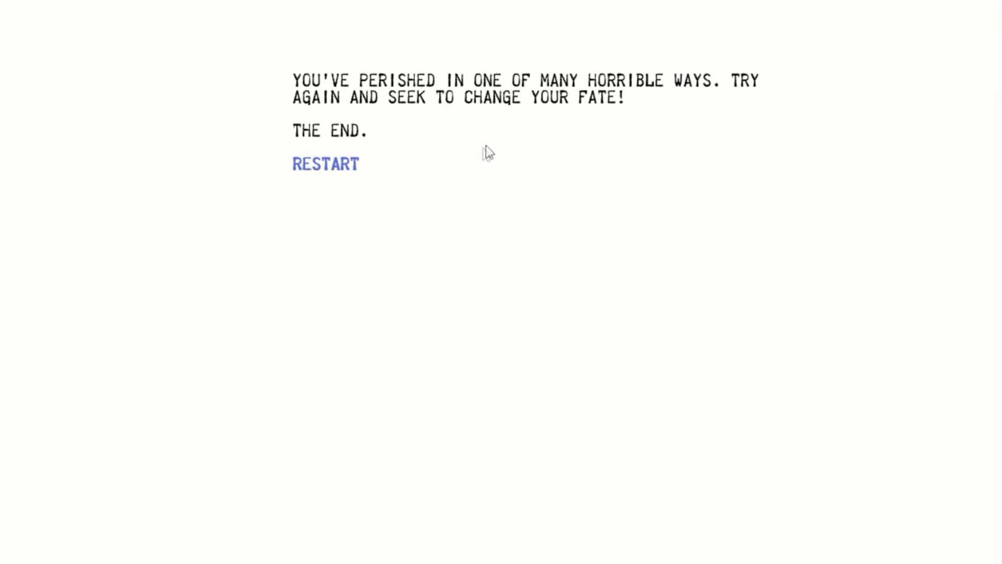